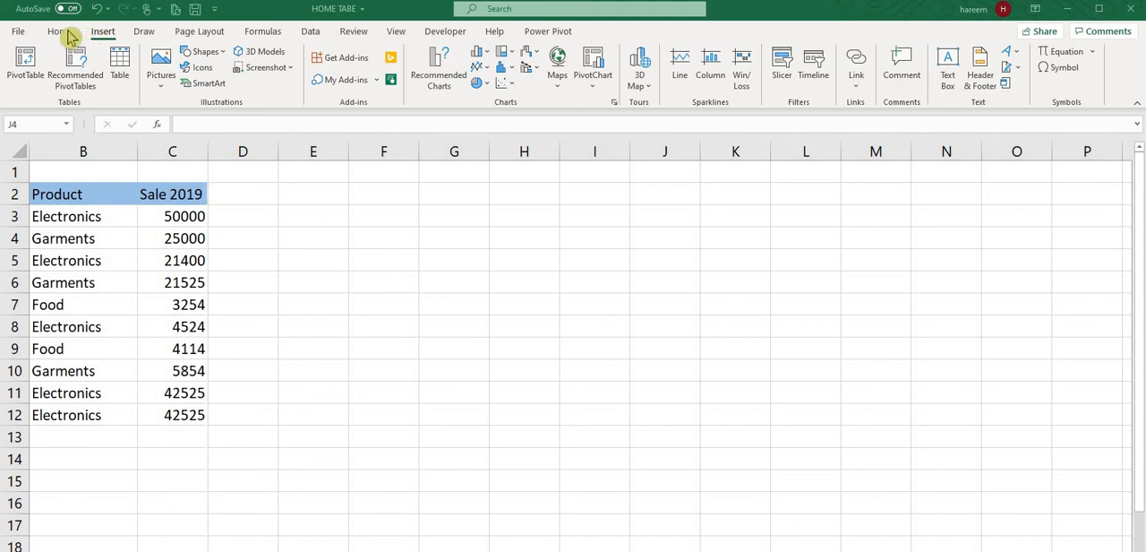
Create a pivot table from sales data B2:C12 on the existing sheet at F2.
left_click(664, 237)
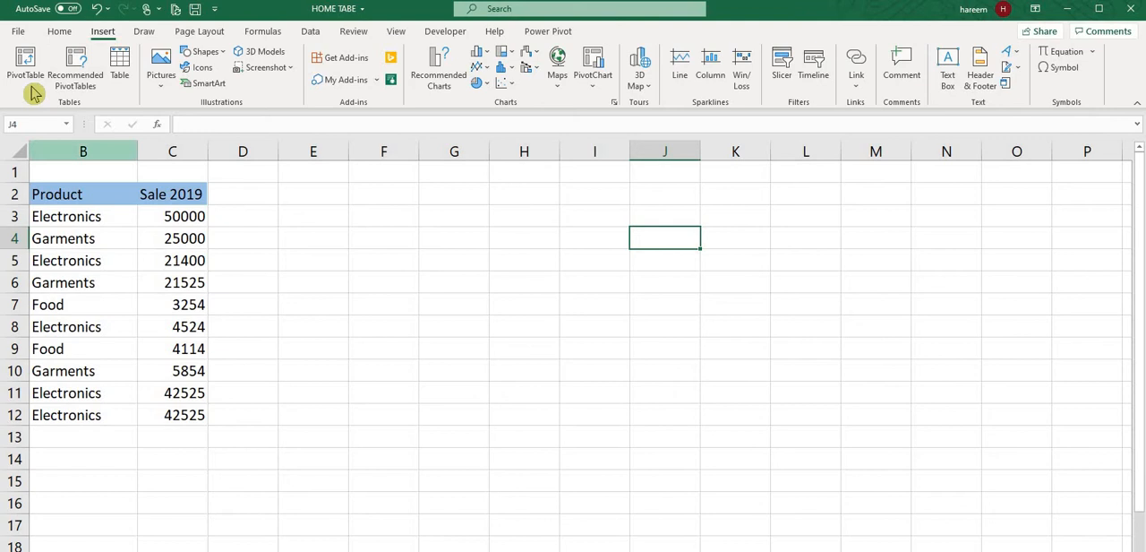
mouse_move(311, 207)
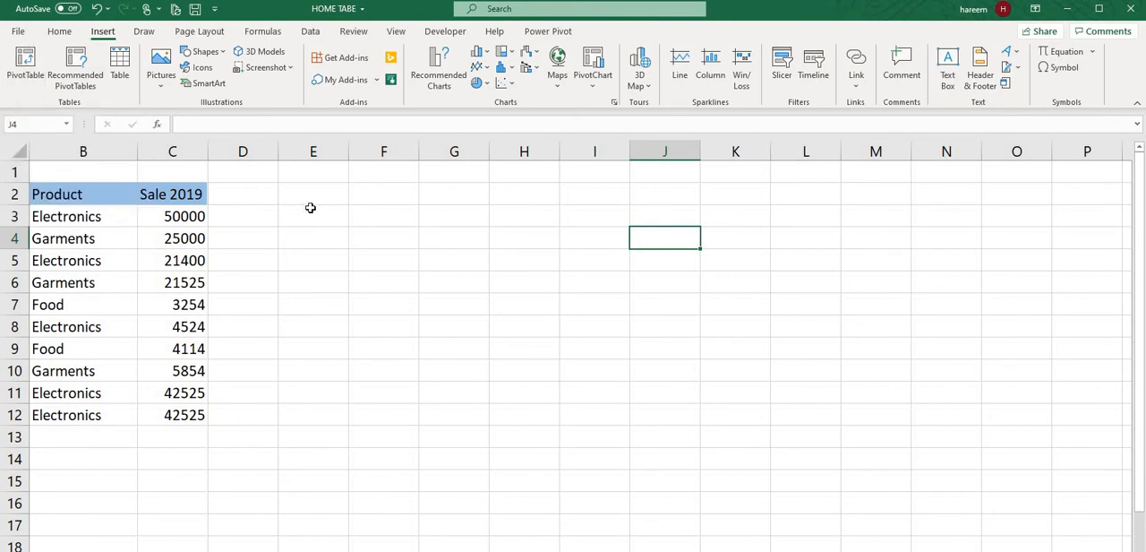
left_click(313, 215)
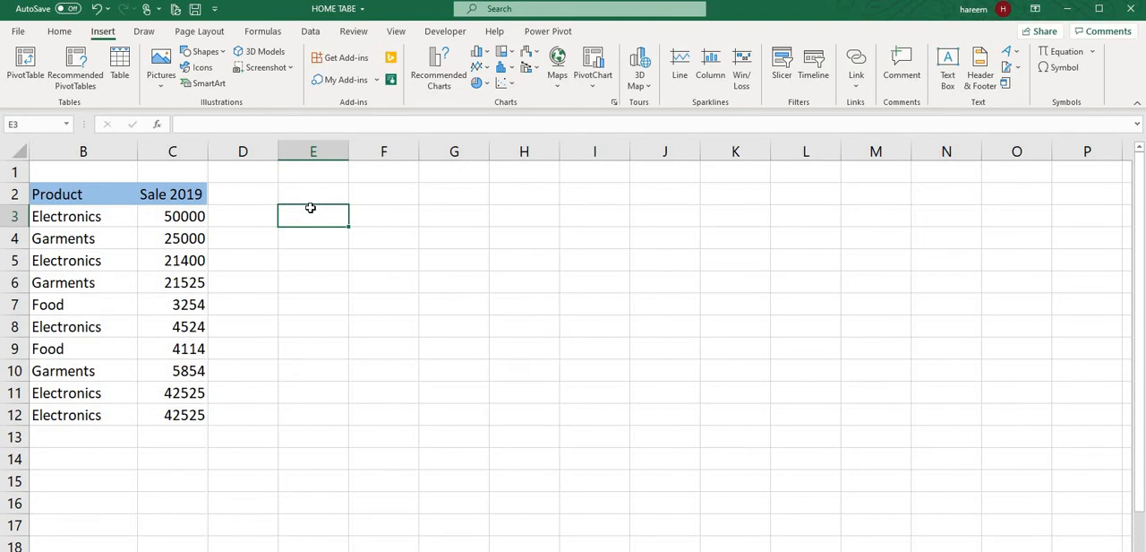
mouse_move(108, 39)
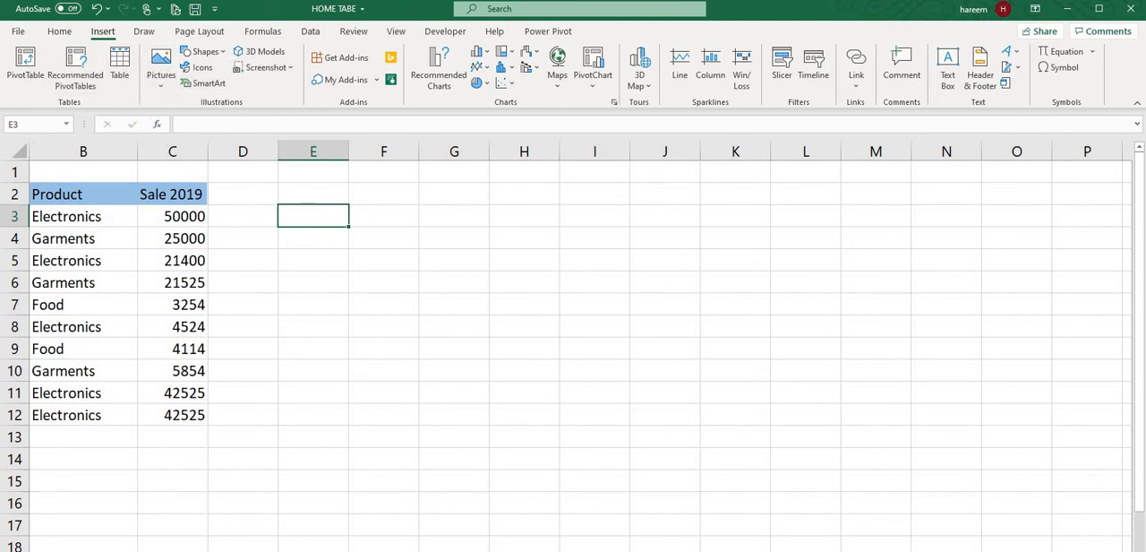
mouse_move(101, 304)
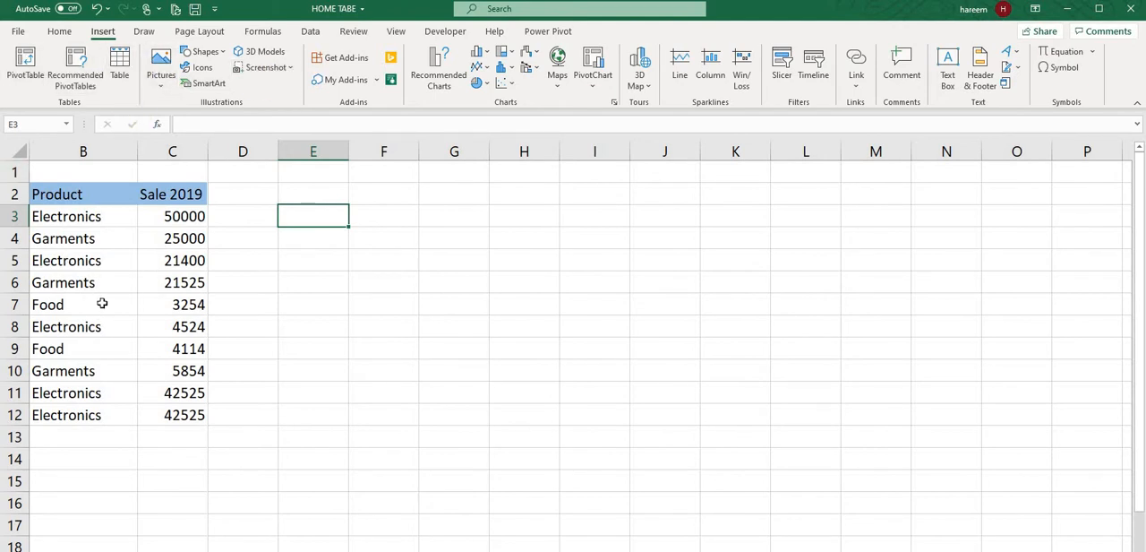
left_click(63, 283)
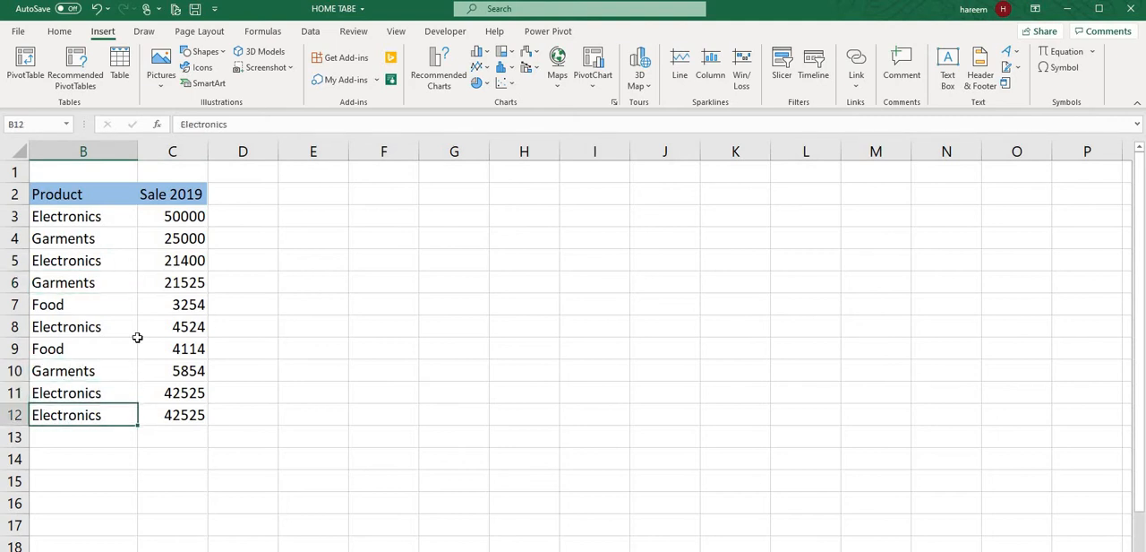
left_click(48, 348)
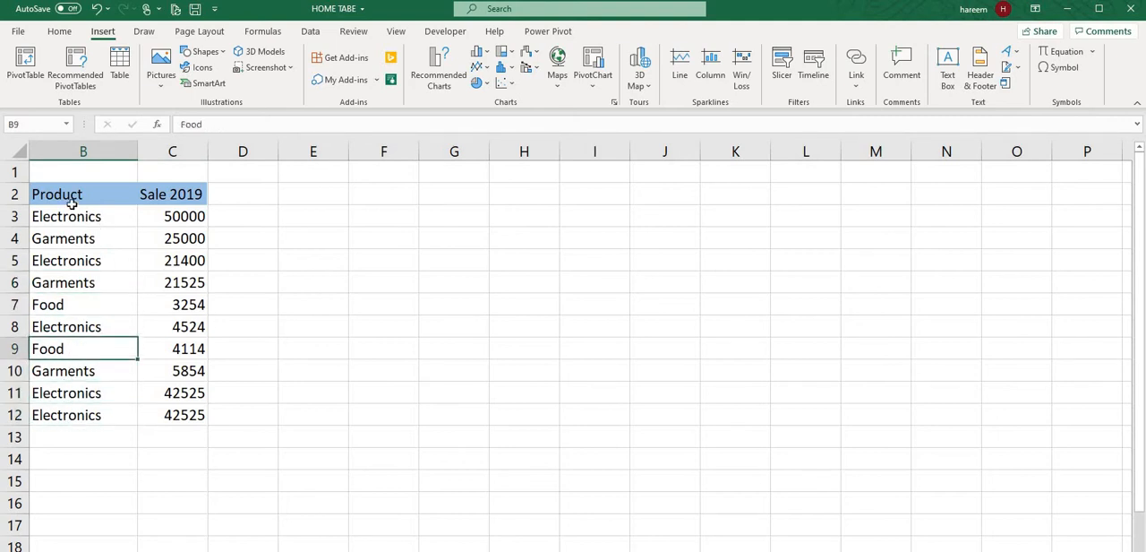
left_click_drag(56, 194, 166, 414)
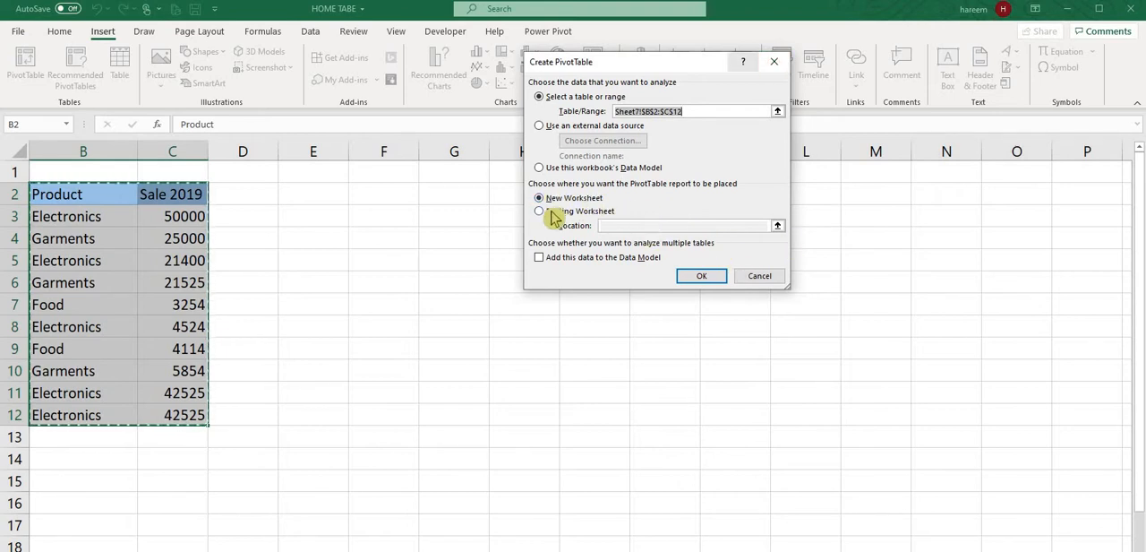
left_click(538, 210)
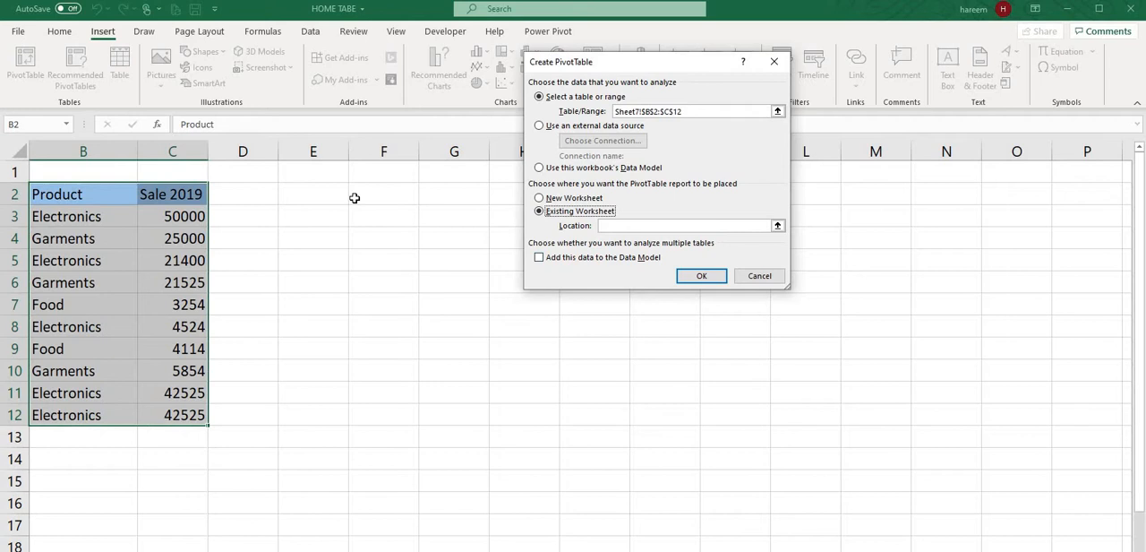
left_click(383, 194)
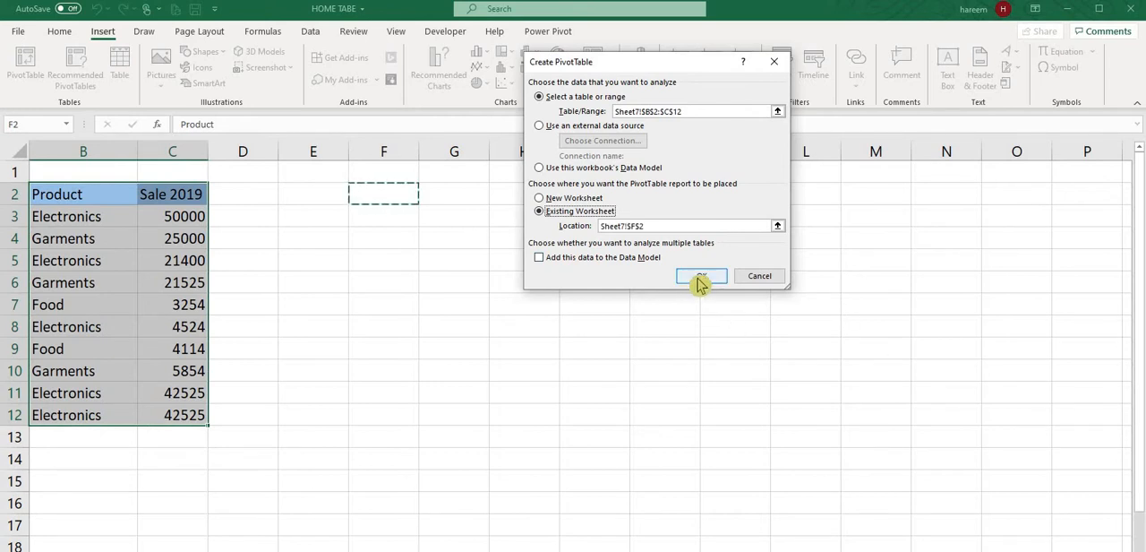
left_click(700, 275)
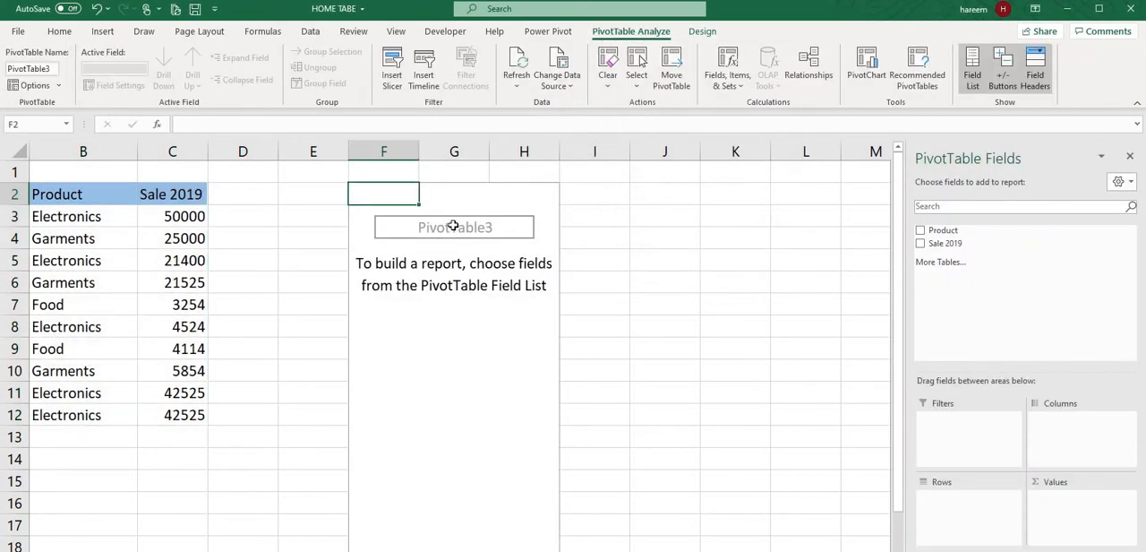
mouse_move(417, 501)
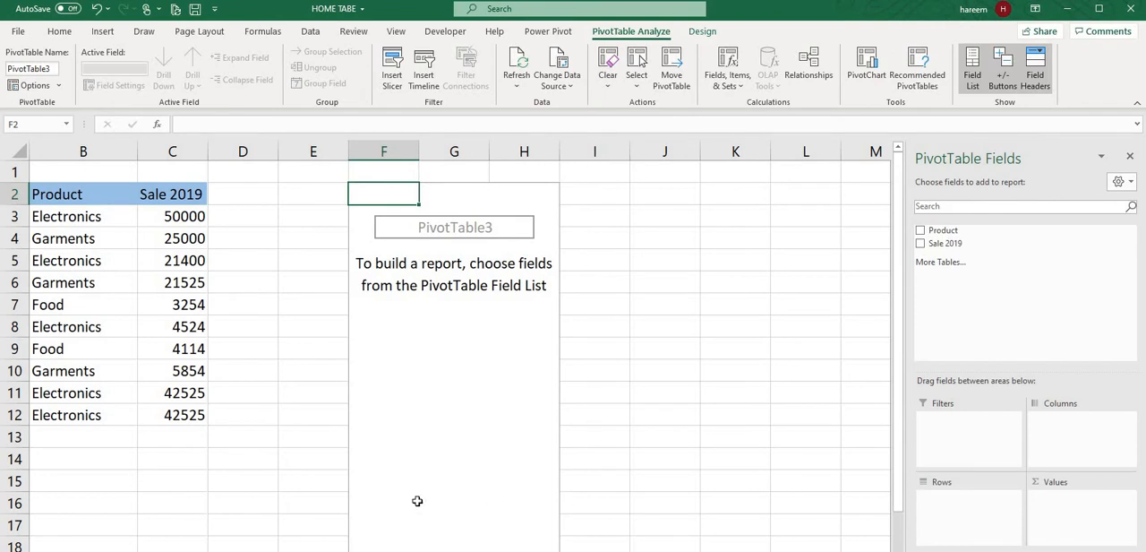
mouse_move(968, 184)
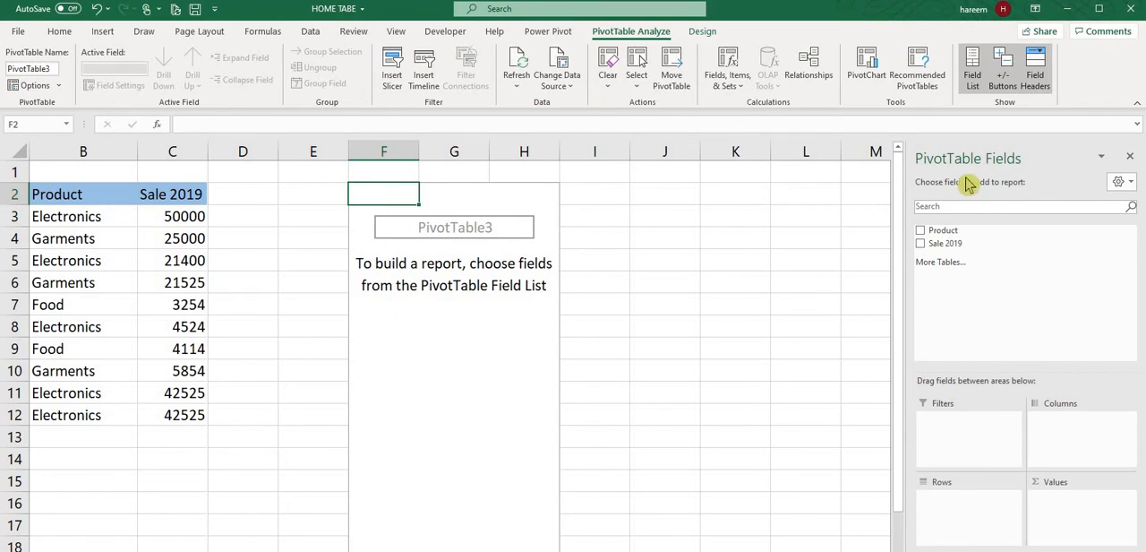
mouse_move(926, 246)
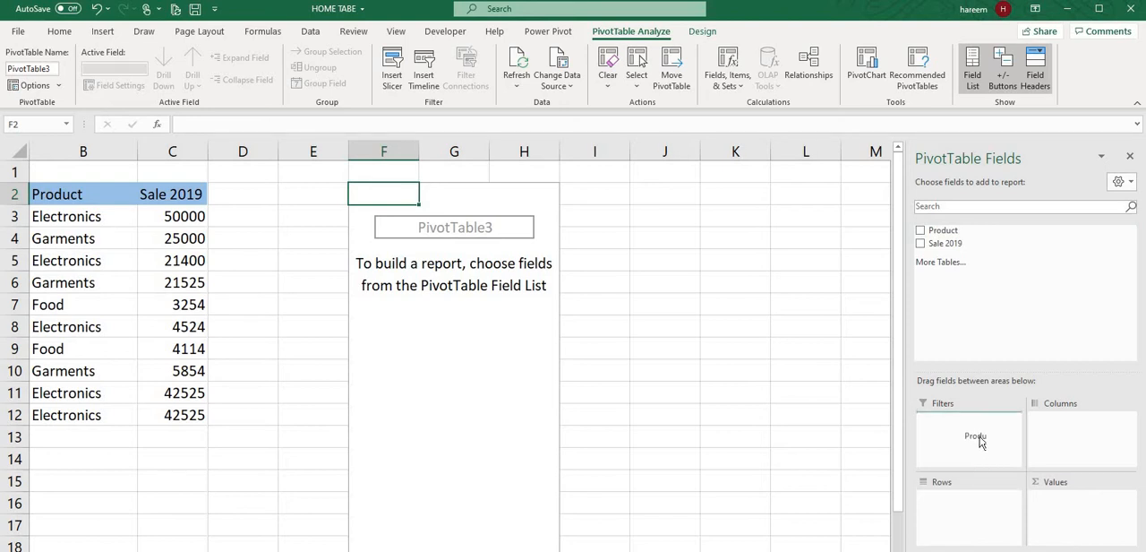
Add Product to the pivot table rows, listing Electronics, Food and Garments.
left_click_drag(975, 436, 1071, 518)
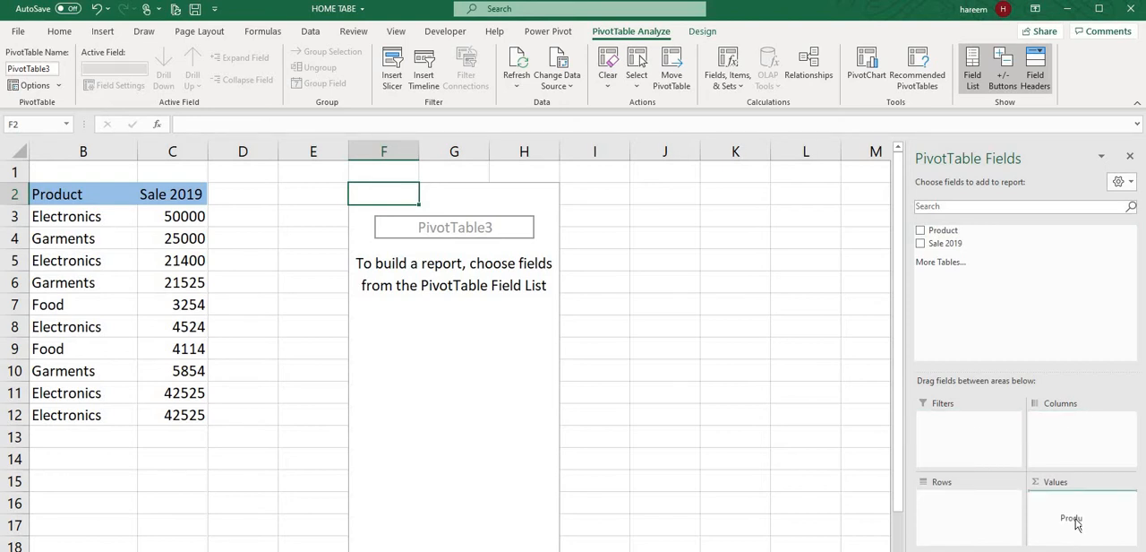
left_click_drag(1071, 518, 998, 518)
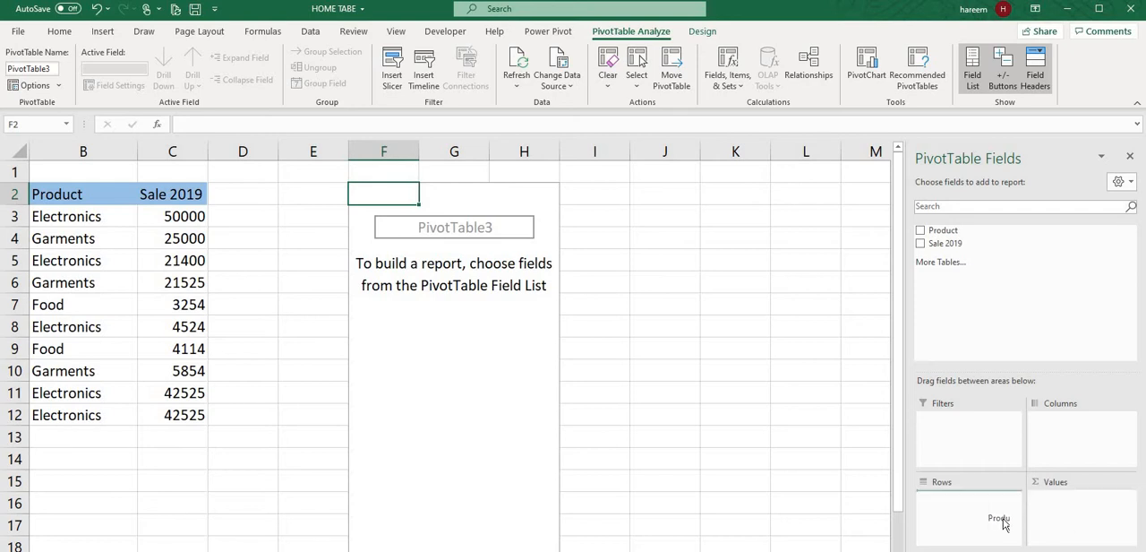
left_click(921, 229)
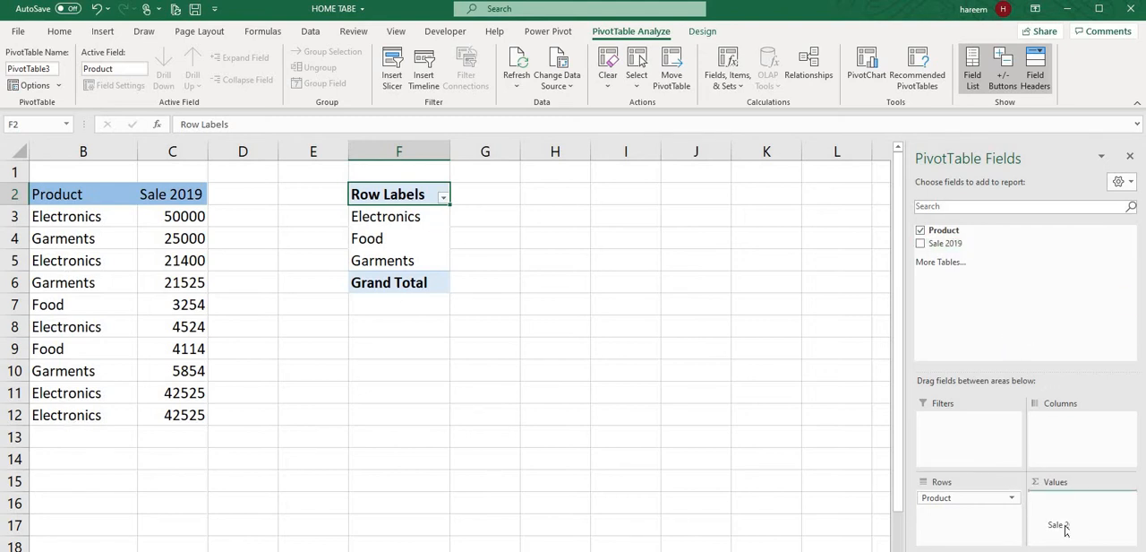
Sum Sale 2019 per product and select the Electronics sale cells to compare with 160974.
left_click(920, 242)
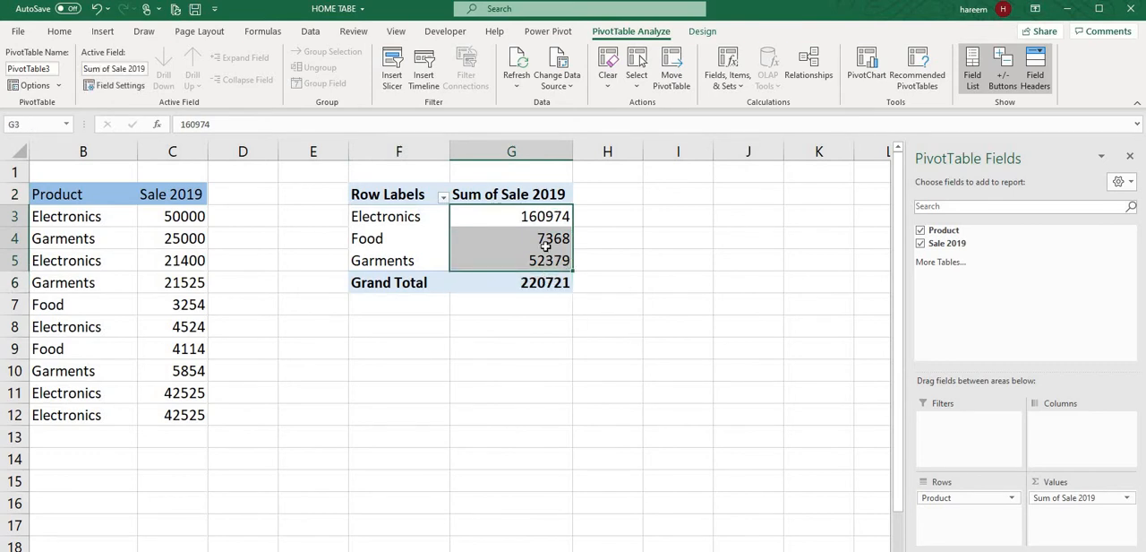
left_click(511, 216)
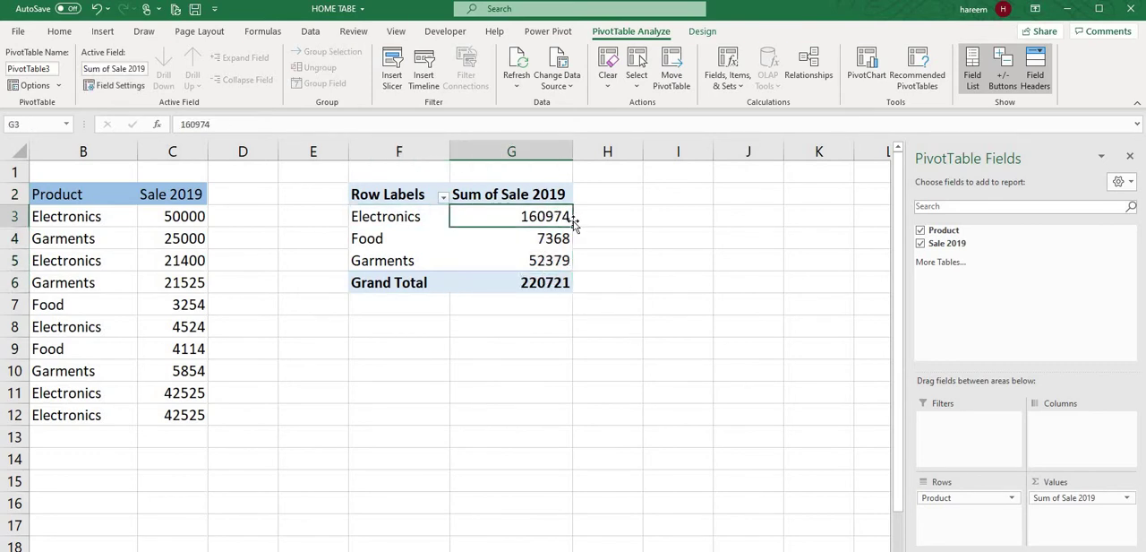
left_click(172, 216)
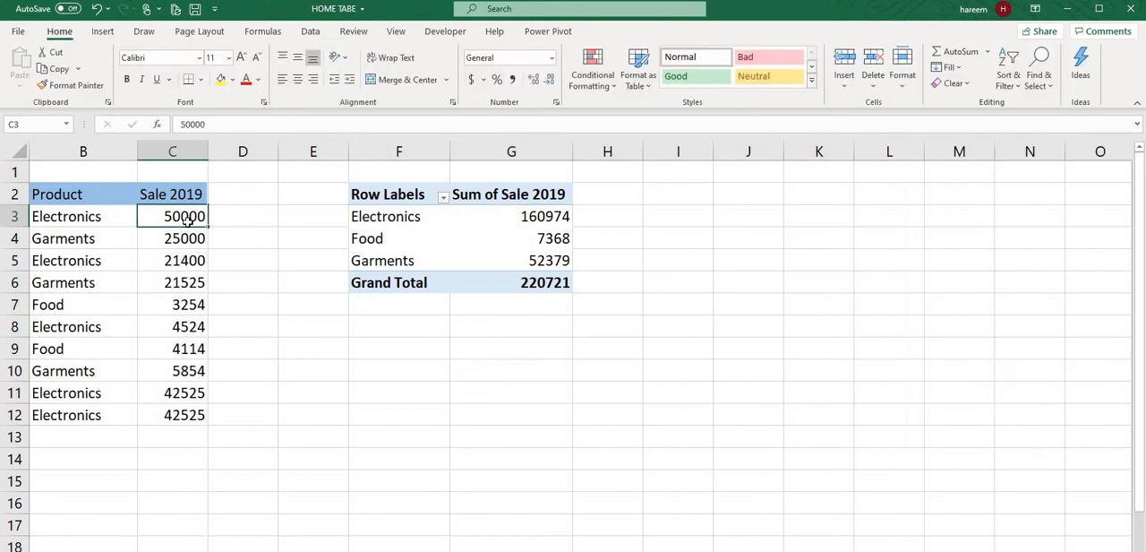
left_click(172, 260)
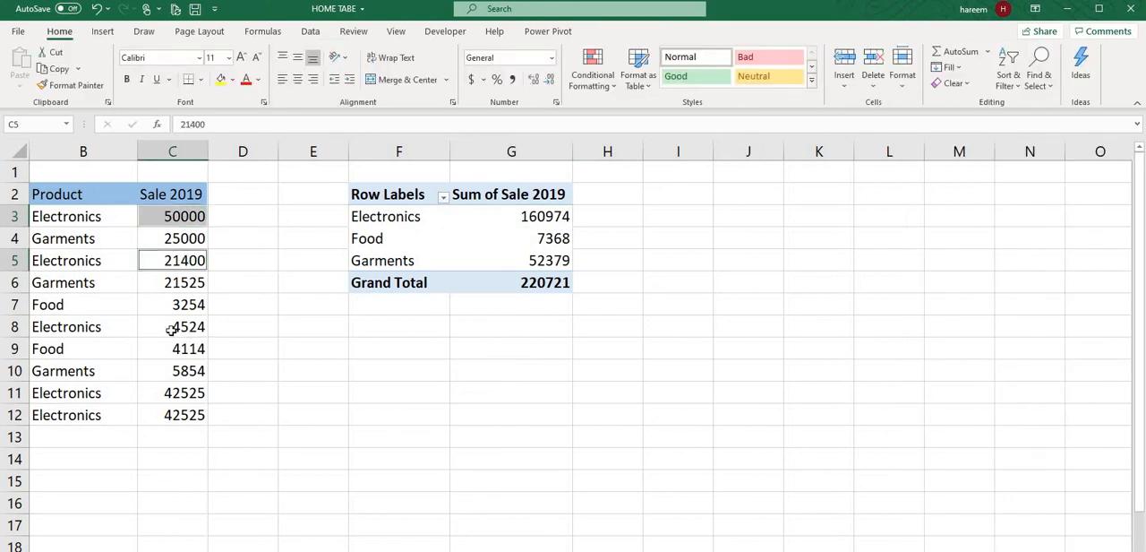
left_click(172, 392)
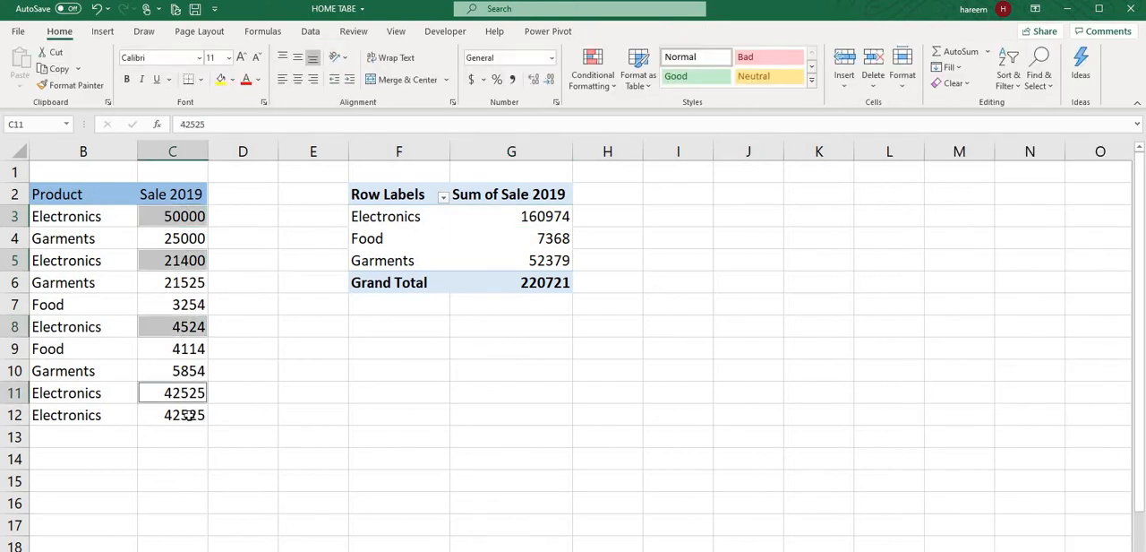
left_click(172, 415)
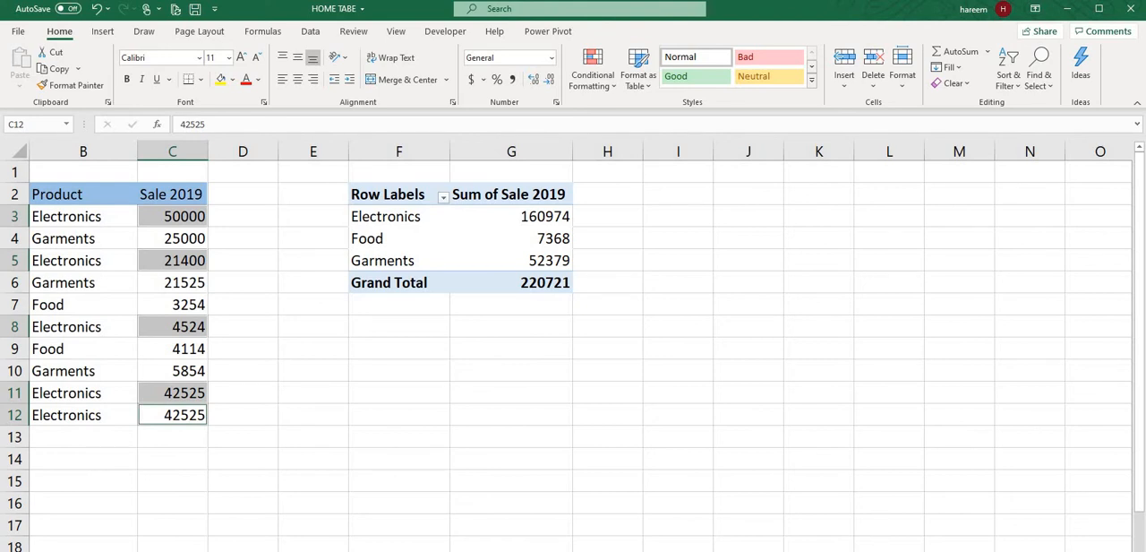
mouse_move(436, 203)
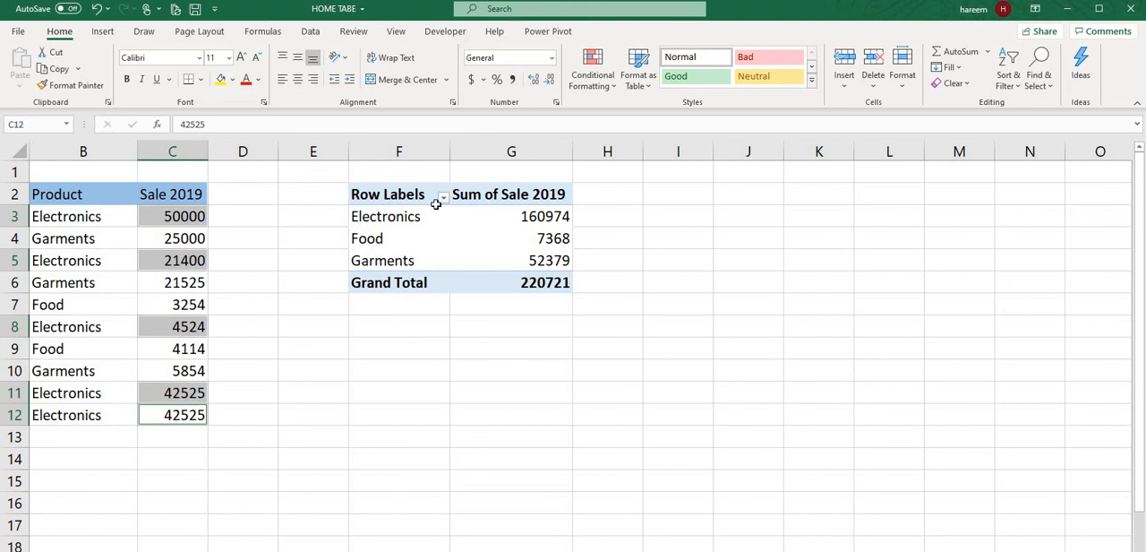
Select pivot table entries such as Electronics, Food and the Sum of Sale 2019 heading.
left_click(385, 216)
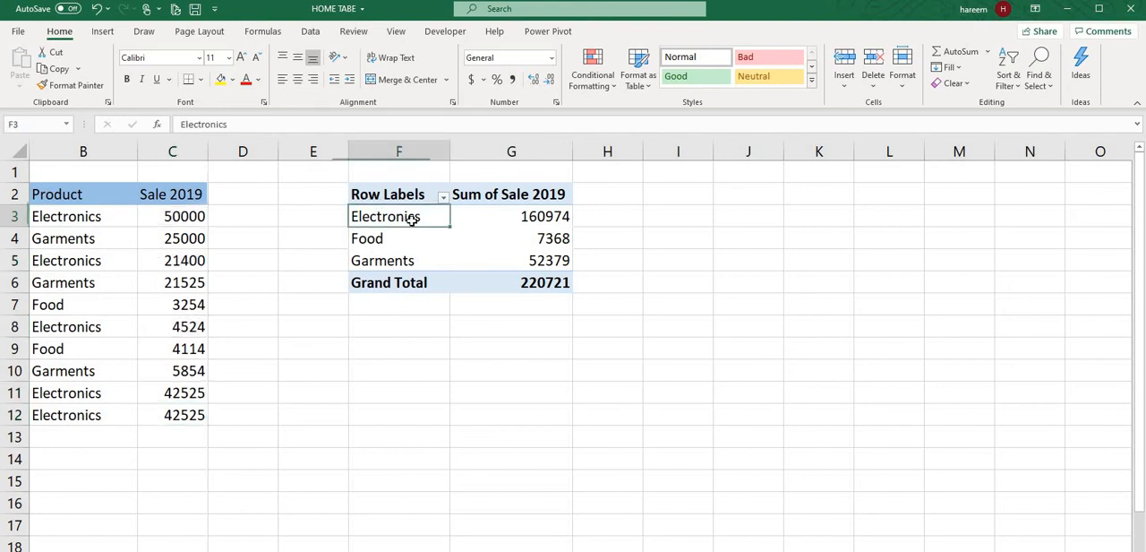
left_click(104, 30)
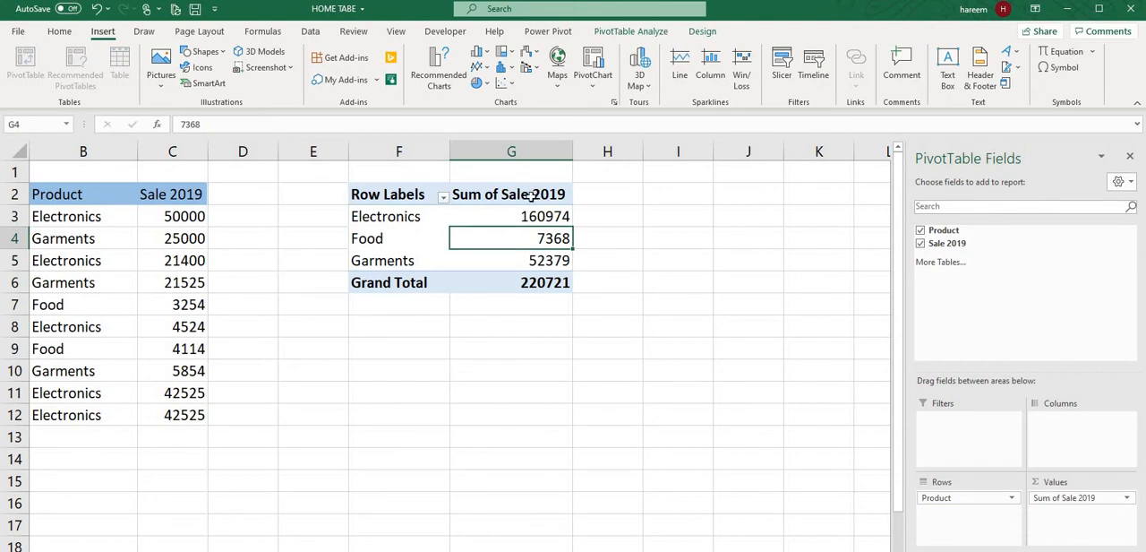
left_click(509, 193)
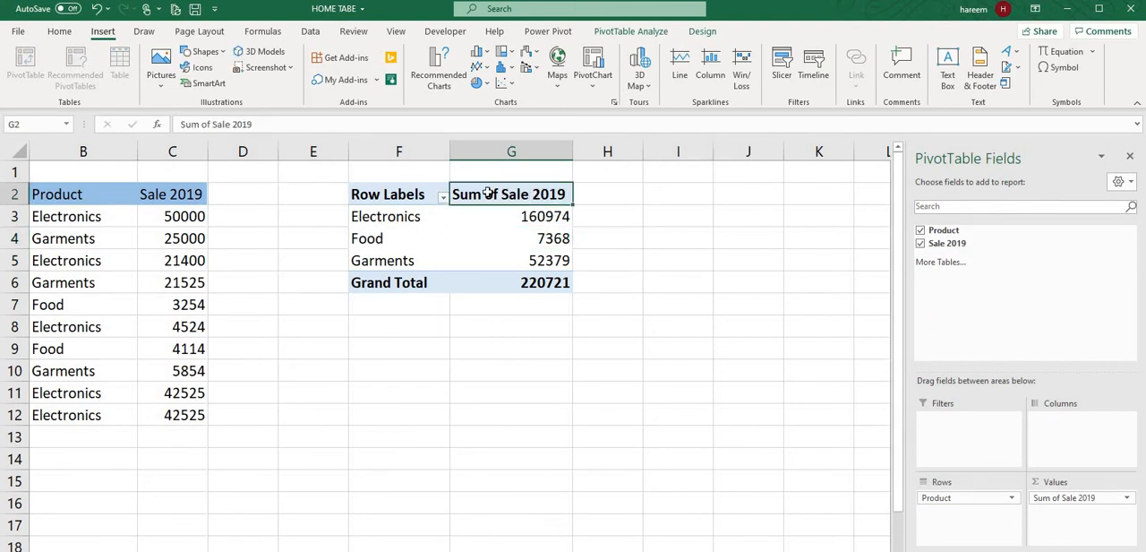
left_click(701, 30)
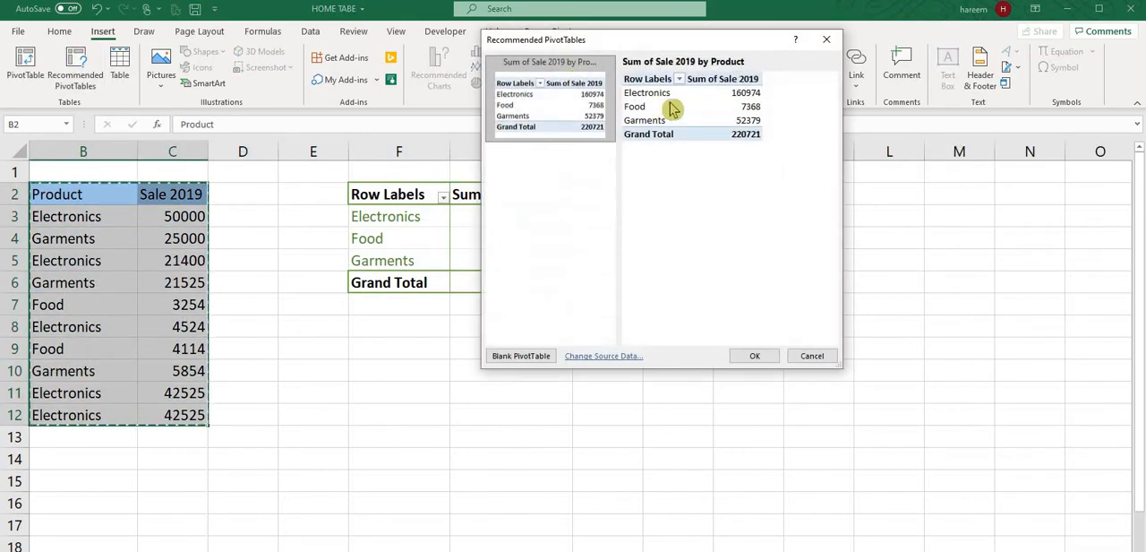
mouse_move(661, 124)
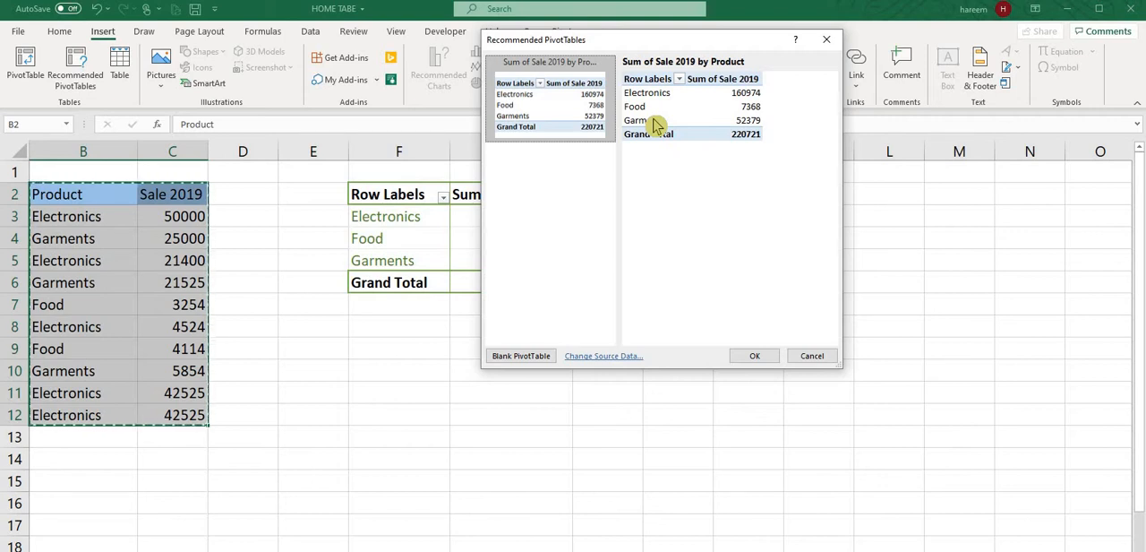
mouse_move(540, 105)
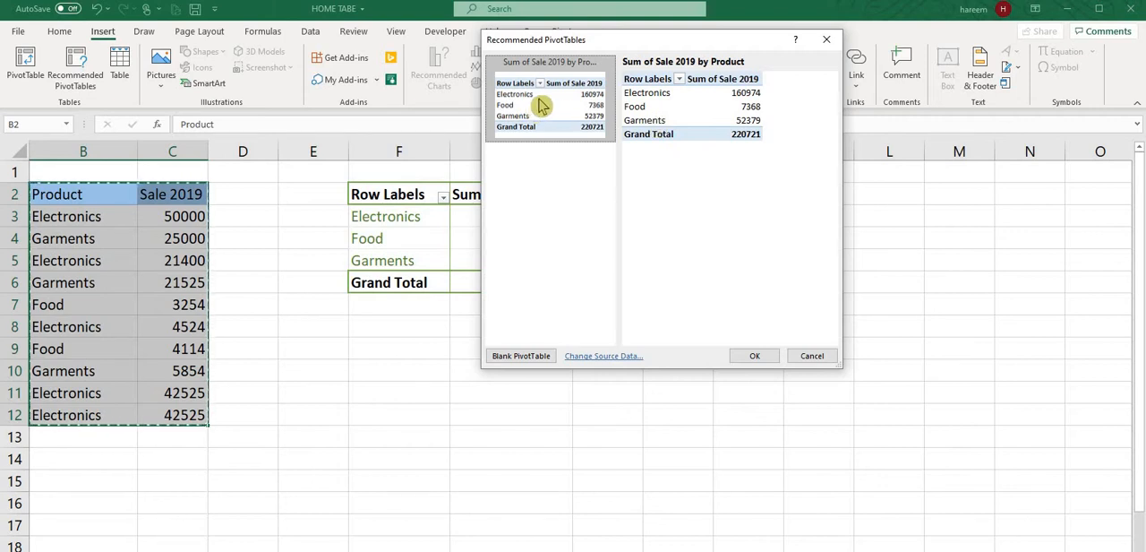
Create the recommended 'Sum of Sale 2019 by Product' pivot table on a new sheet.
left_click(754, 355)
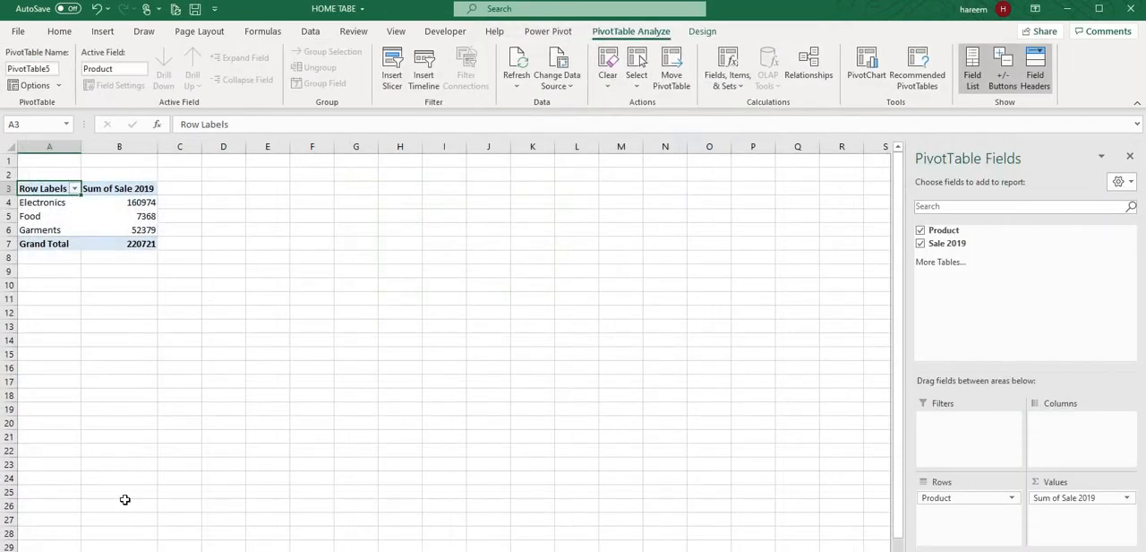
mouse_move(171, 225)
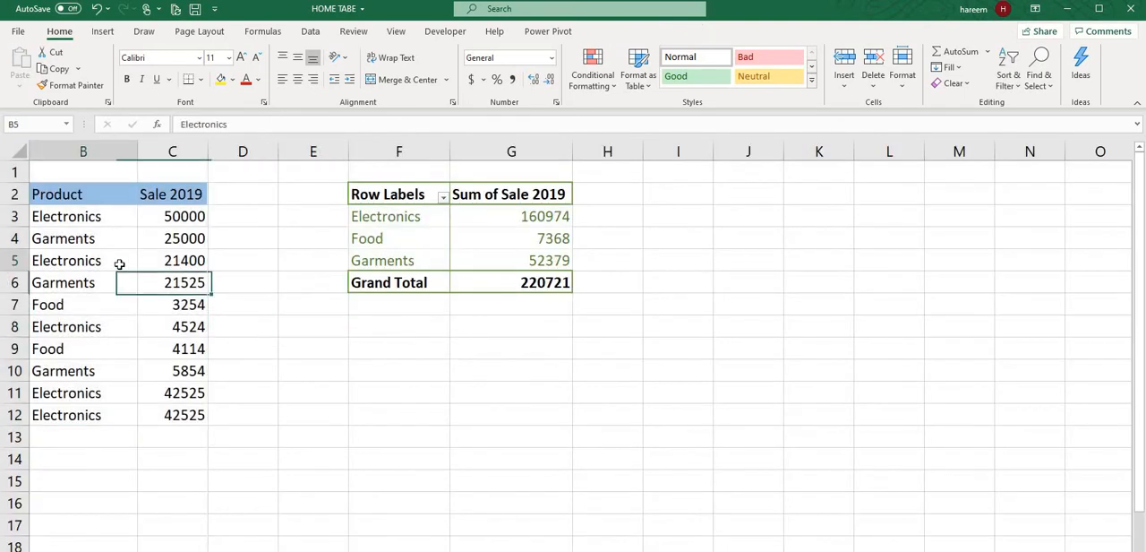
left_click(106, 31)
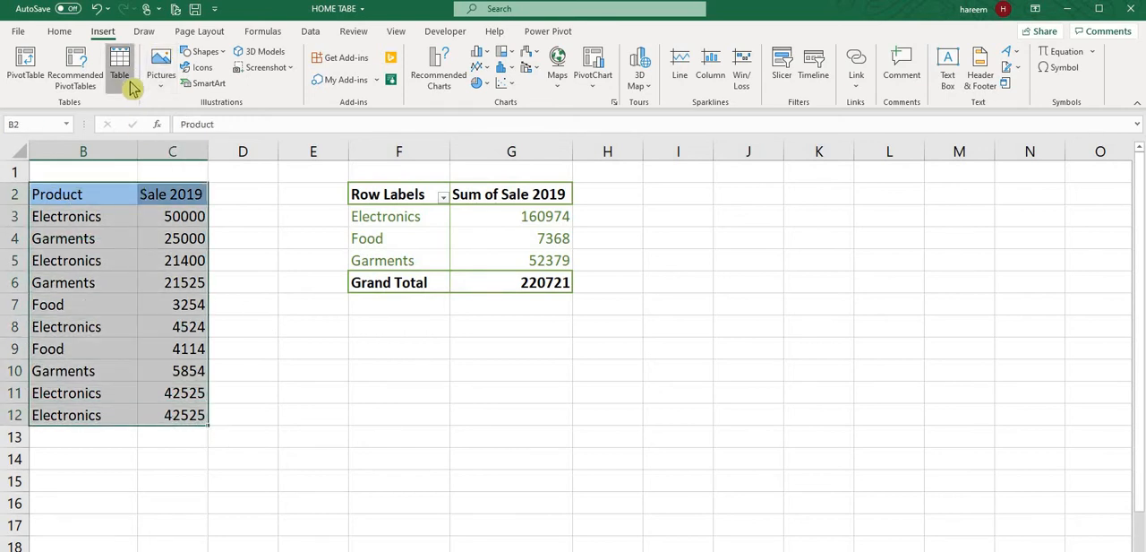
left_click(119, 63)
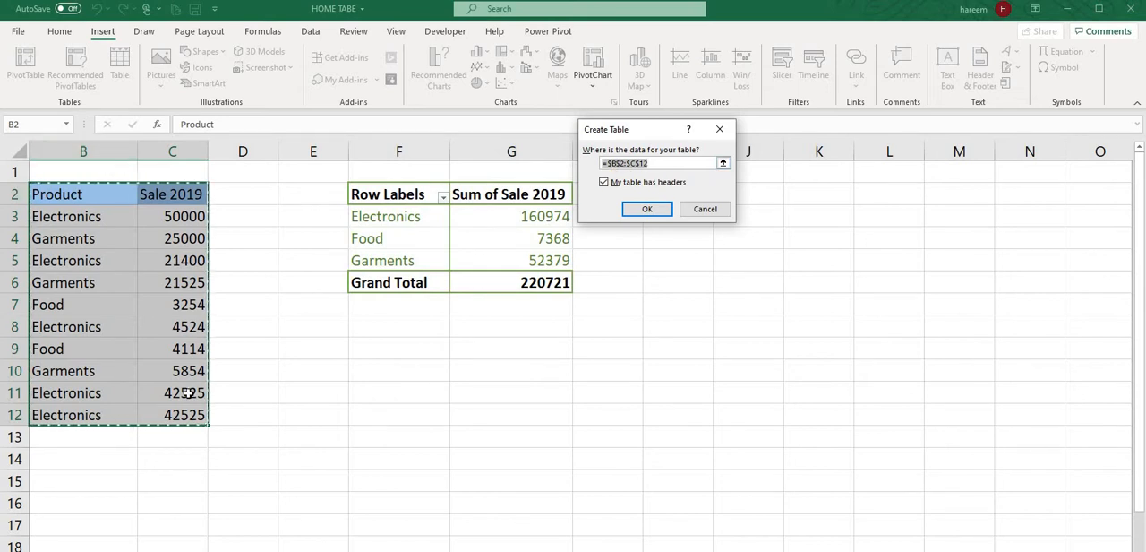
left_click(647, 209)
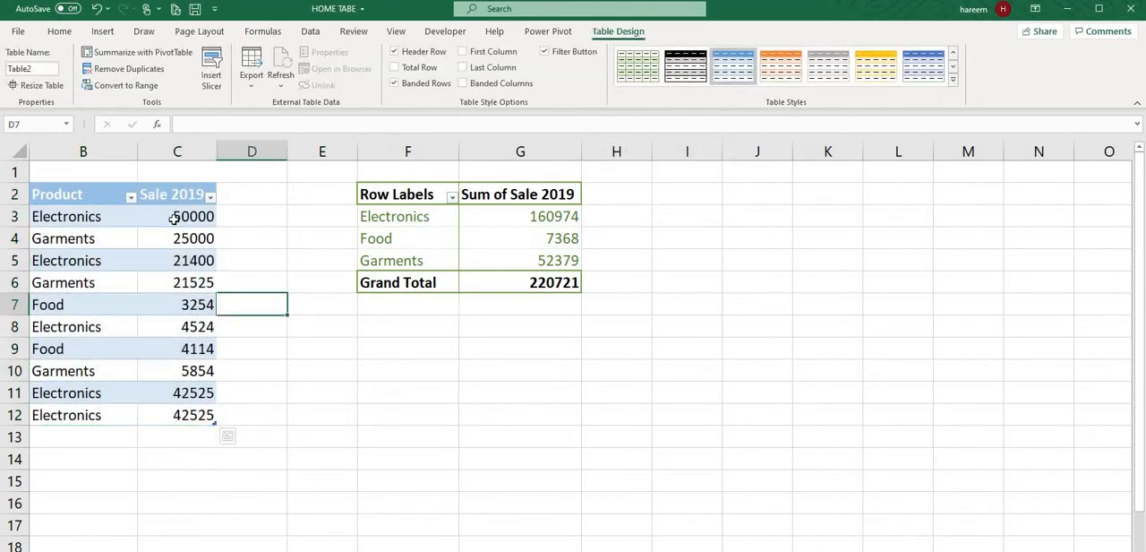
left_click(59, 31)
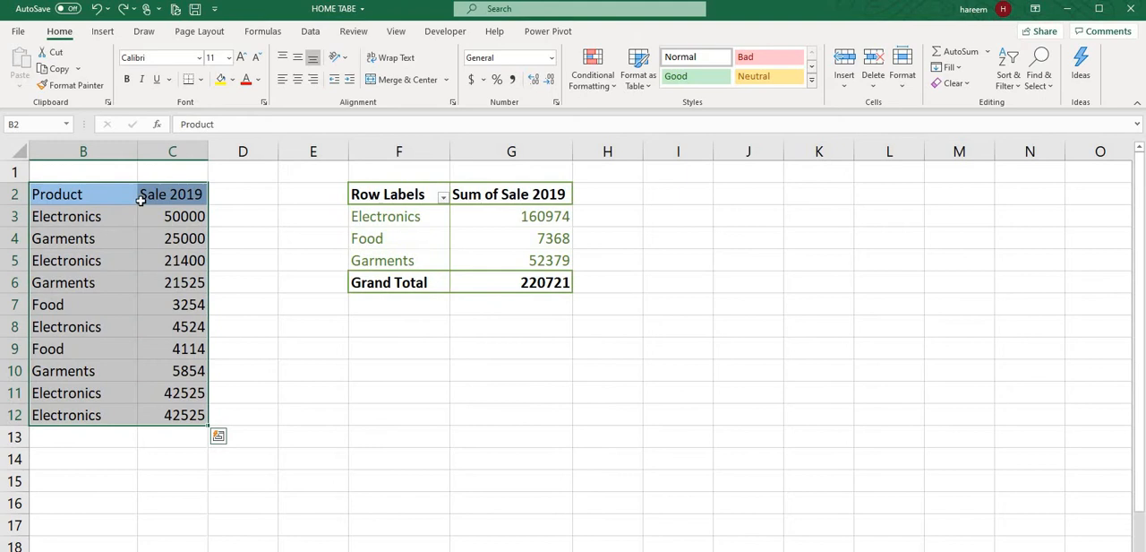
Insert an ID card picture from this device, remove it, and reshow the picture-source choices.
left_click(105, 31)
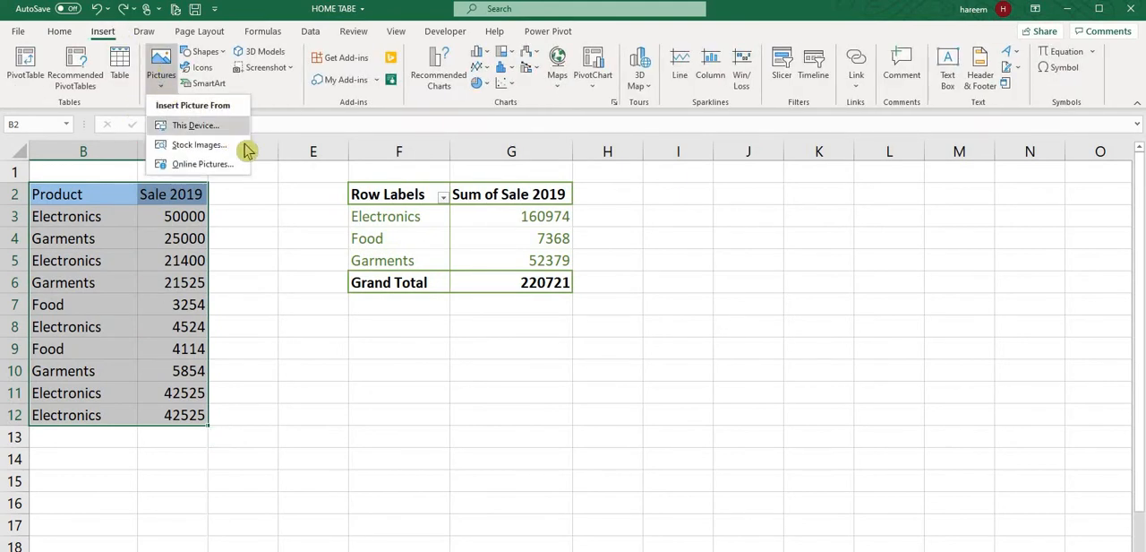
mouse_move(231, 132)
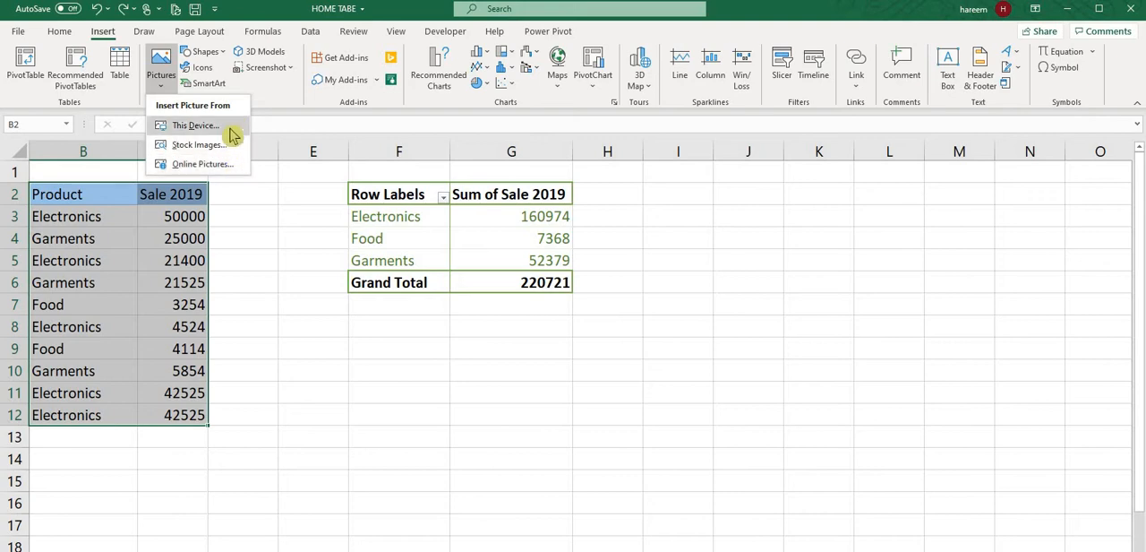
left_click(194, 125)
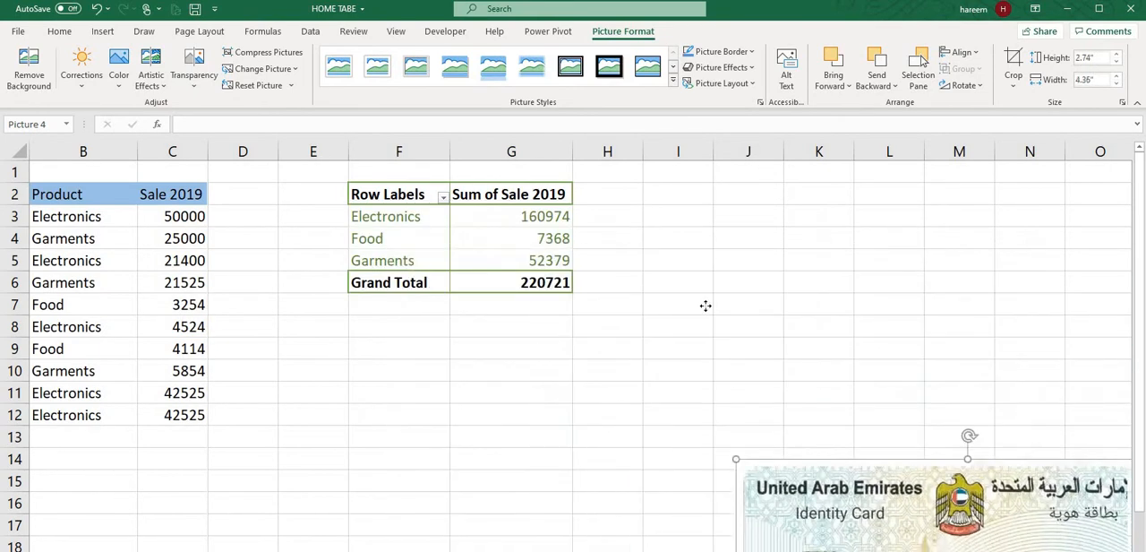
left_click(58, 193)
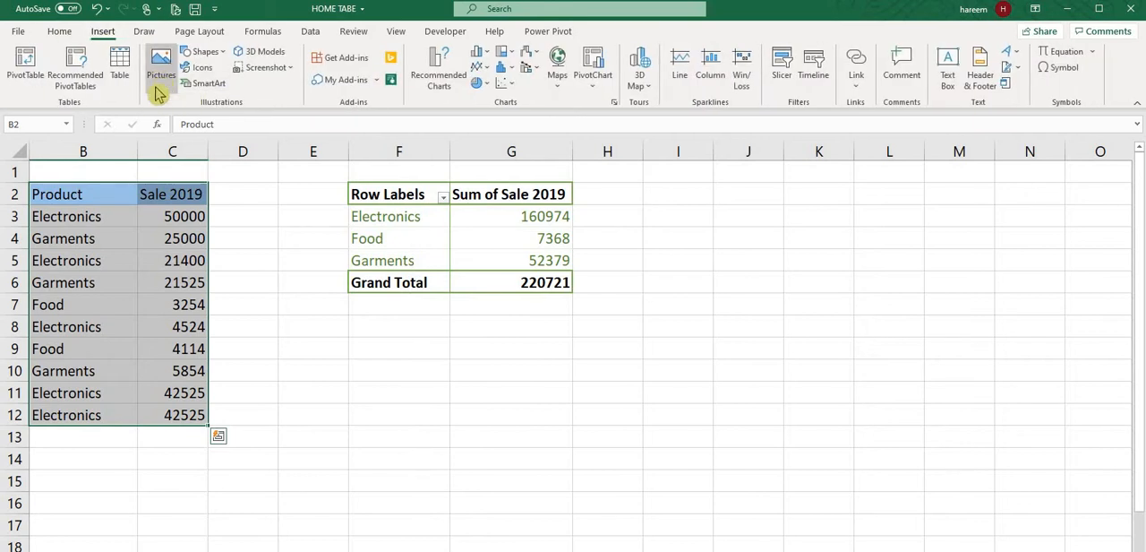
left_click(163, 66)
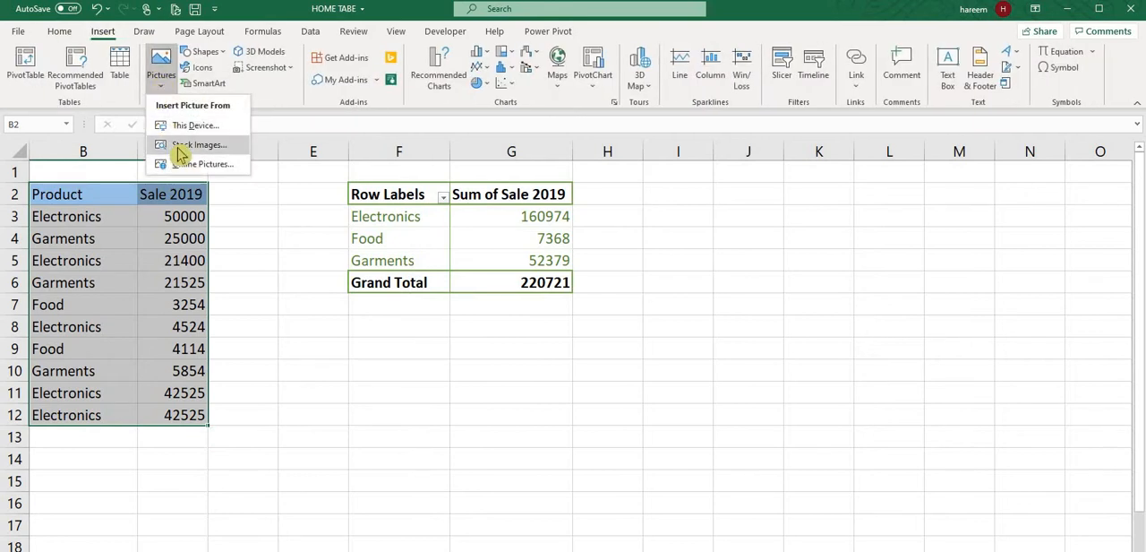
mouse_move(197, 125)
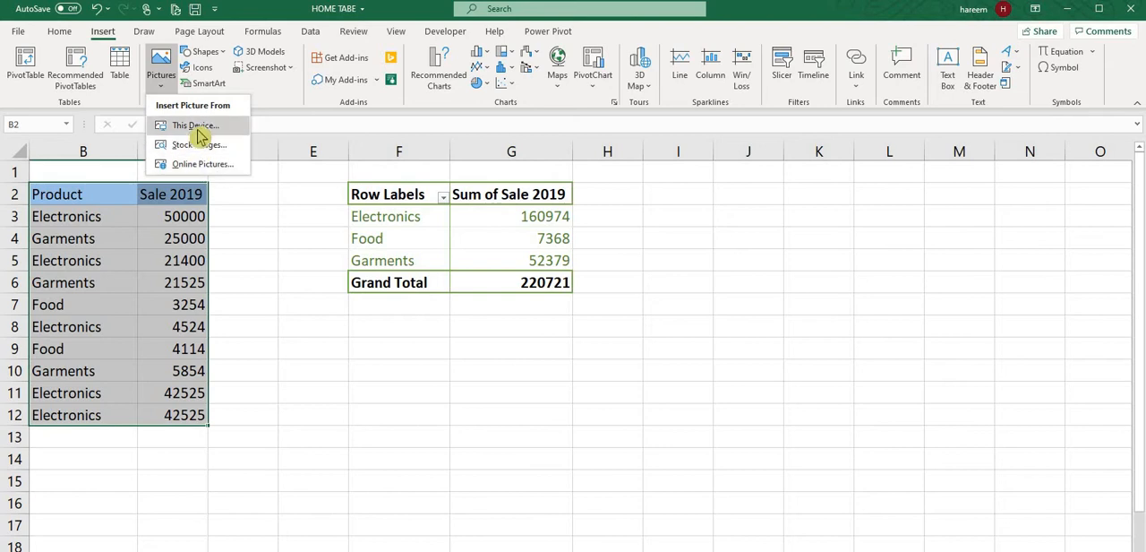
mouse_move(215, 68)
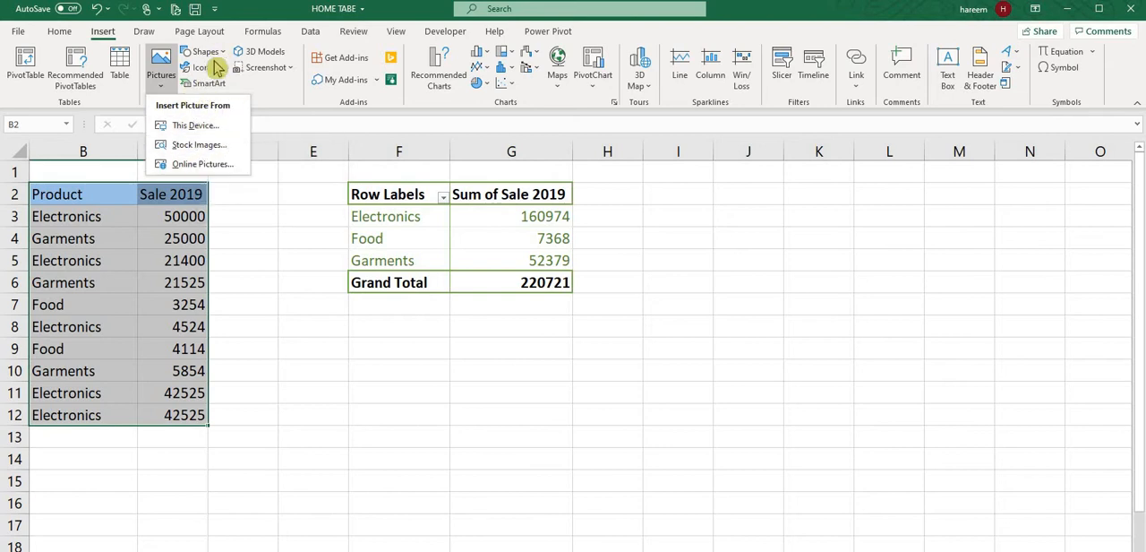
Draw a smiley face and a flowchart cylinder shape, giving the cylinder a gold gradient style.
left_click(207, 52)
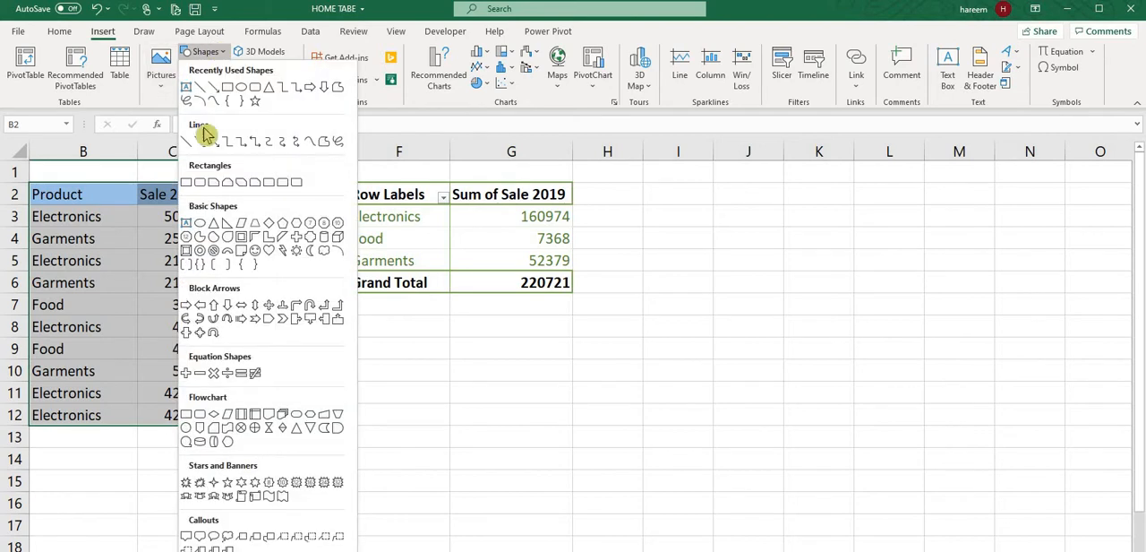
mouse_move(323, 60)
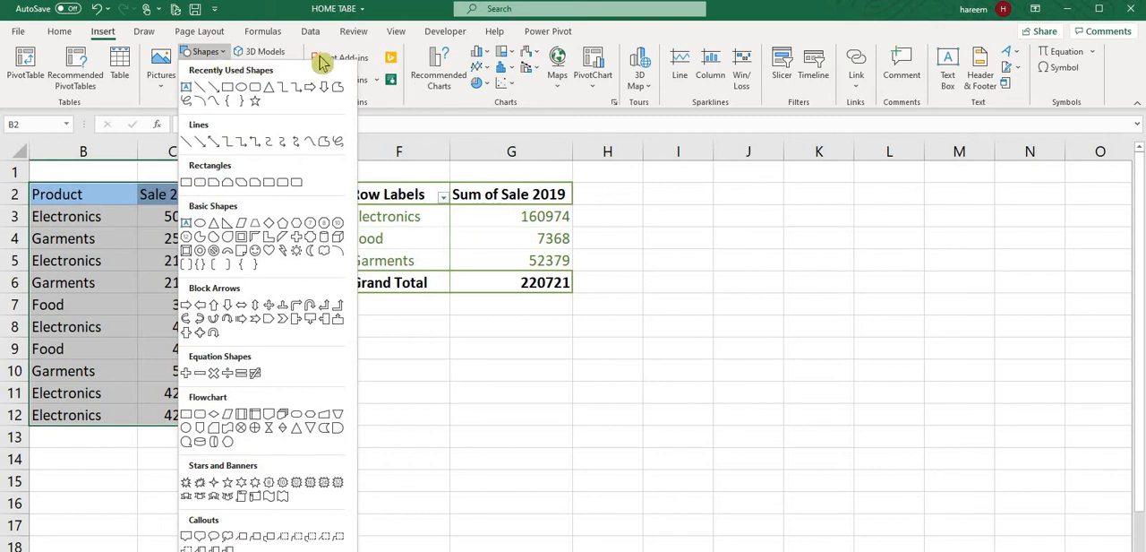
mouse_move(224, 51)
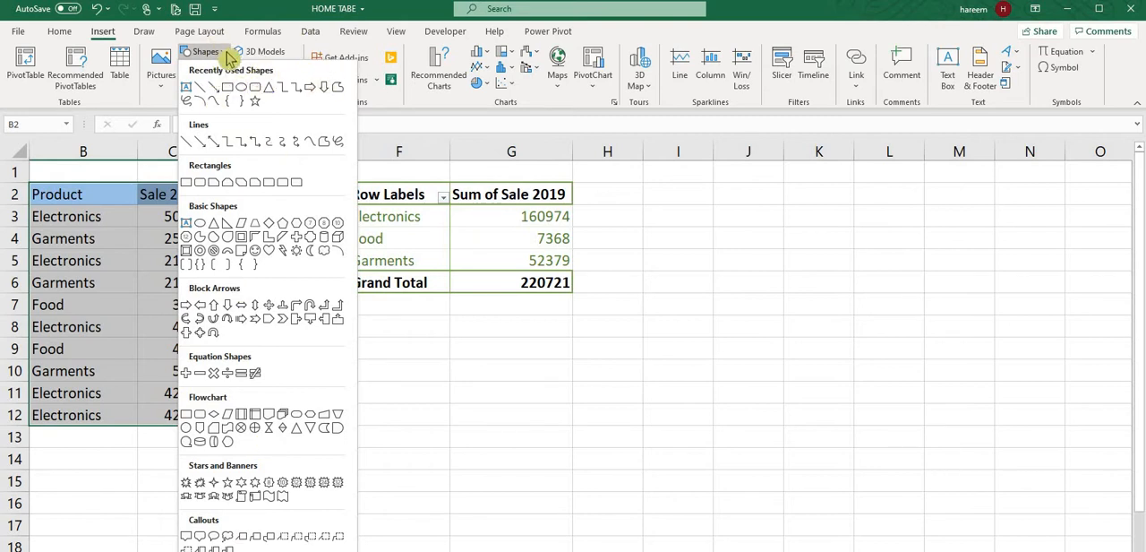
mouse_move(293, 479)
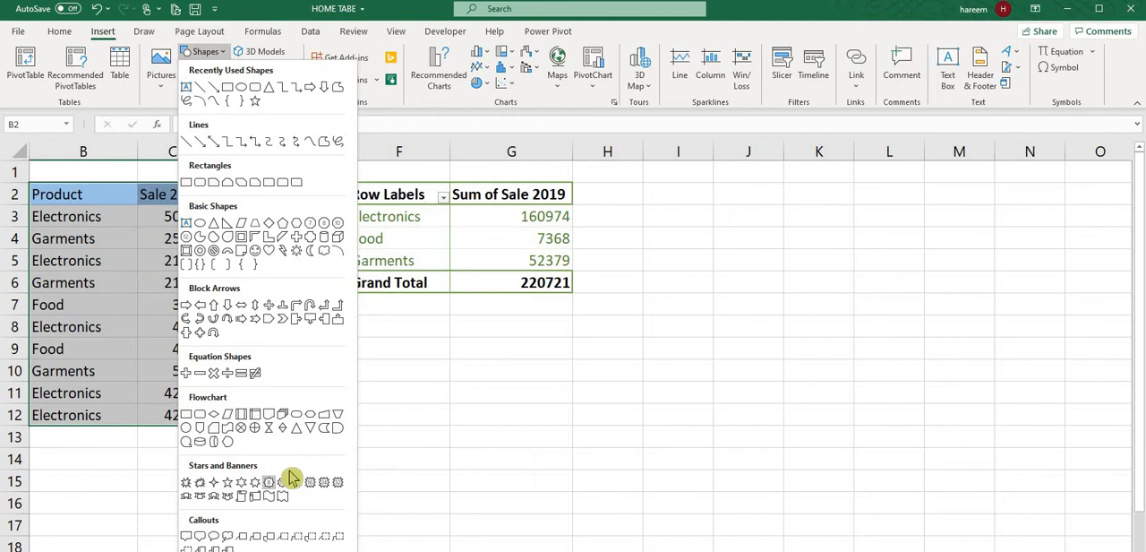
mouse_move(251, 267)
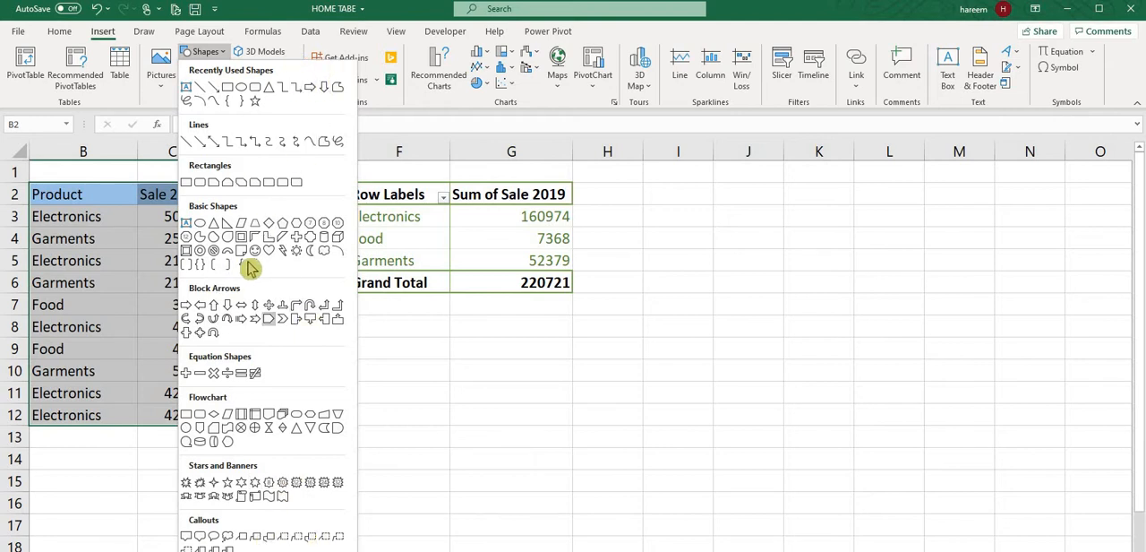
left_click(569, 455)
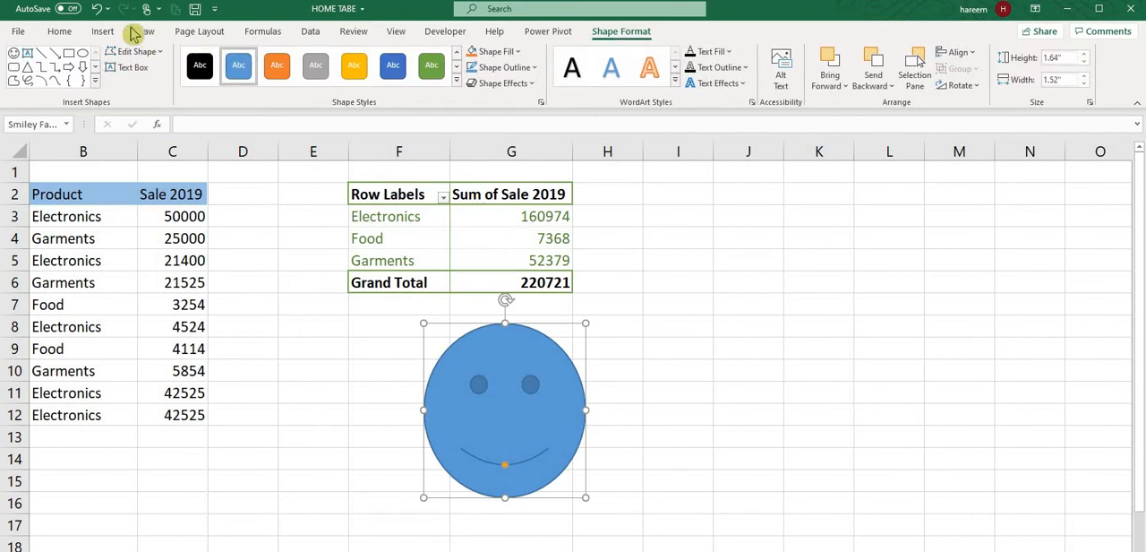
left_click(106, 31)
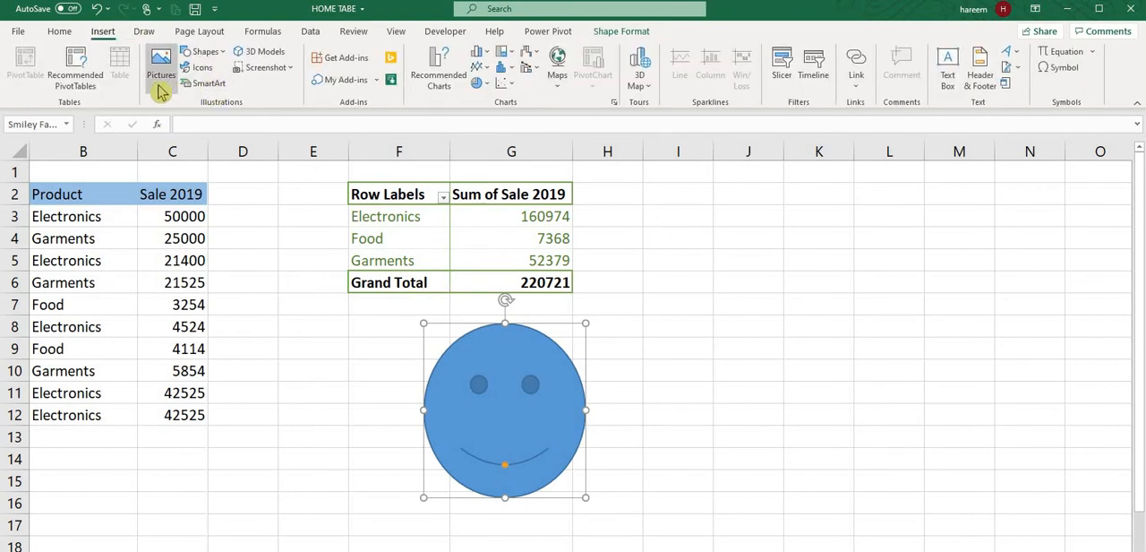
left_click(204, 51)
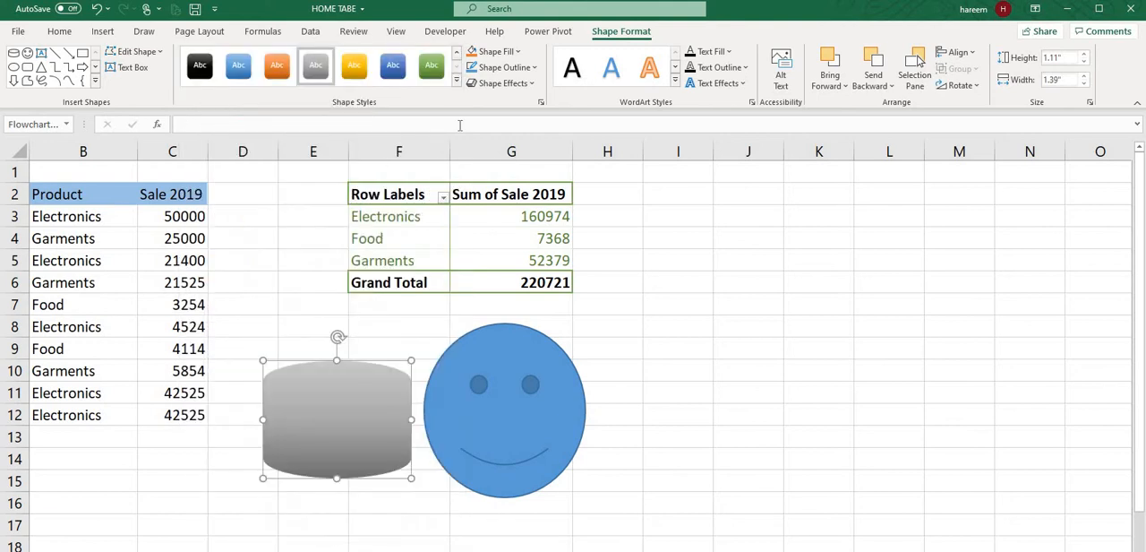
left_click(354, 65)
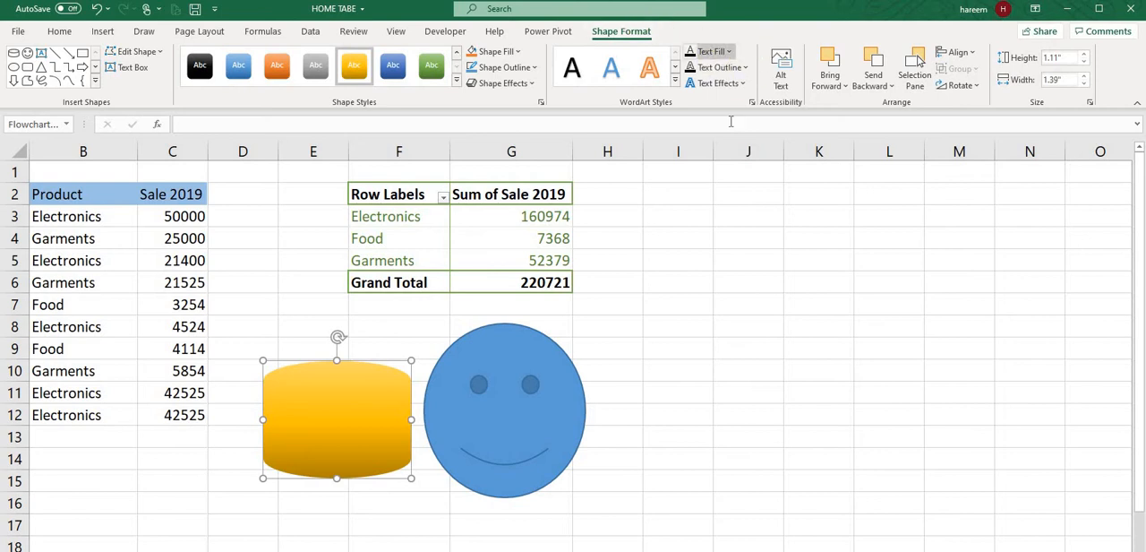
mouse_move(85, 32)
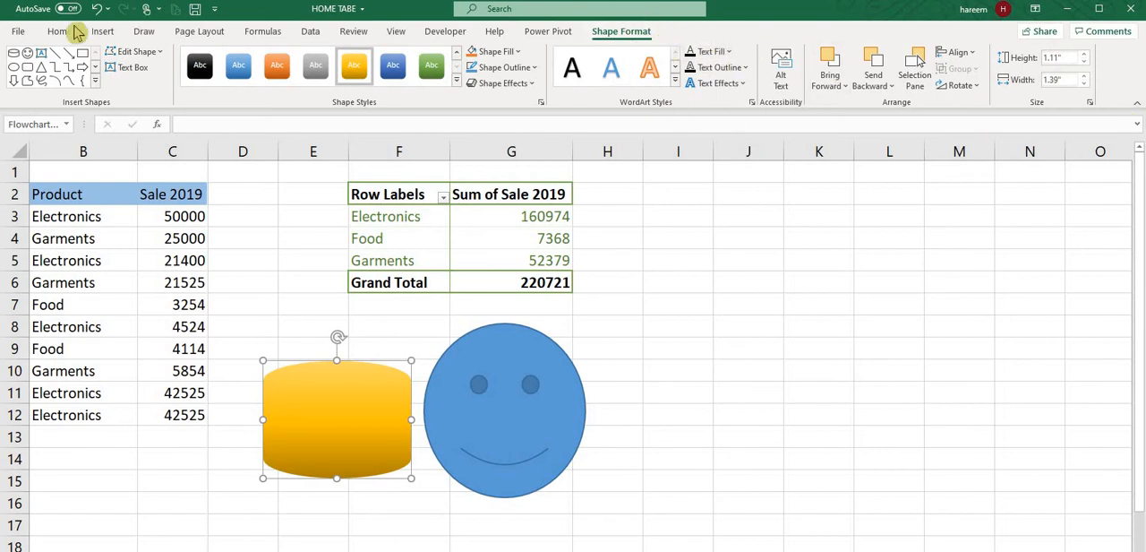
left_click(102, 30)
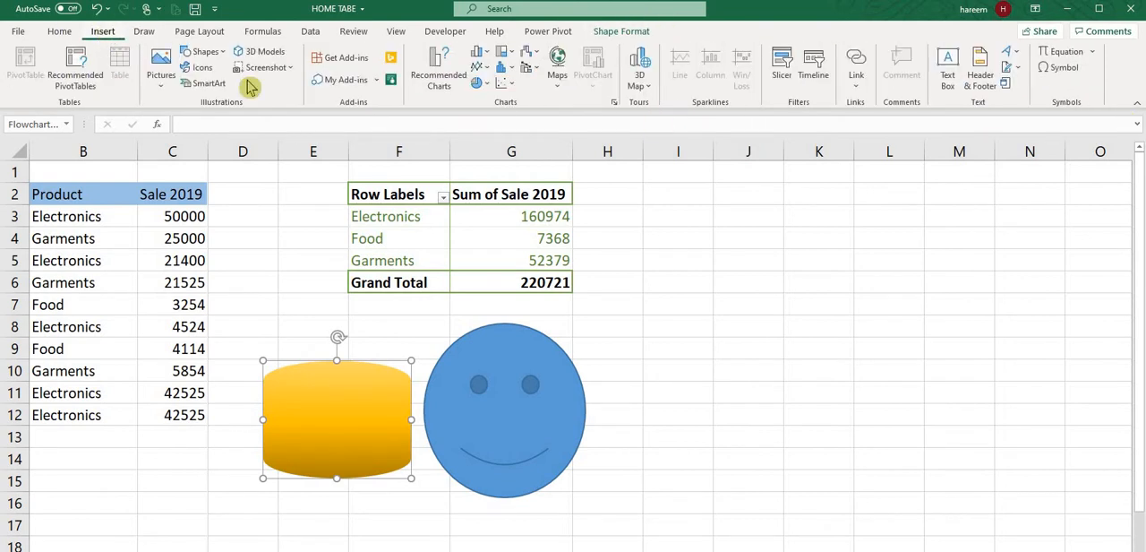
mouse_move(279, 290)
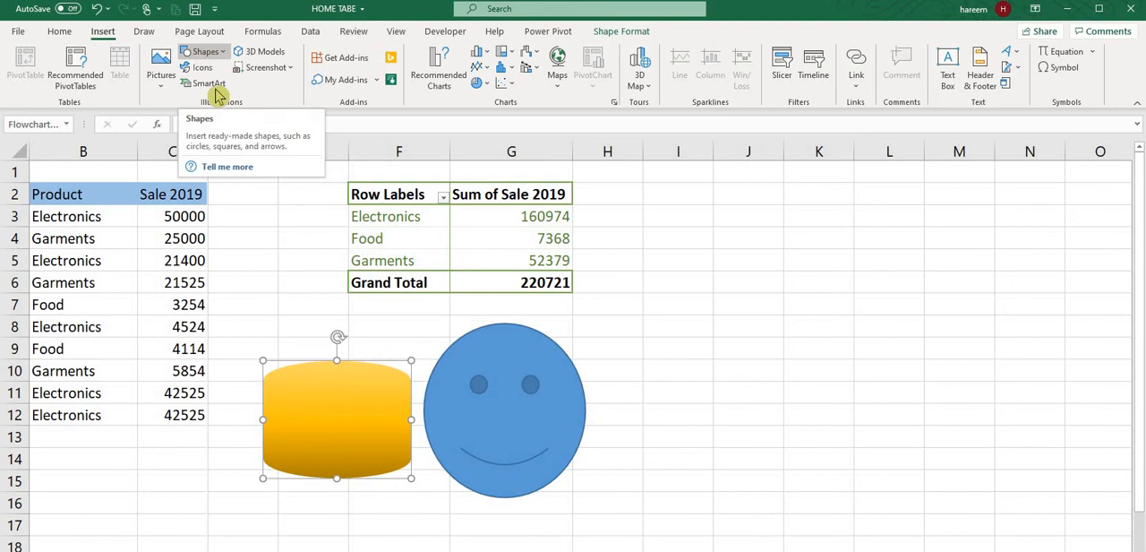
mouse_move(204, 83)
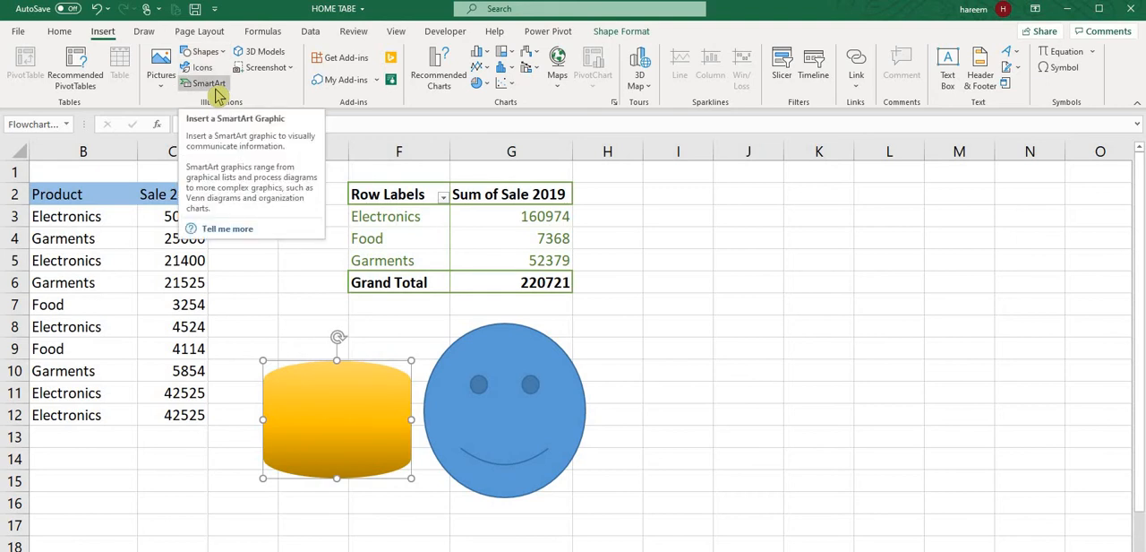
Add a hierarchy SmartArt diagram and type ABC and YCasdf into its boxes.
left_click(195, 86)
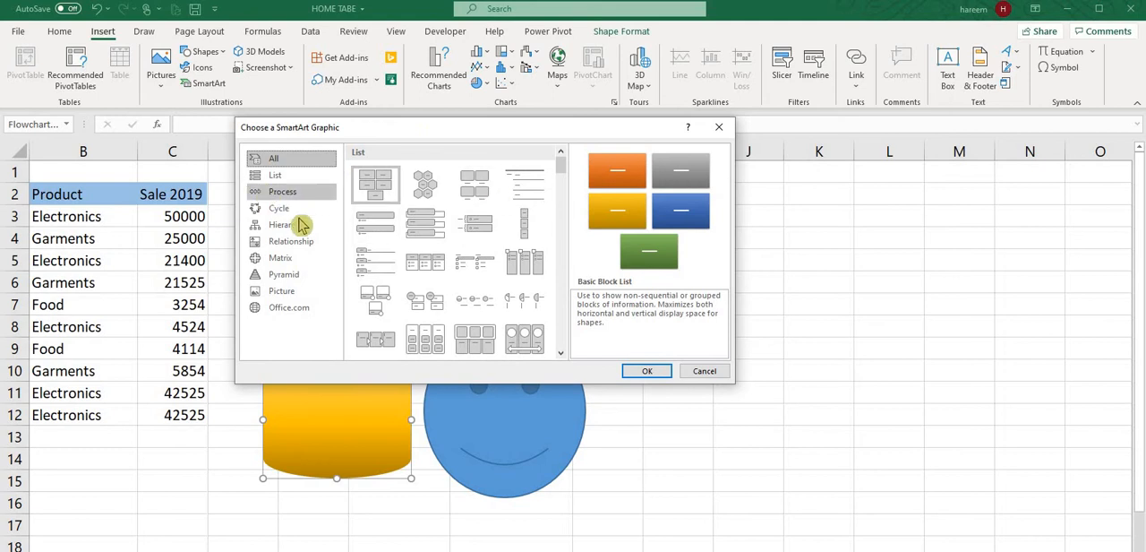
left_click(286, 224)
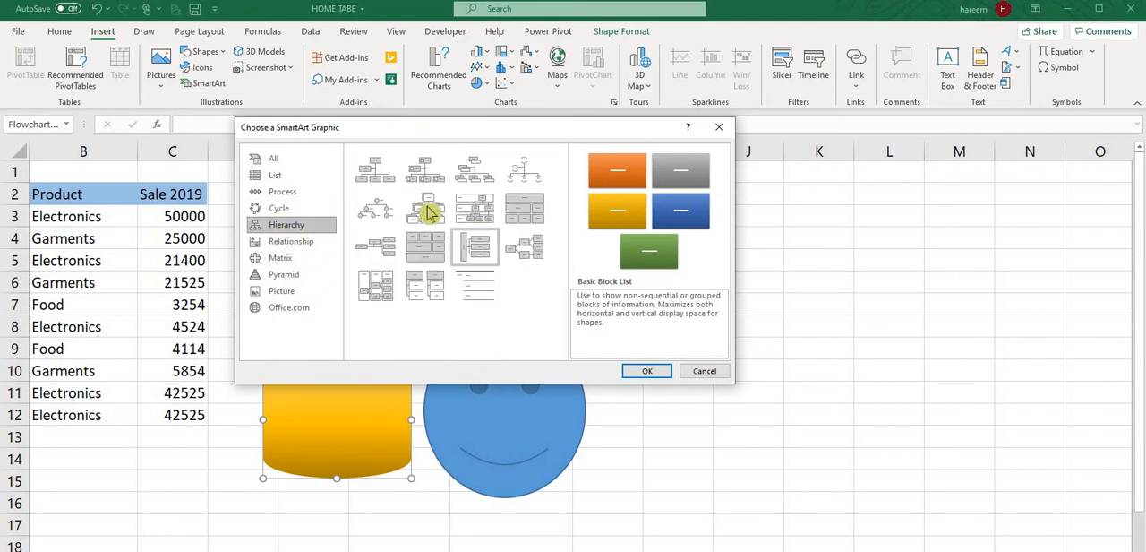
left_click(647, 370)
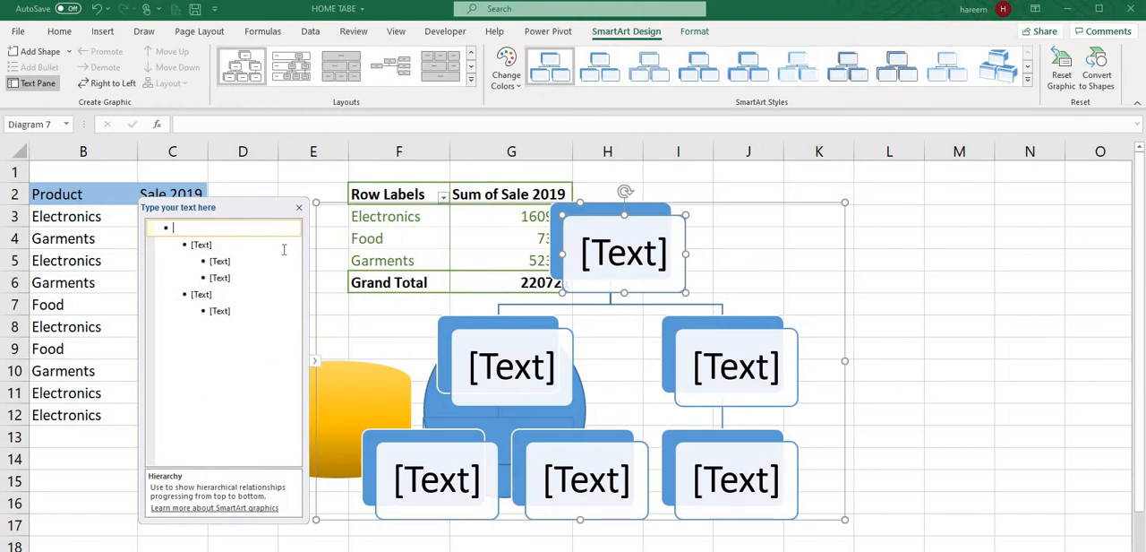
type("ABC")
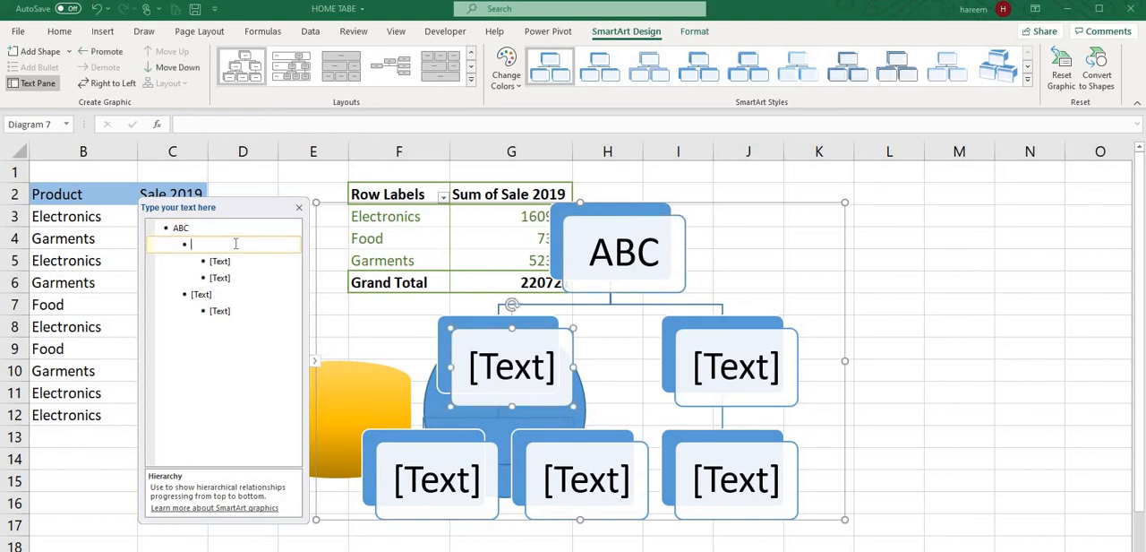
type("YCasdf")
left_click(736, 367)
type("adsf")
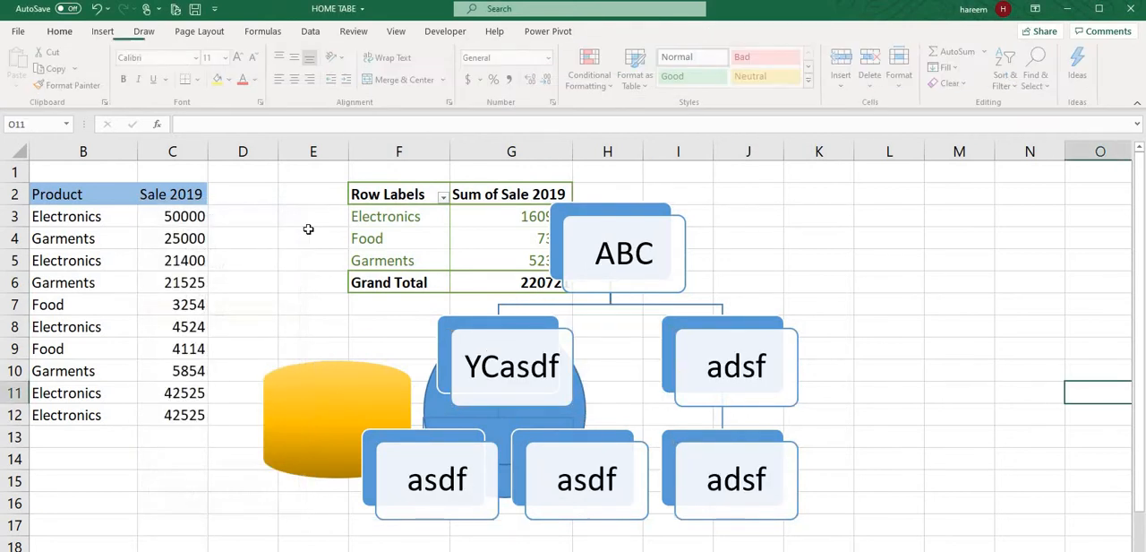
left_click(624, 253)
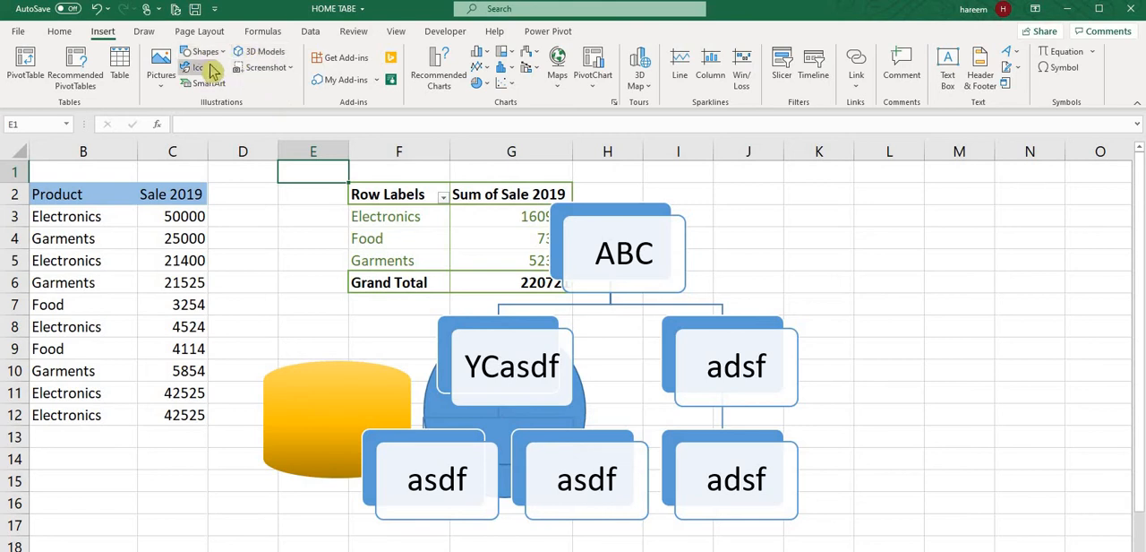
Browse the icon categories from Nature And Outdoors through Analytics.
left_click(191, 67)
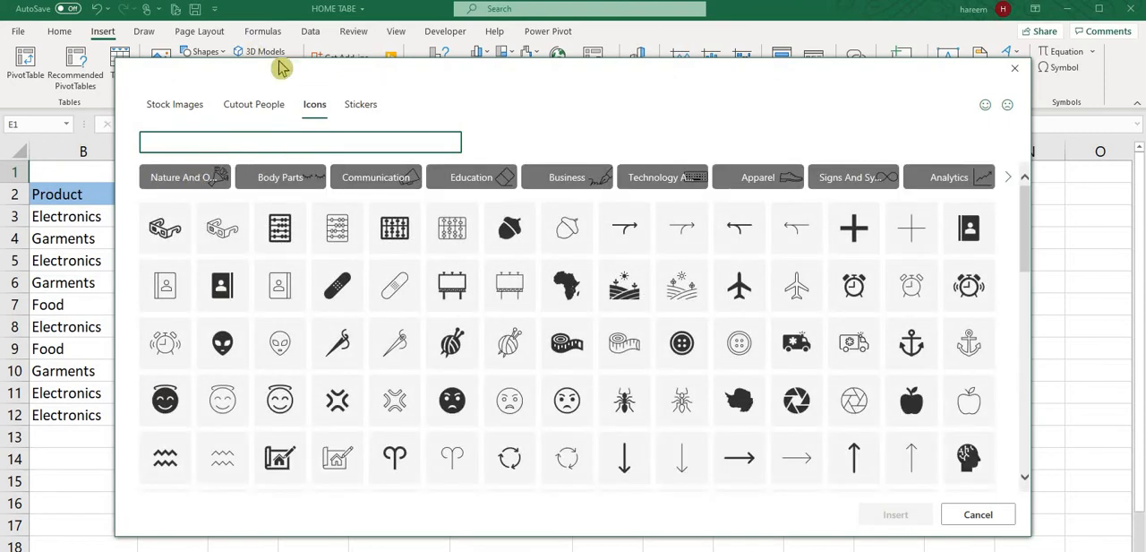
mouse_move(175, 179)
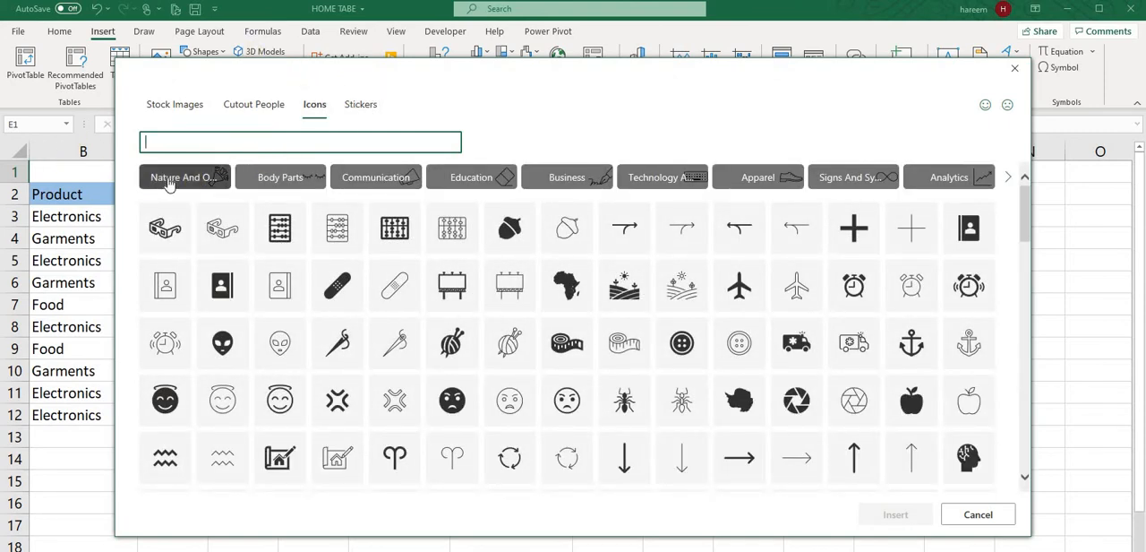
left_click(184, 176)
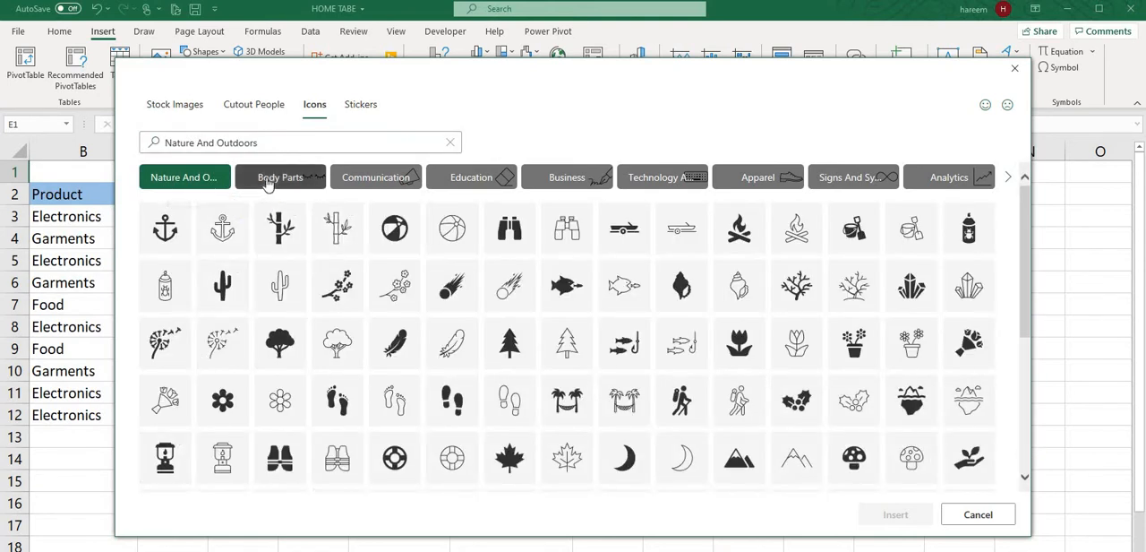
left_click(280, 177)
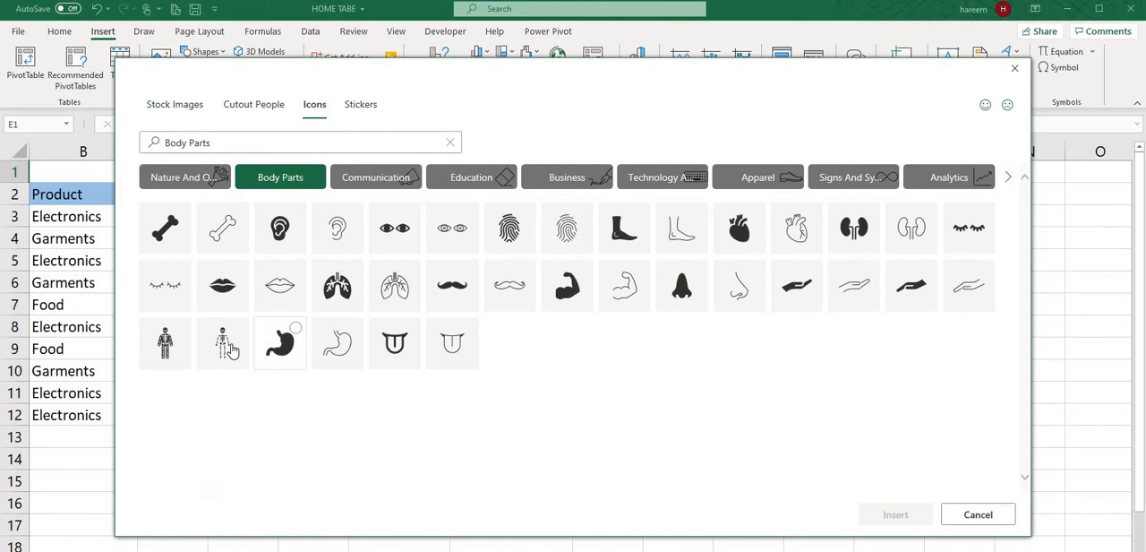
left_click(375, 176)
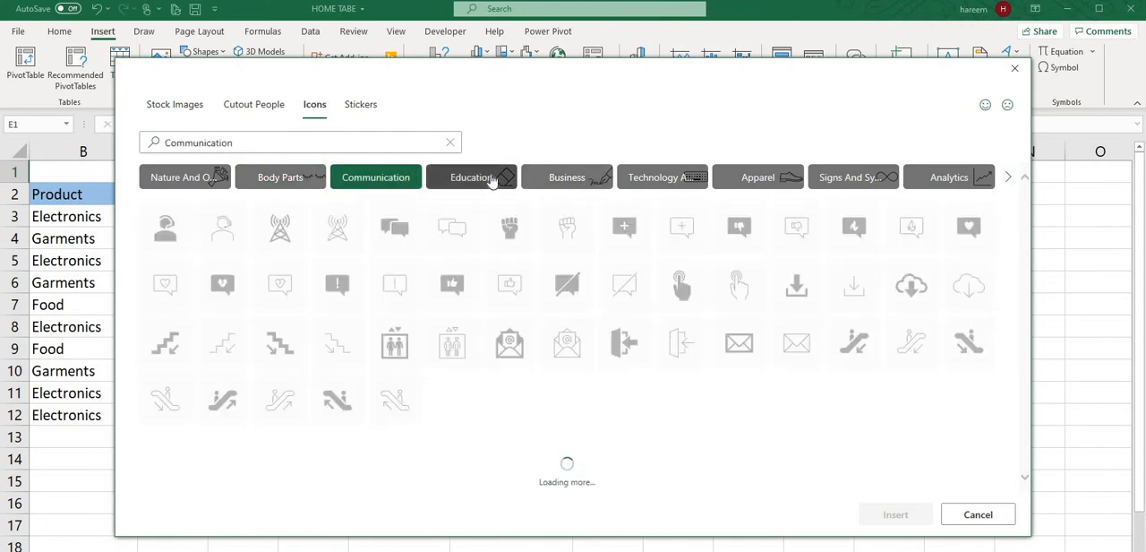
left_click(662, 176)
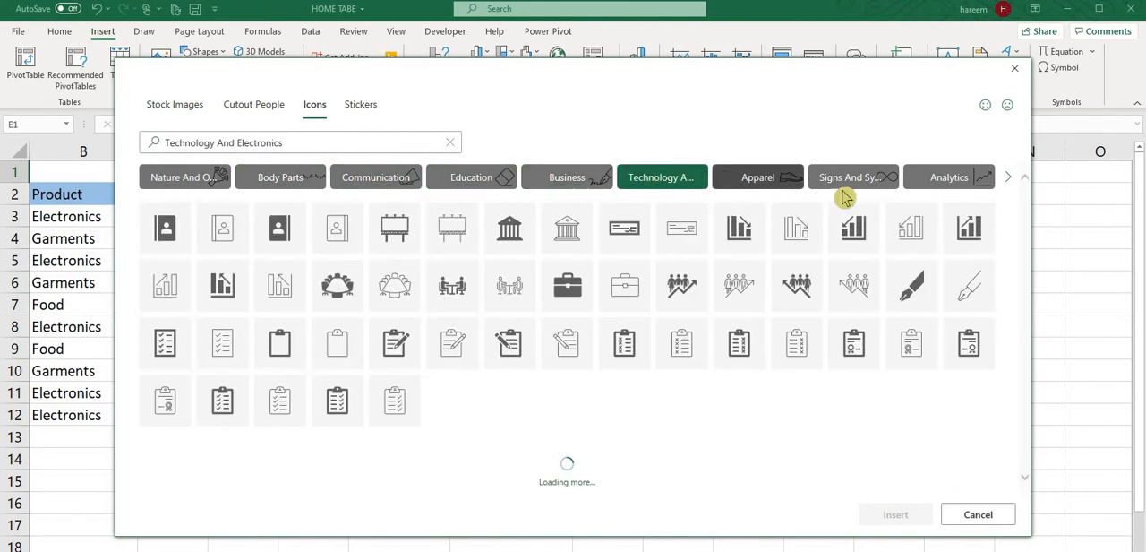
left_click(757, 176)
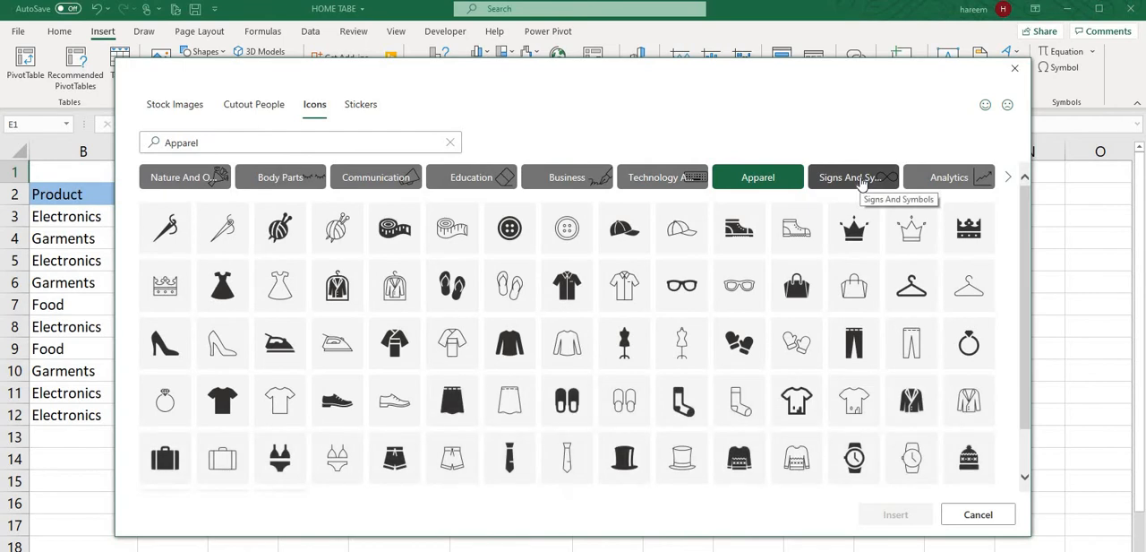
left_click(853, 176)
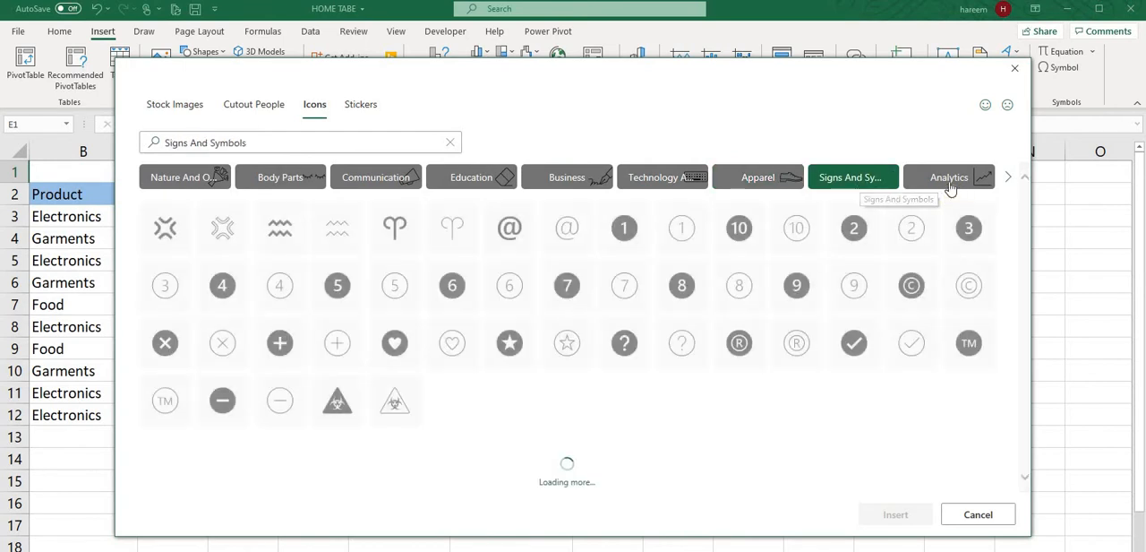
left_click(949, 177)
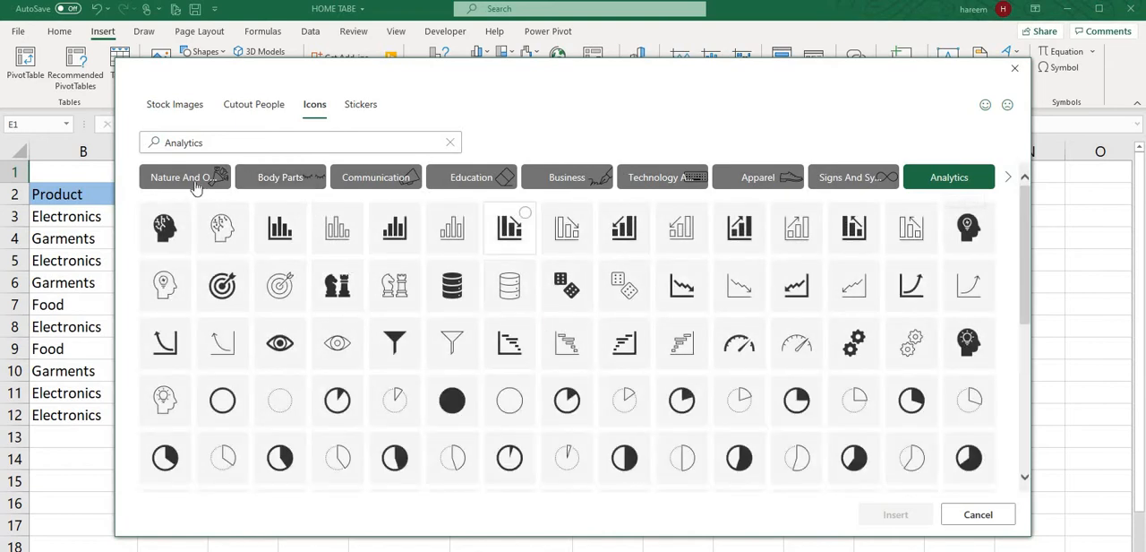
Insert the heart icon from Body Parts and give it a preset colour style.
left_click(183, 177)
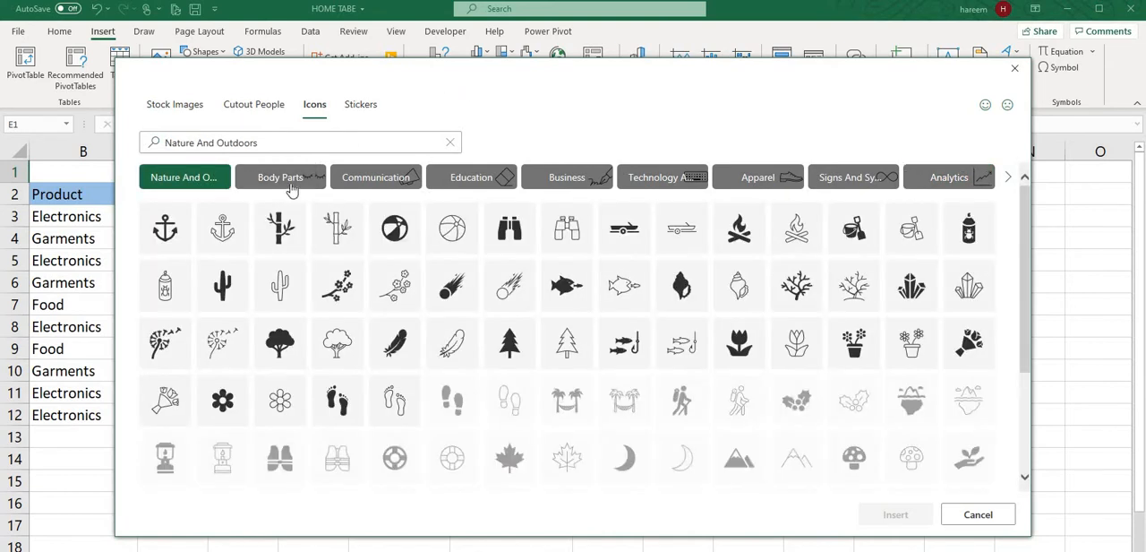
left_click(280, 176)
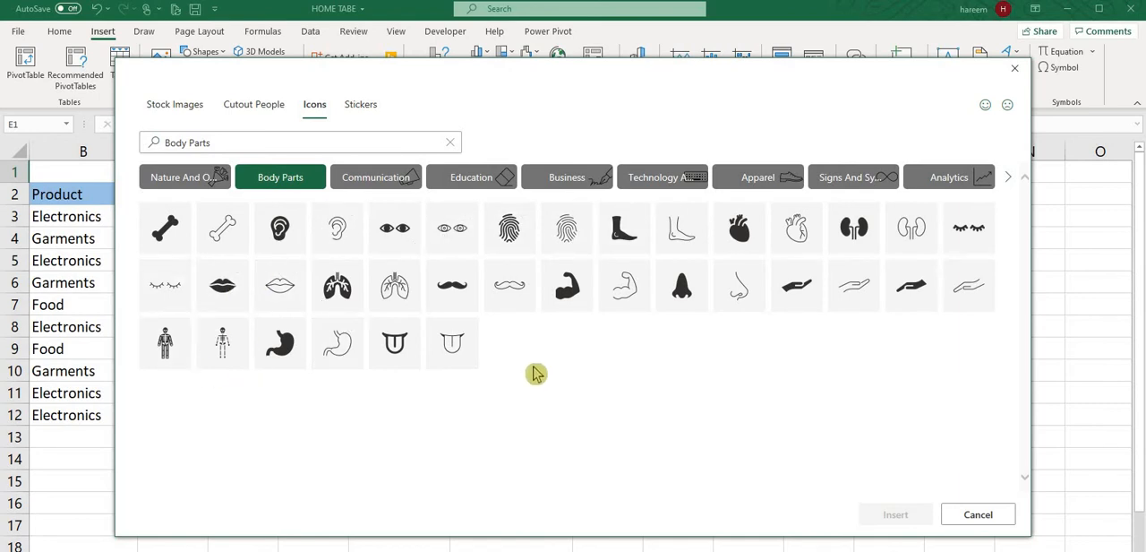
mouse_move(796, 229)
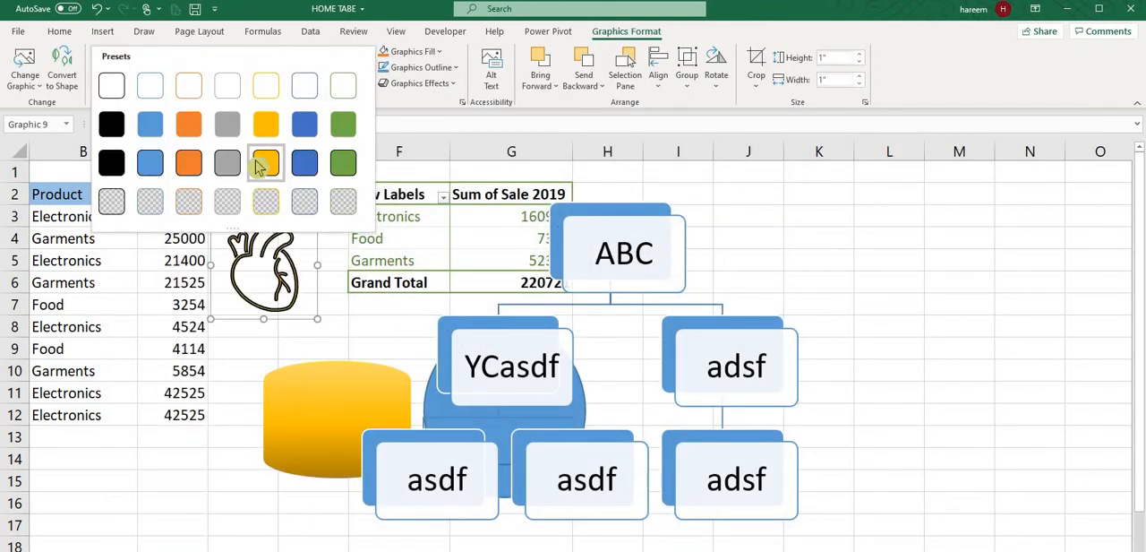
left_click(265, 163)
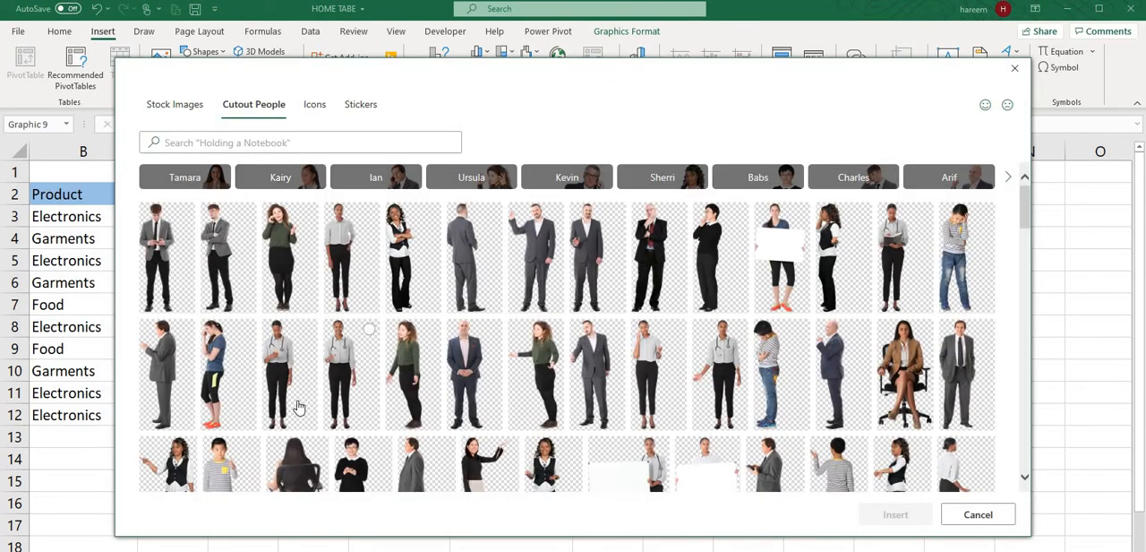
mouse_move(978, 409)
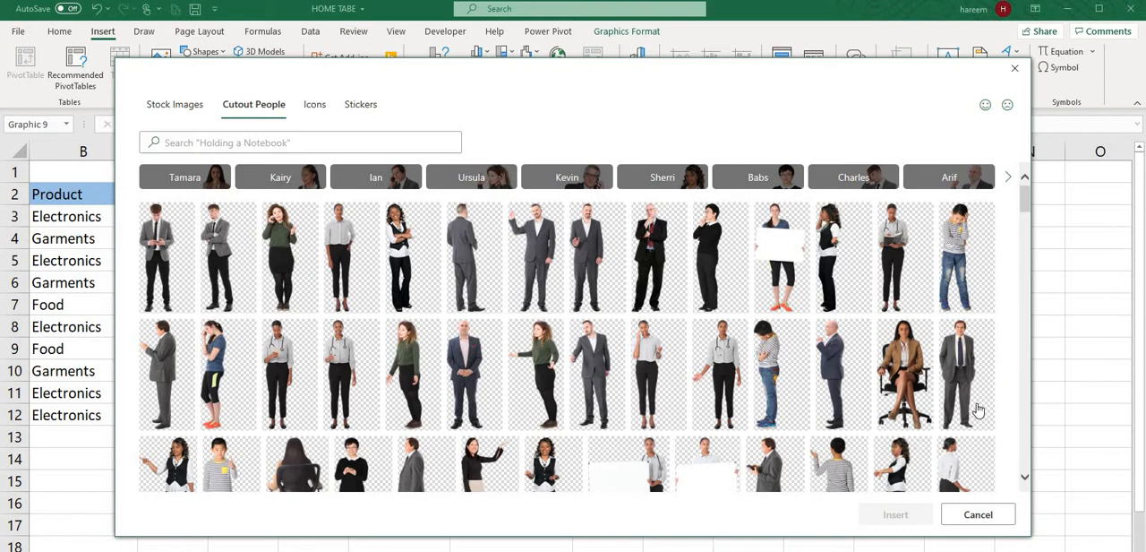
Insert the cutout photo of a man in a suit from Cutout People.
left_click(839, 373)
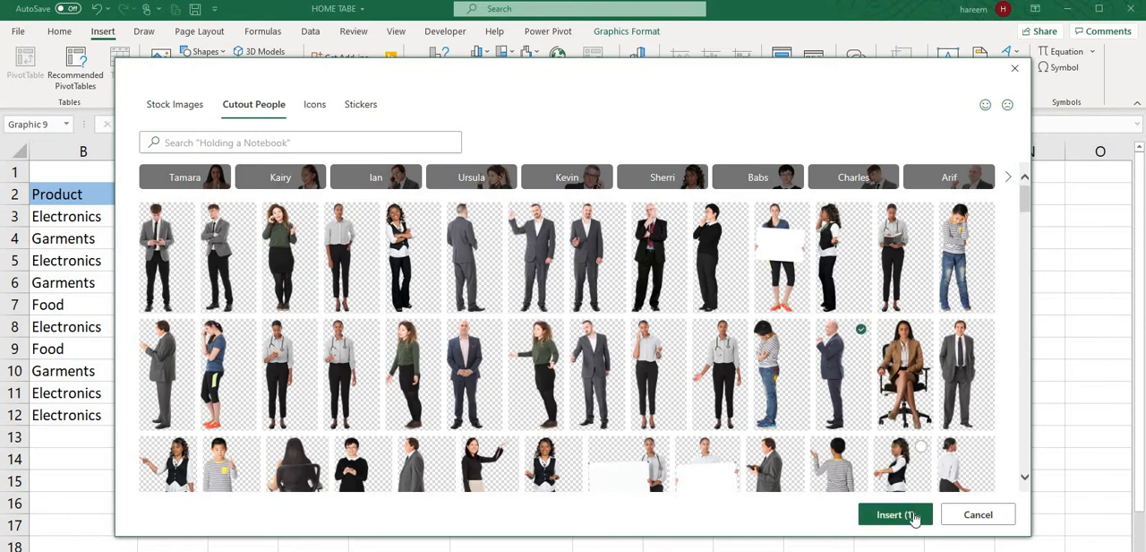
left_click(895, 514)
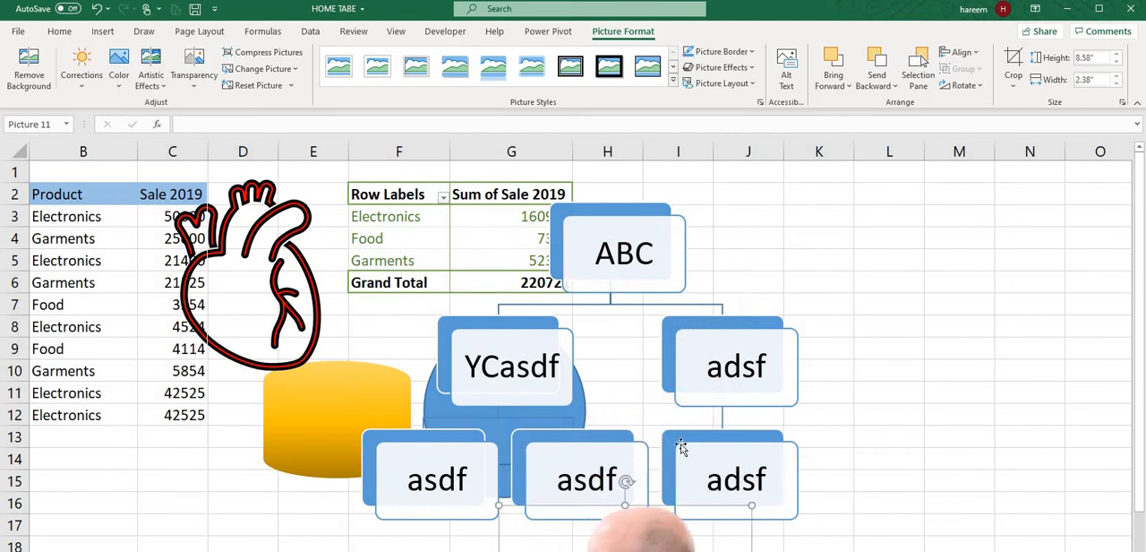
mouse_move(650, 515)
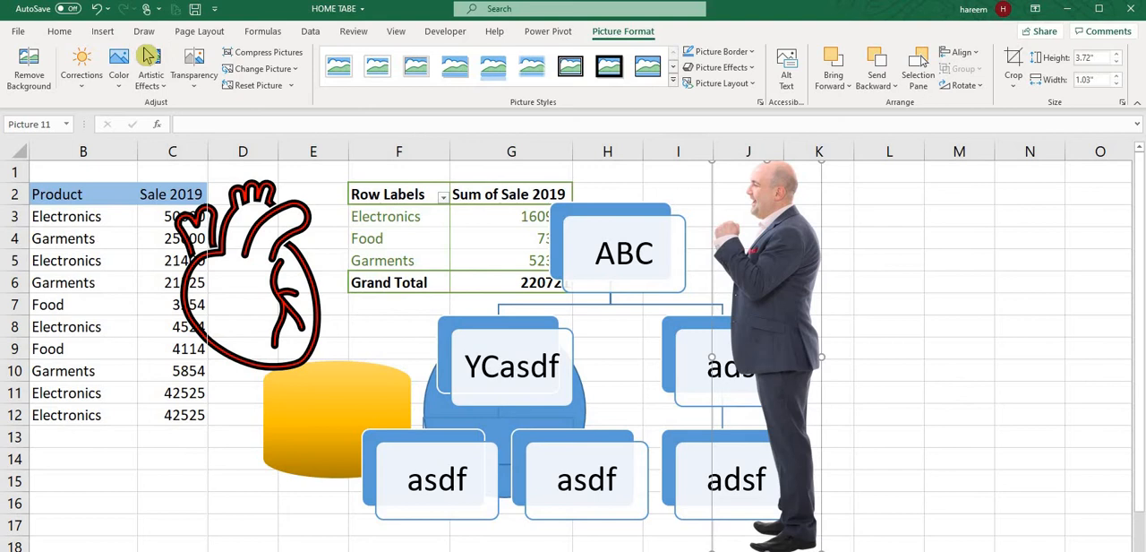
left_click(105, 32)
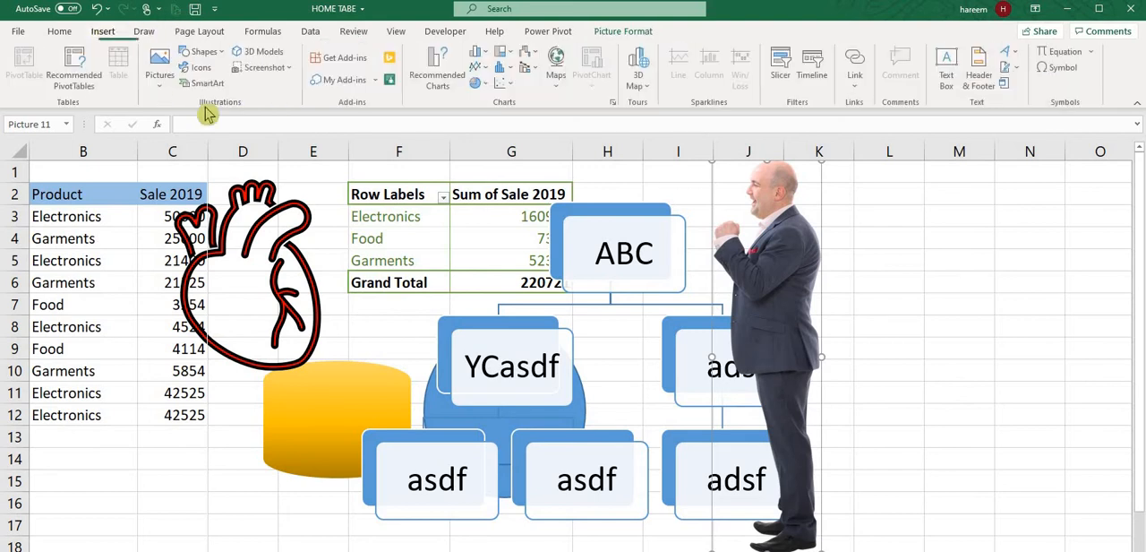
left_click(201, 67)
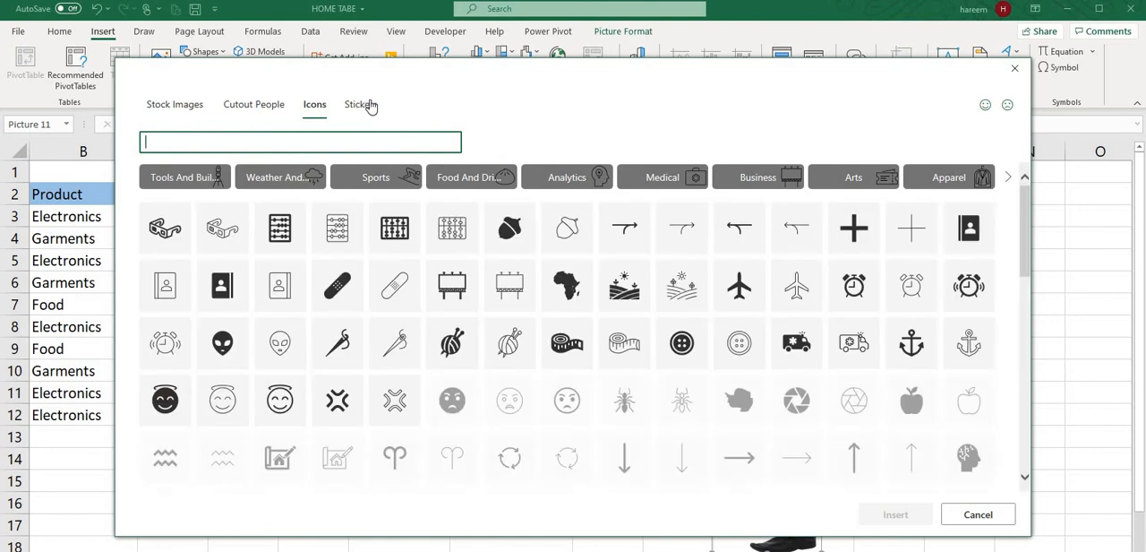
left_click(360, 104)
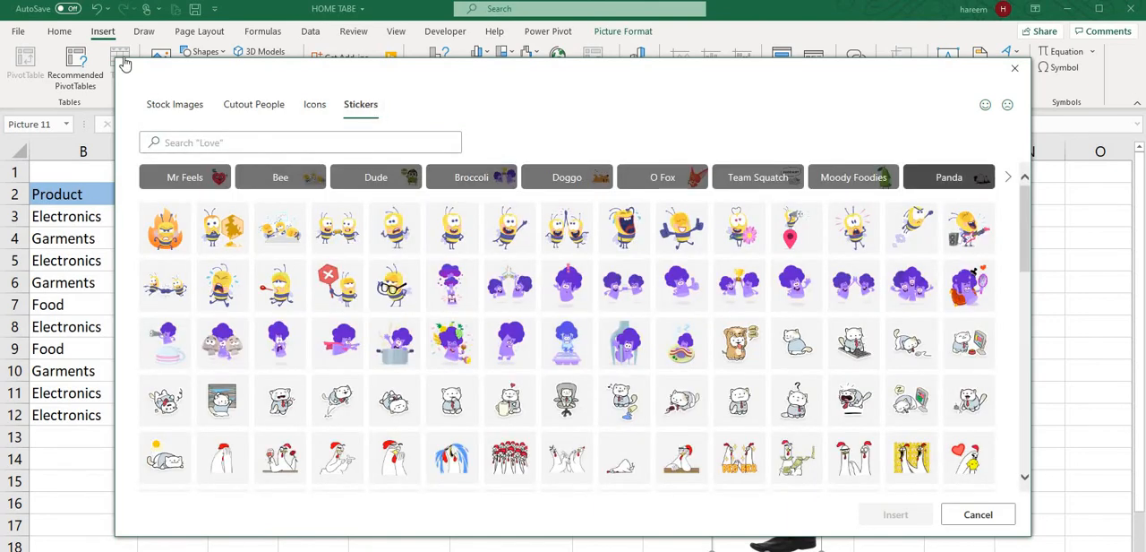
left_click(175, 104)
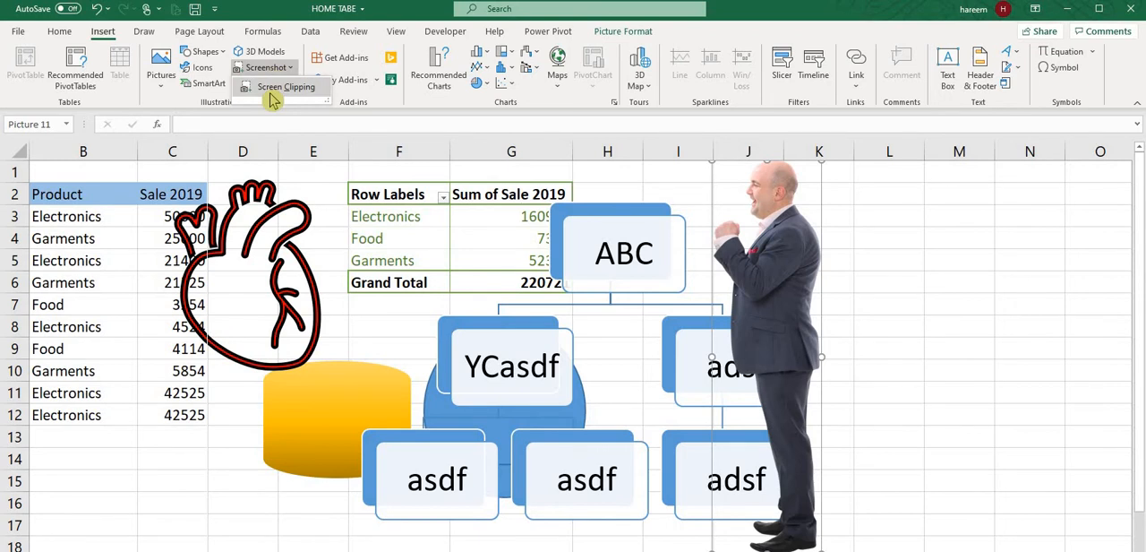
mouse_move(285, 87)
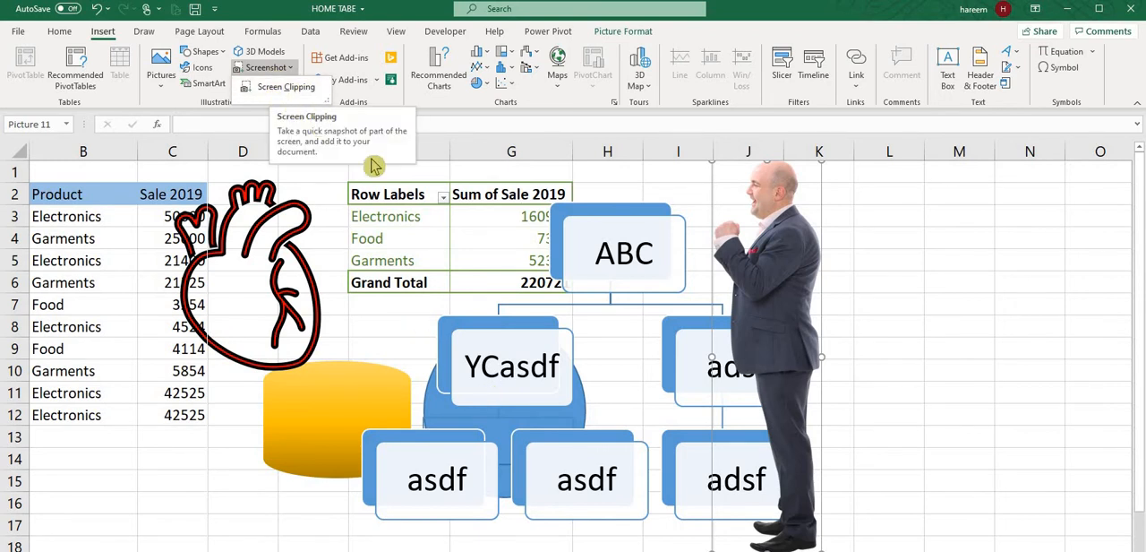
mouse_move(333, 100)
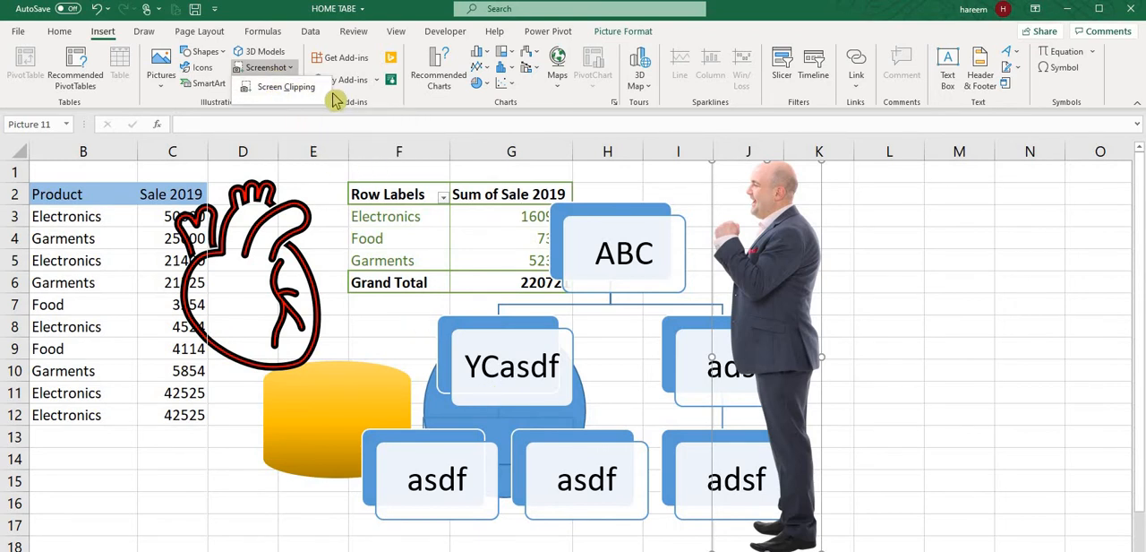
mouse_move(311, 101)
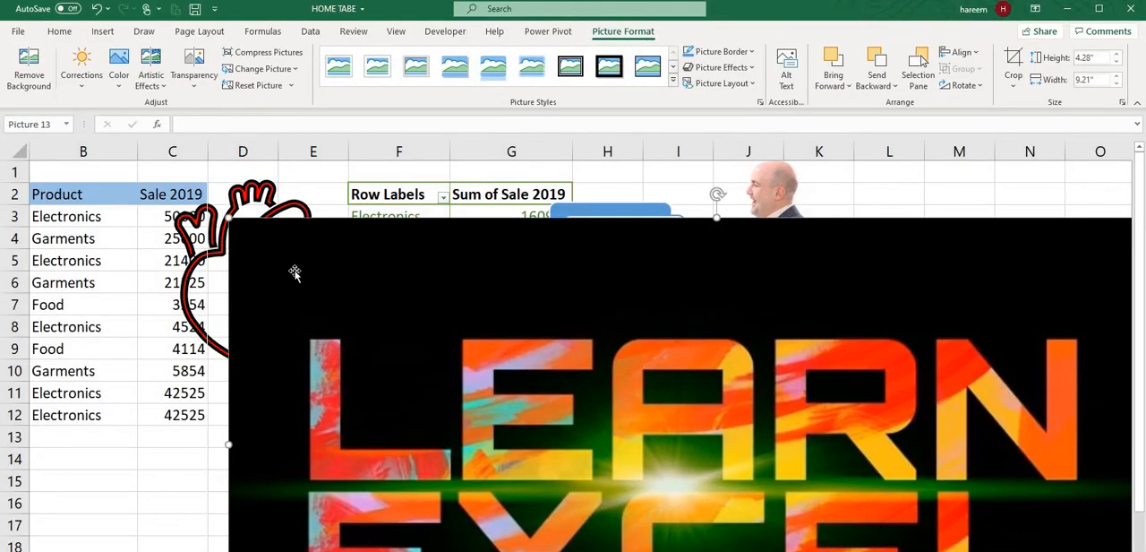
Insert a screen clipping showing multicoloured LEARN lettering onto the sheet.
left_click(105, 34)
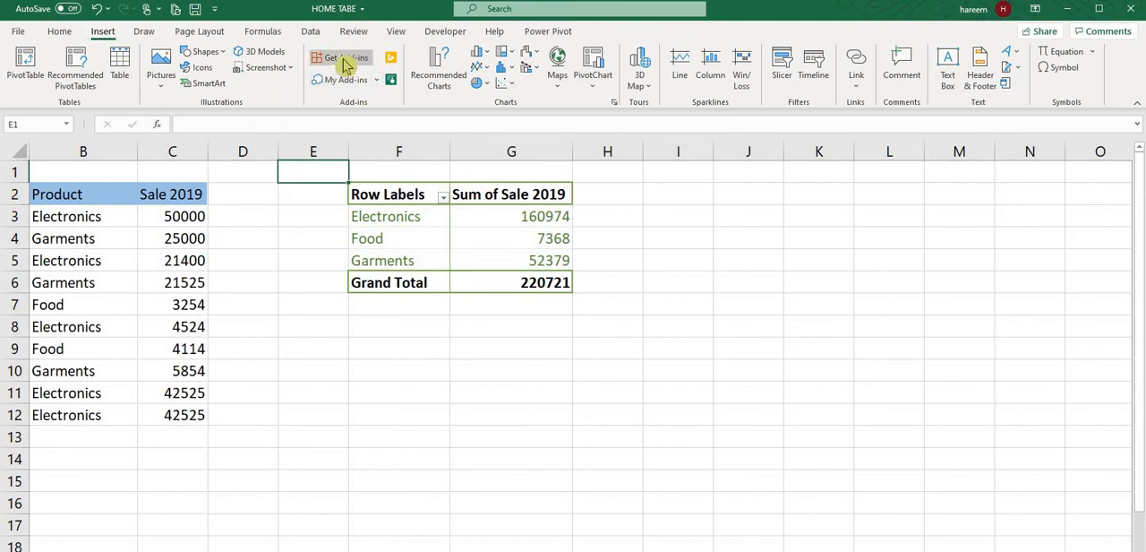
Open the Office Add-ins store listing suggestions like Wikipedia and Script Lab.
left_click(340, 57)
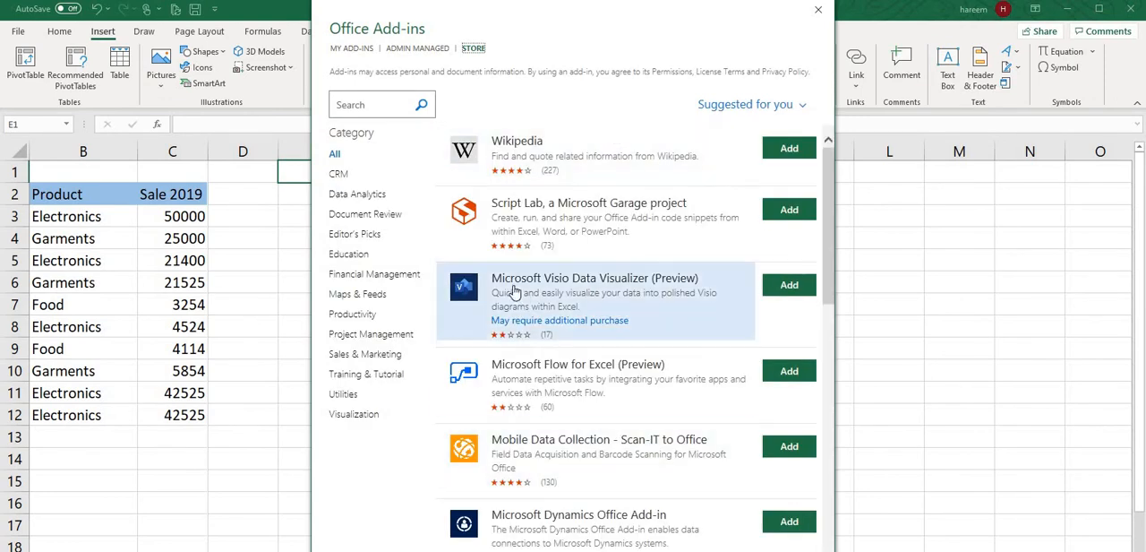
mouse_move(396, 247)
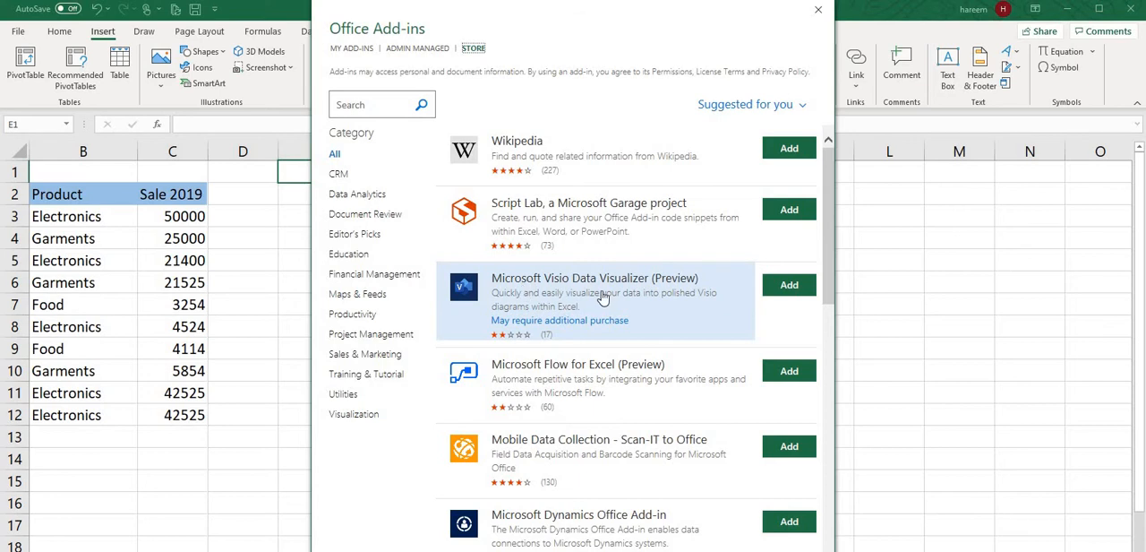
Install the Visio Data Visualizer add-in, browse its org chart templates, and view recent add-ins.
left_click(788, 284)
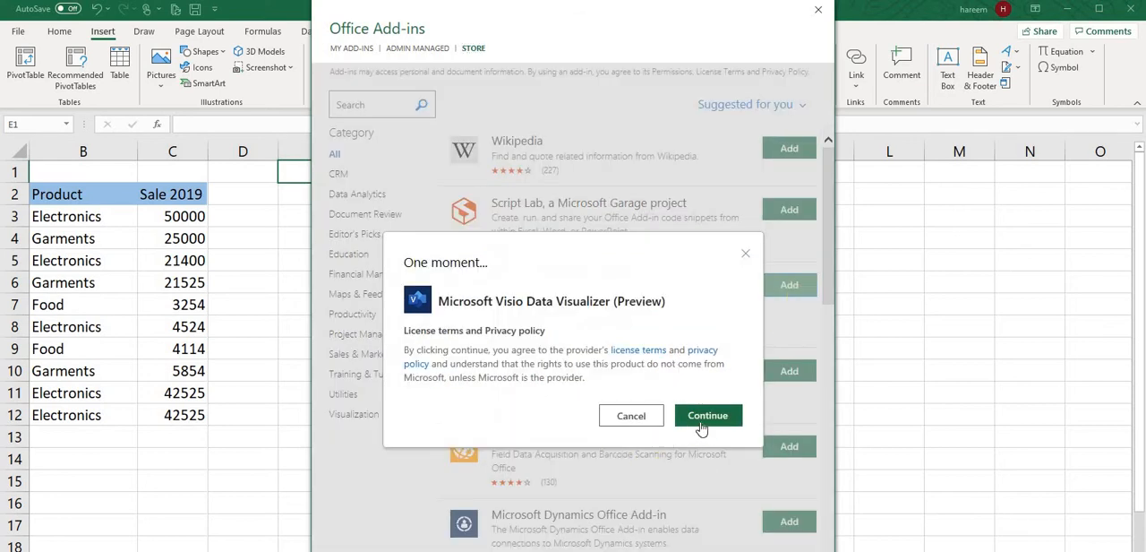
left_click(709, 415)
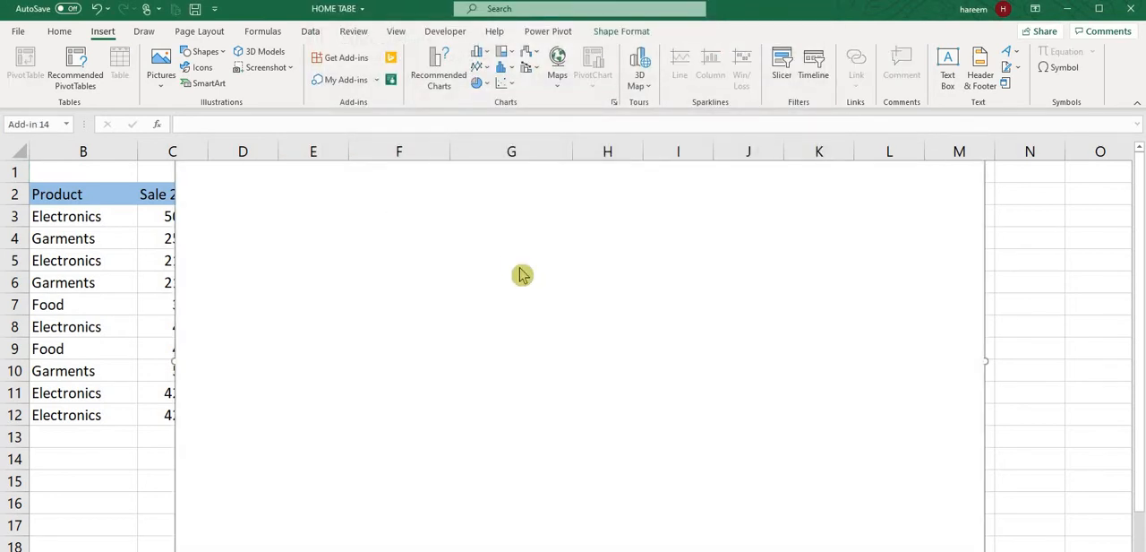
left_click(193, 84)
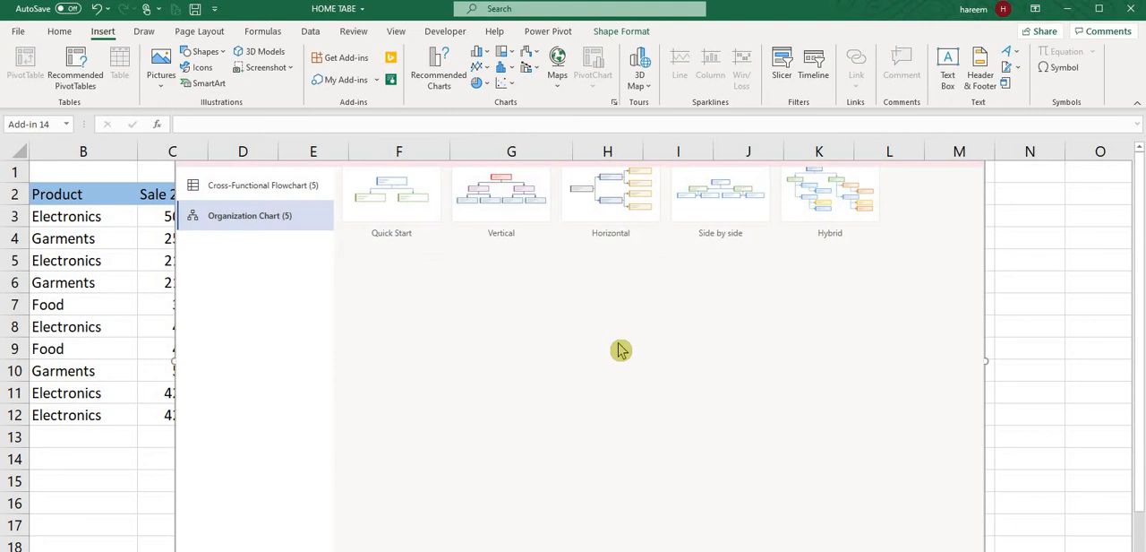
mouse_move(639, 243)
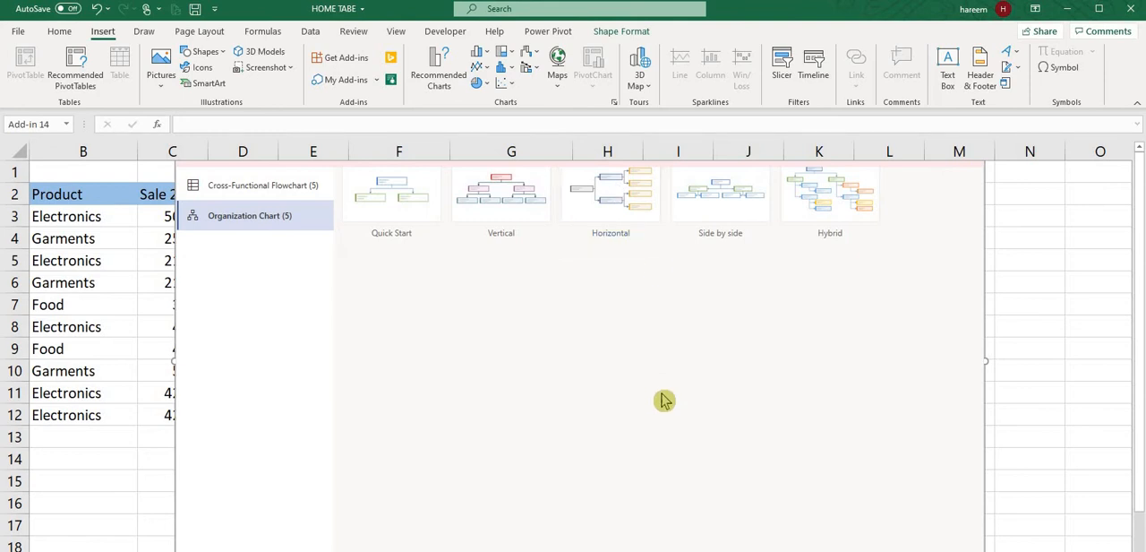
mouse_move(376, 269)
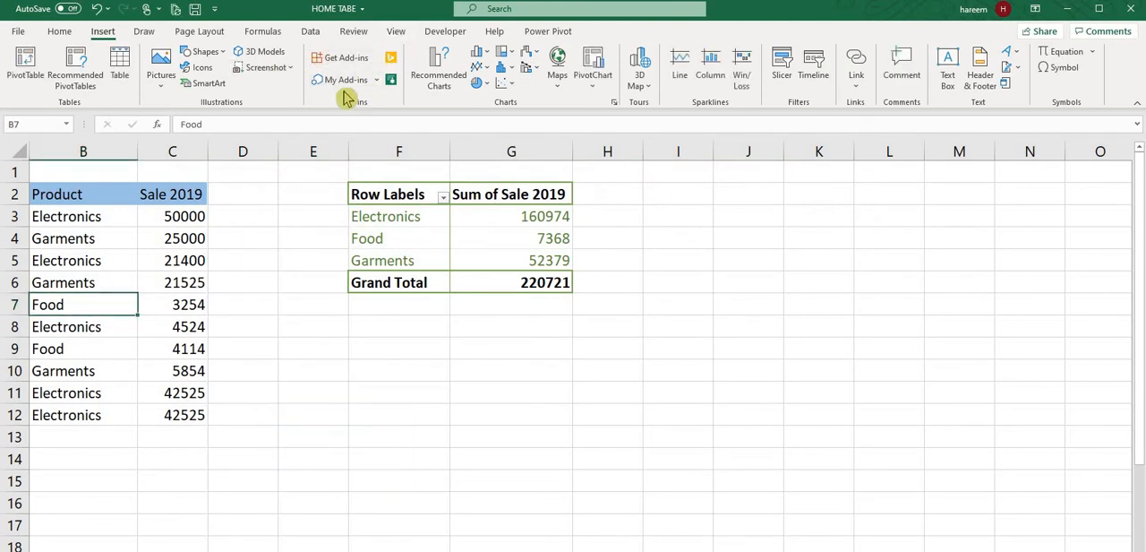
left_click(344, 80)
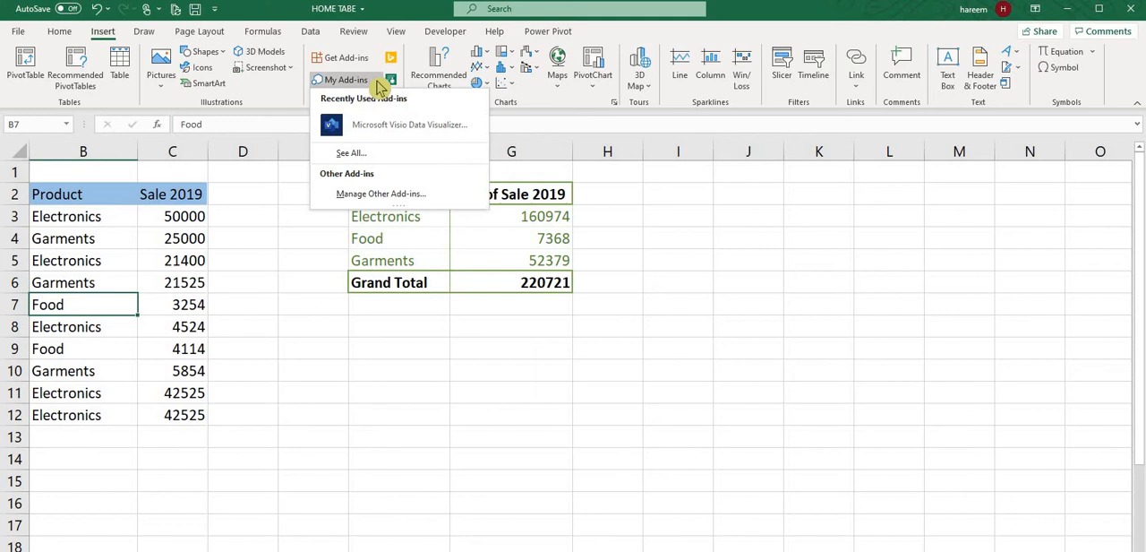
mouse_move(403, 102)
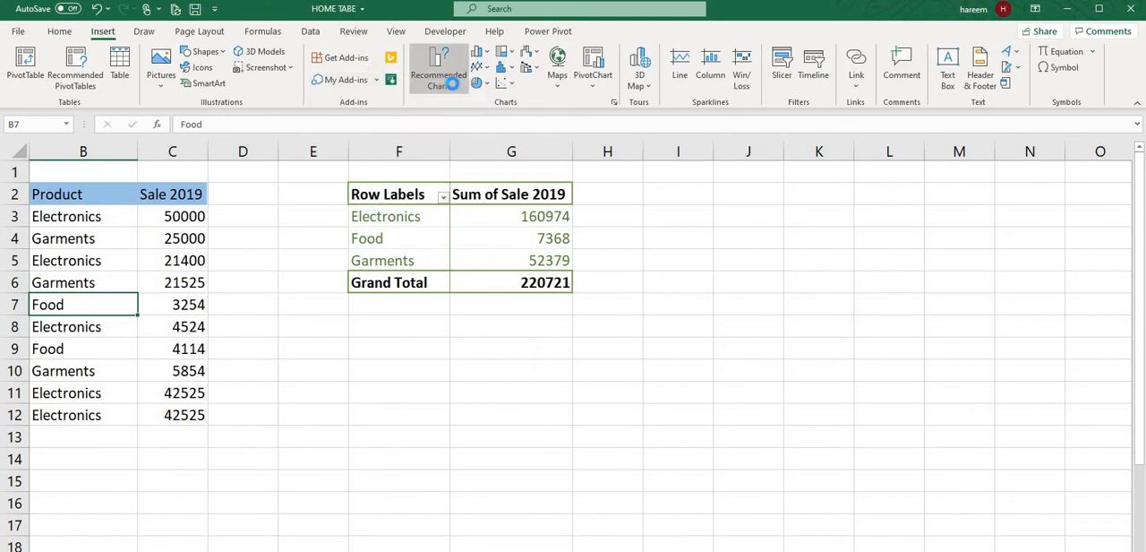
left_click(440, 67)
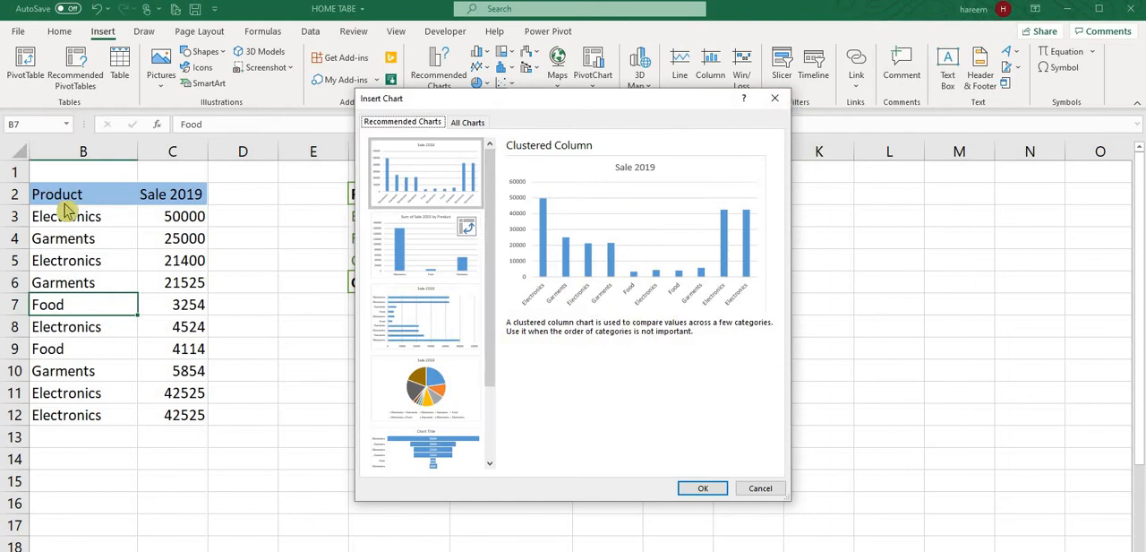
left_click(425, 389)
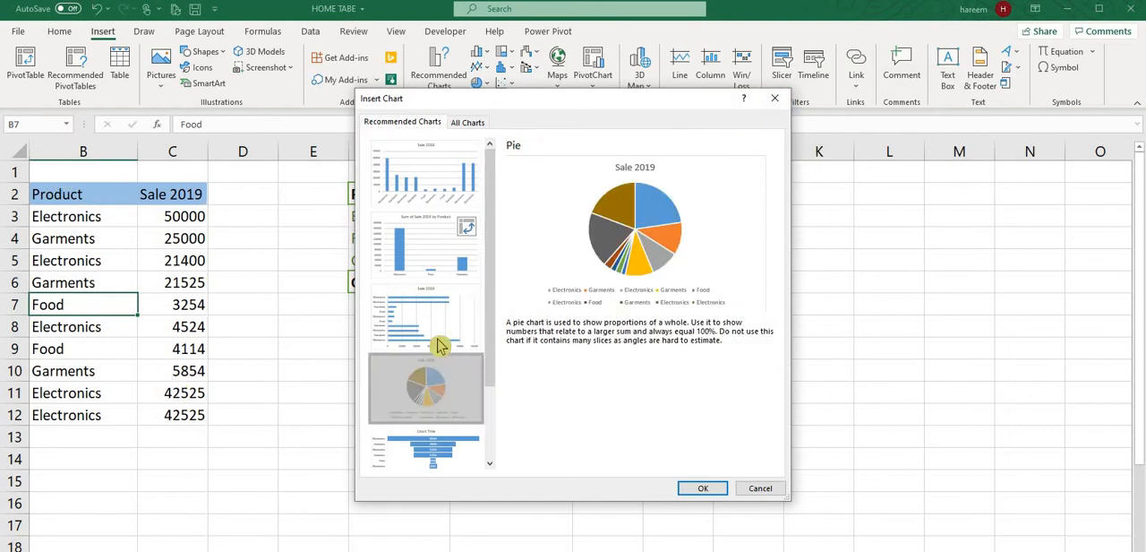
left_click(426, 174)
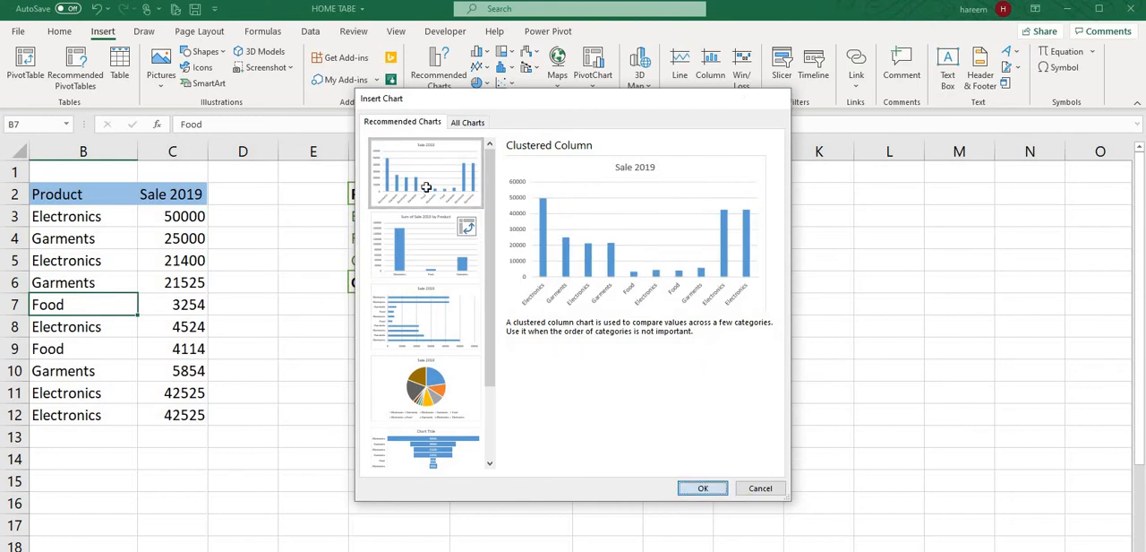
left_click(702, 487)
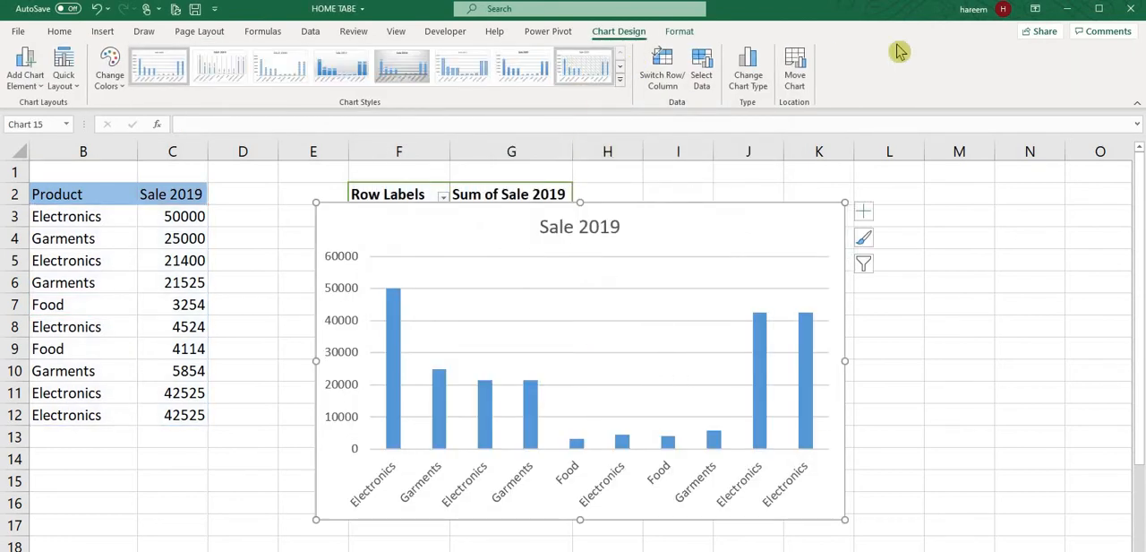
mouse_move(599, 208)
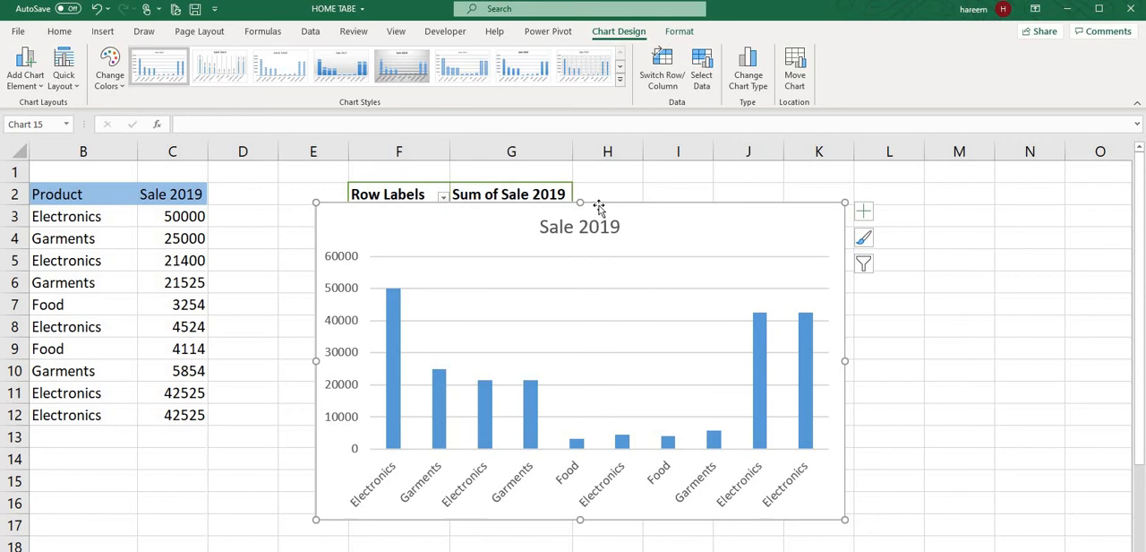
mouse_move(732, 30)
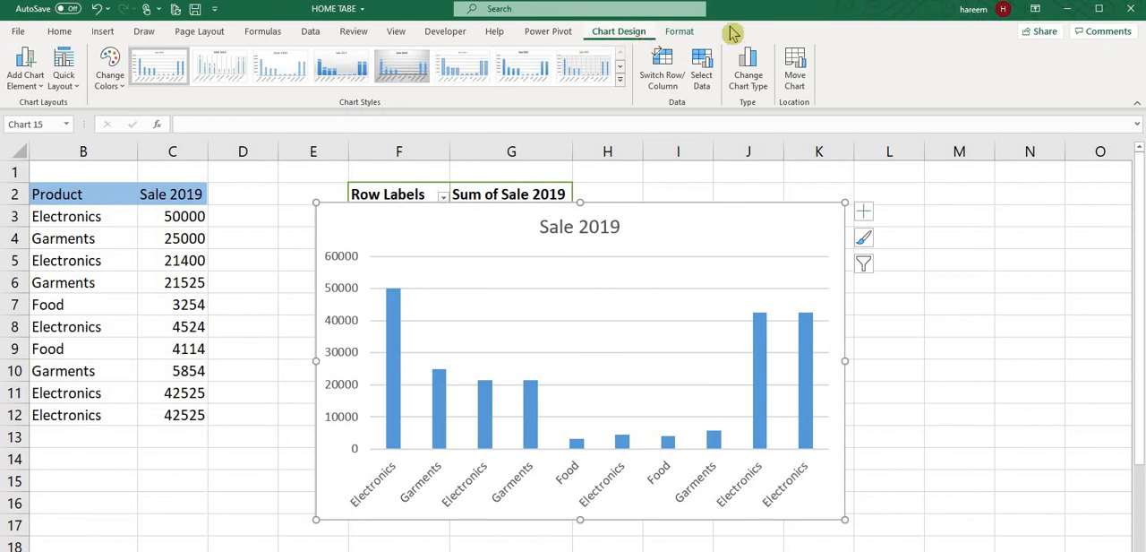
mouse_move(423, 55)
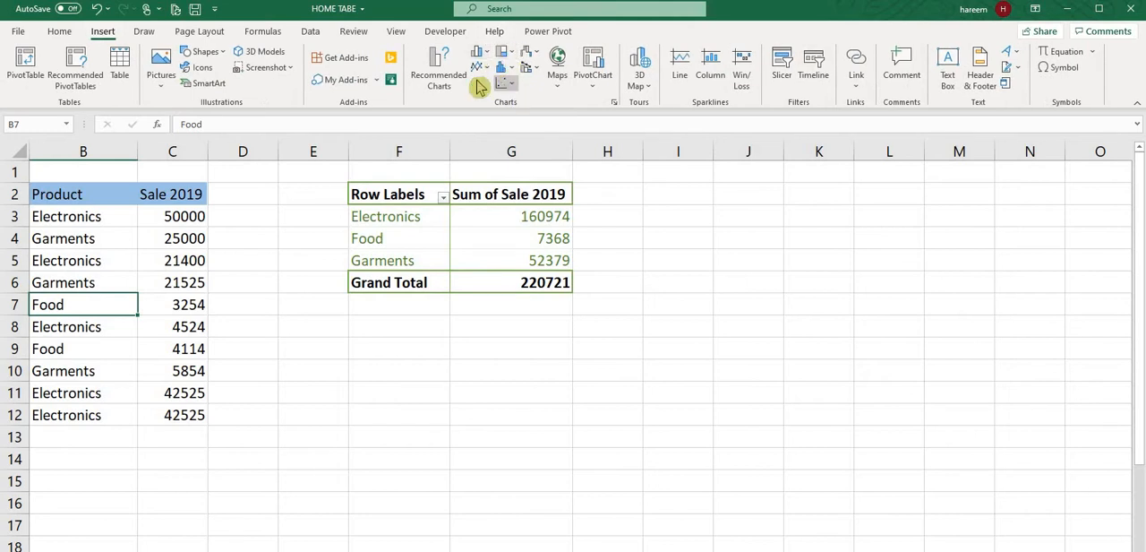
Insert a line chart of B2:C12, then delete it and return to insertion features.
left_click_drag(84, 194, 172, 415)
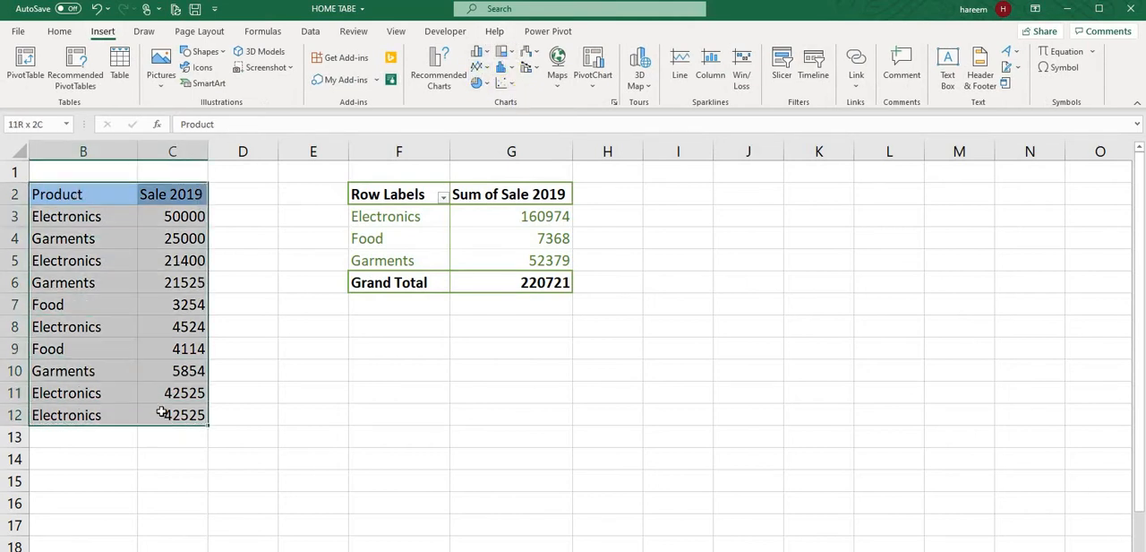
left_click(473, 52)
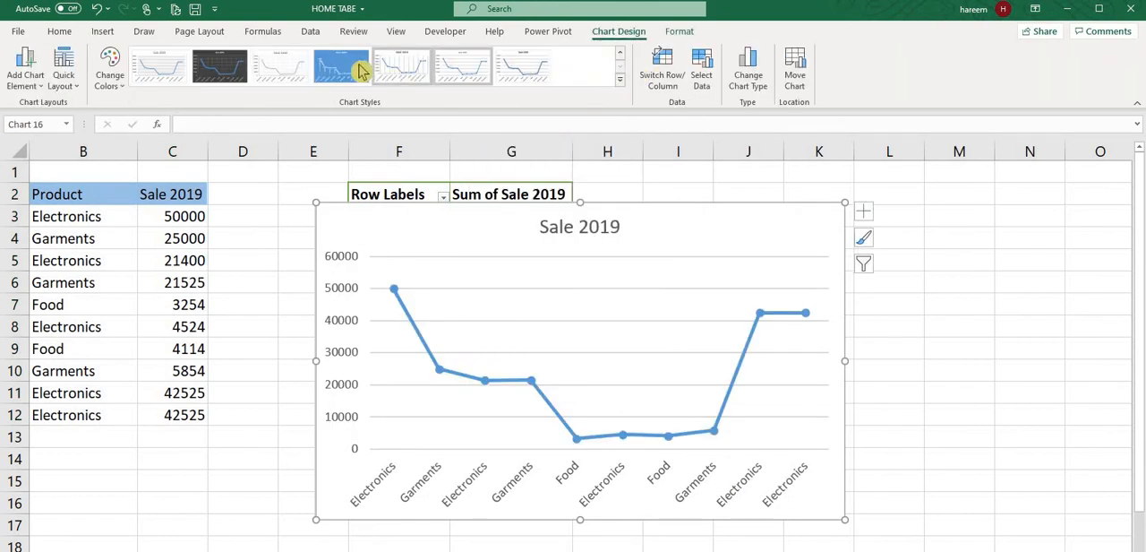
left_click(340, 66)
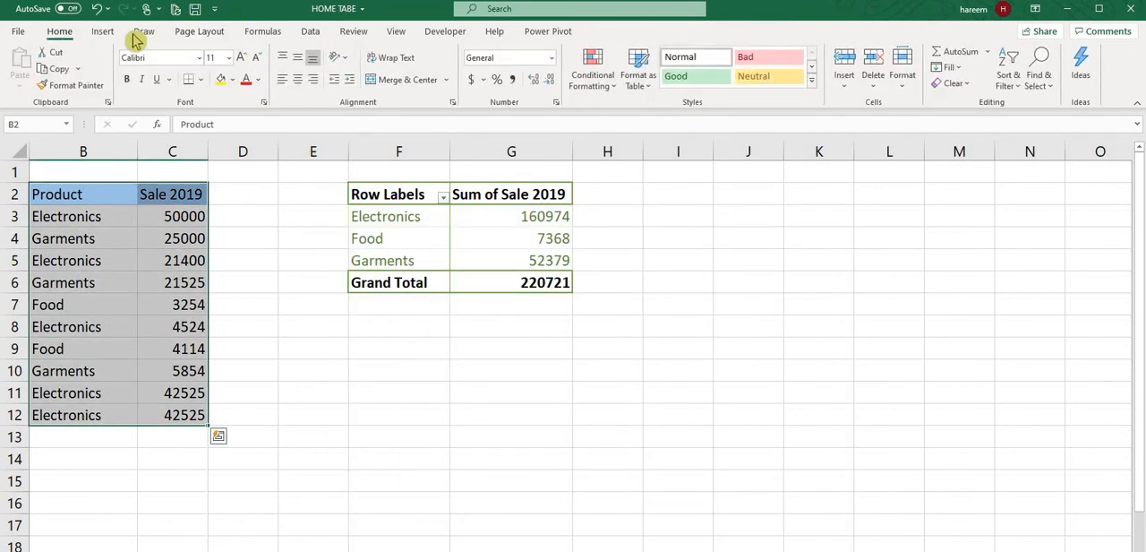
left_click(101, 31)
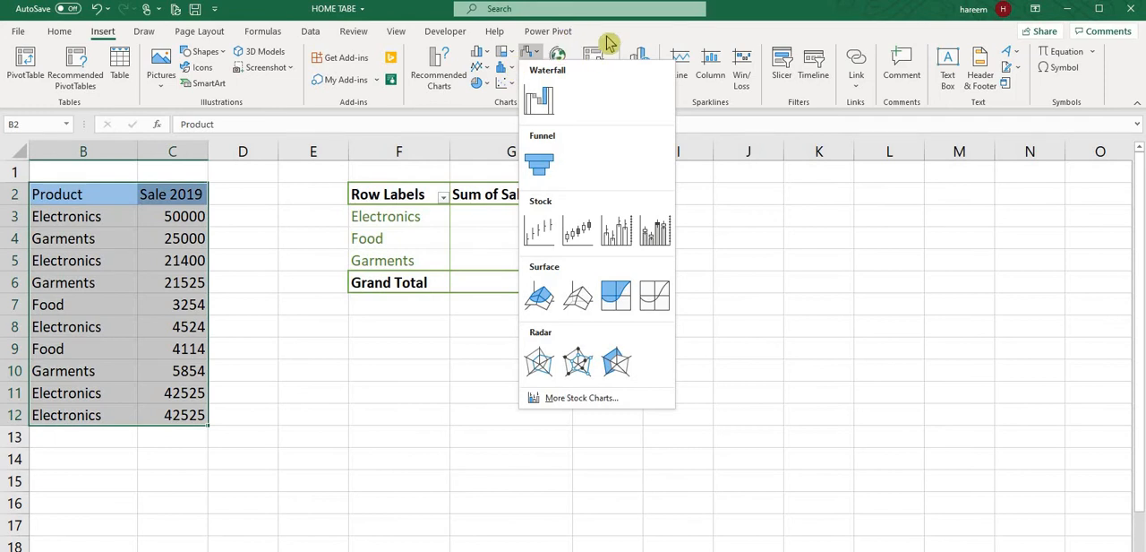
Open the Create PivotChart dialog for the sales data, then close it.
left_click(593, 67)
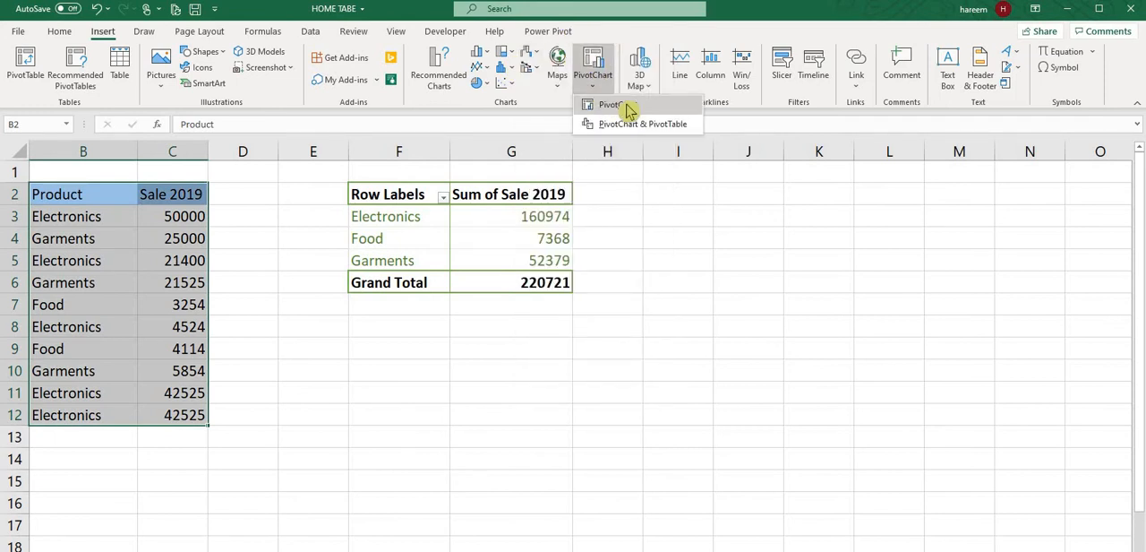
left_click(606, 104)
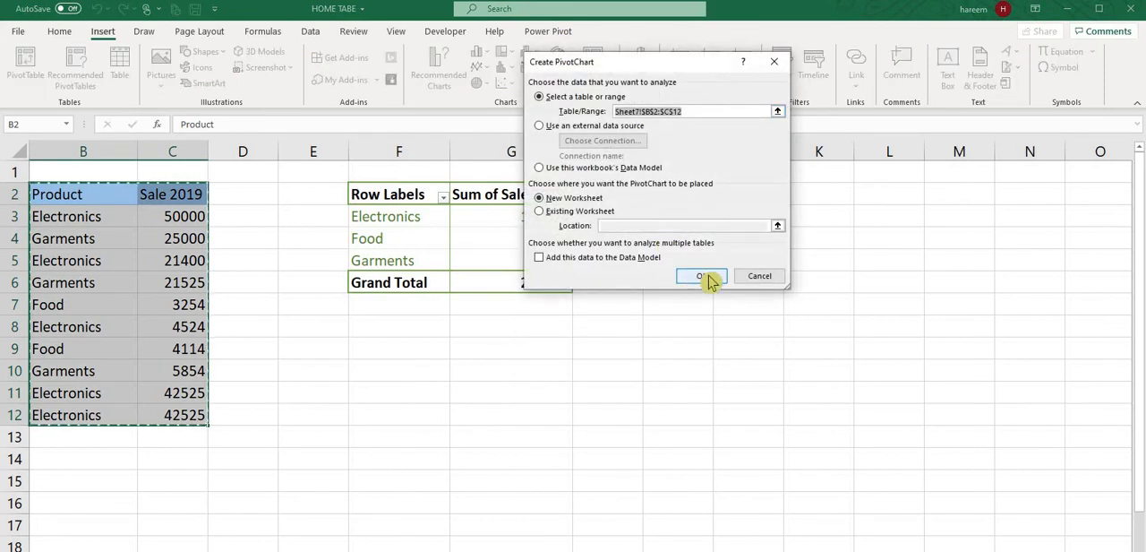
left_click(700, 274)
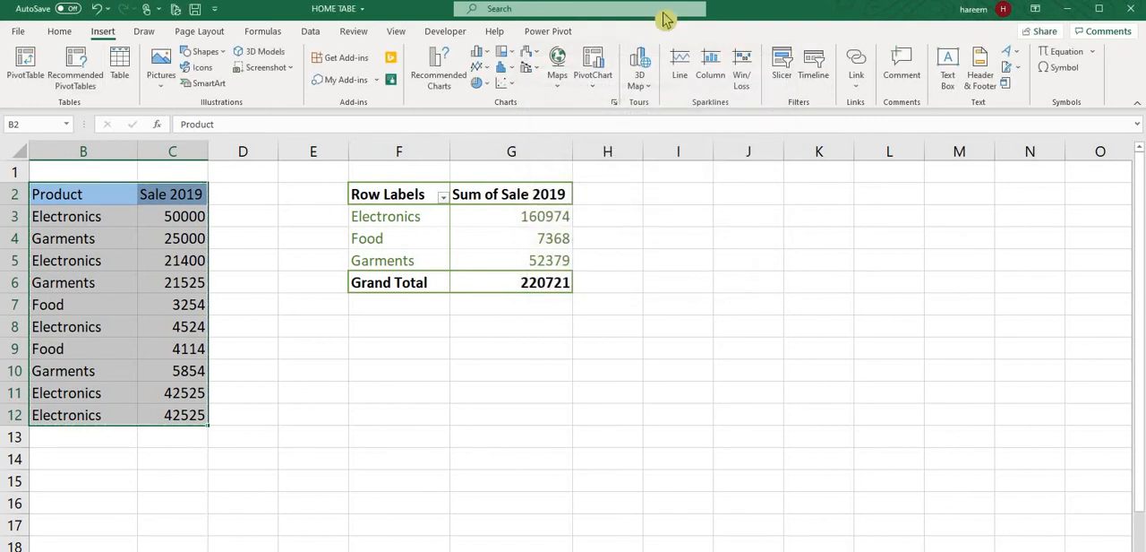
mouse_move(593, 67)
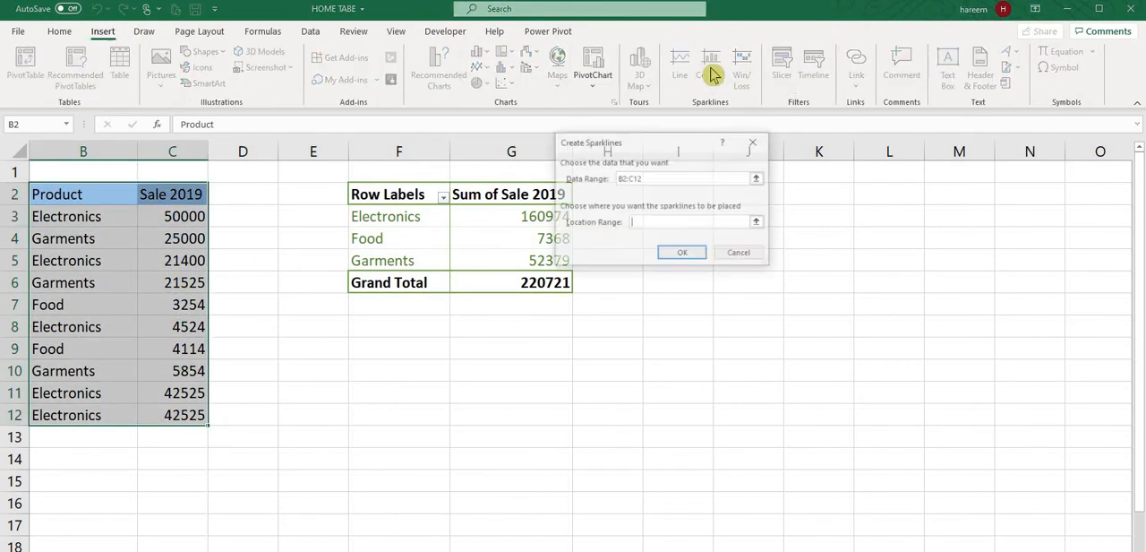
Fill the sparkline dialog with location D3:D12, change it to C3:C12, and close.
type("$D$2")
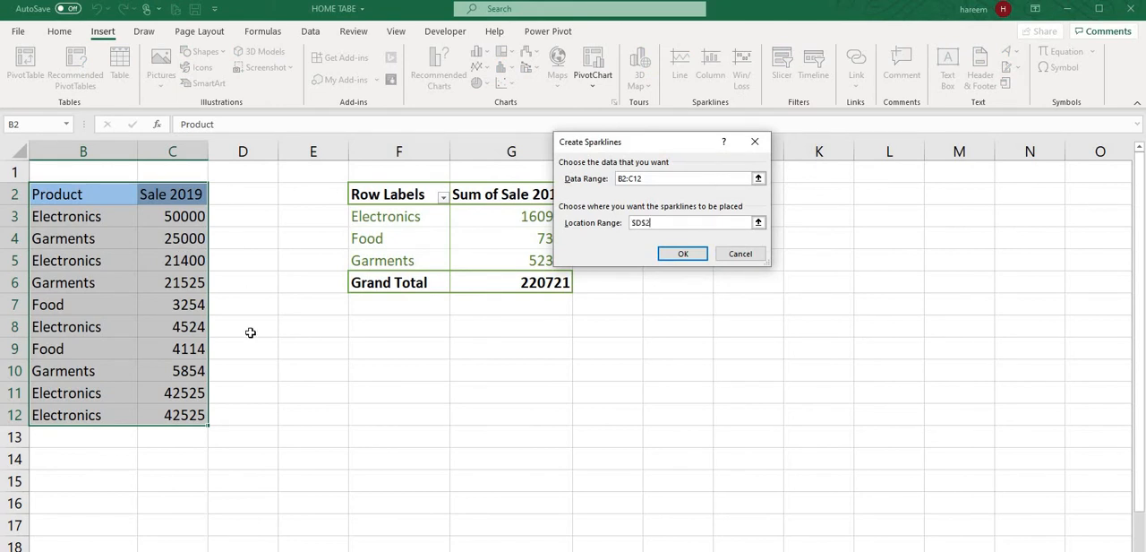
left_click_drag(243, 194, 243, 436)
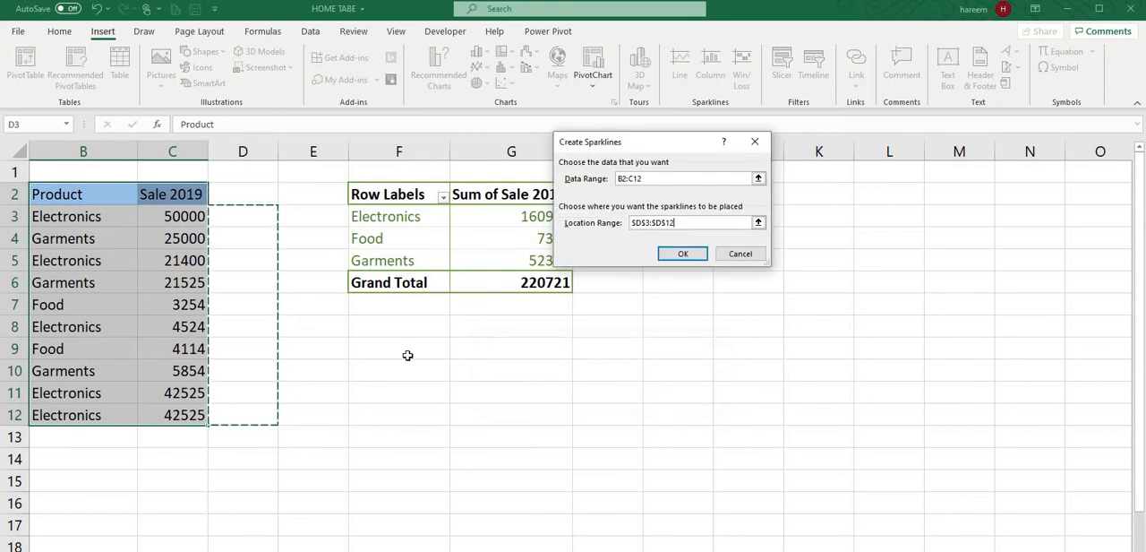
left_click(682, 254)
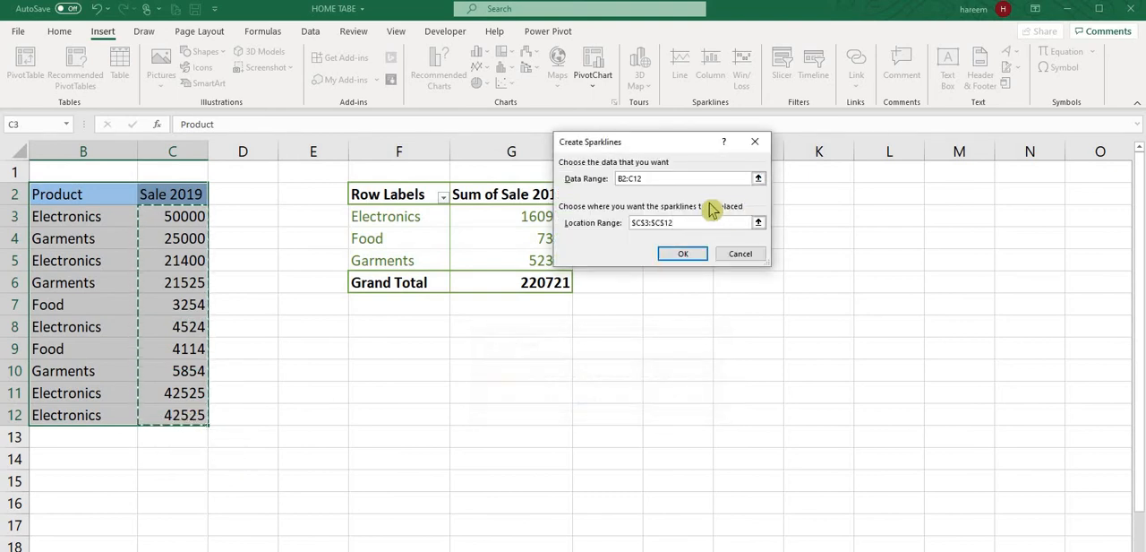
left_click(683, 253)
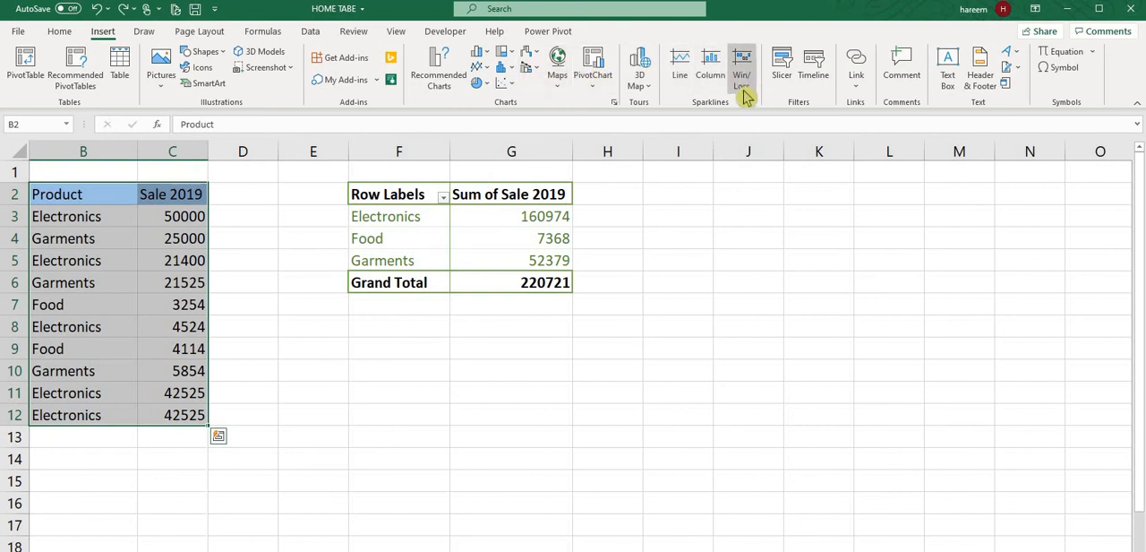
mouse_move(709, 63)
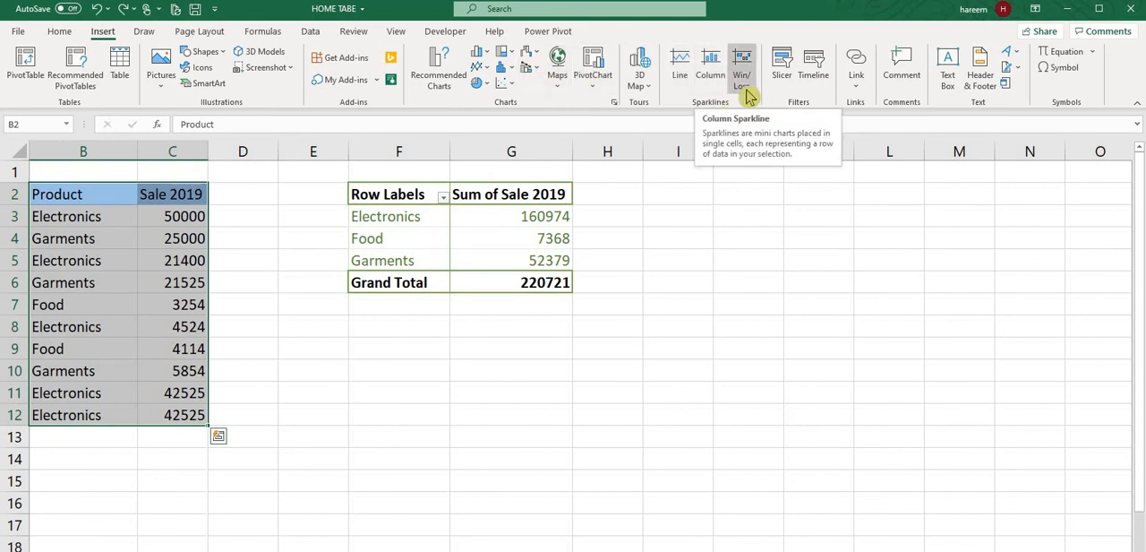
Start column sparklines with location C3:C12, then close the dialog.
left_click(742, 60)
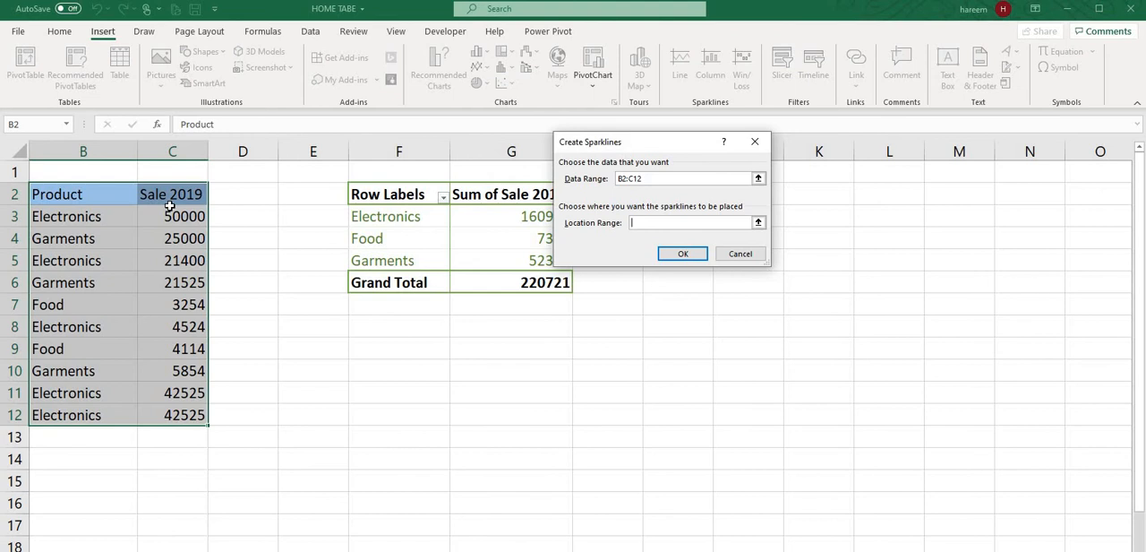
left_click_drag(172, 216, 172, 414)
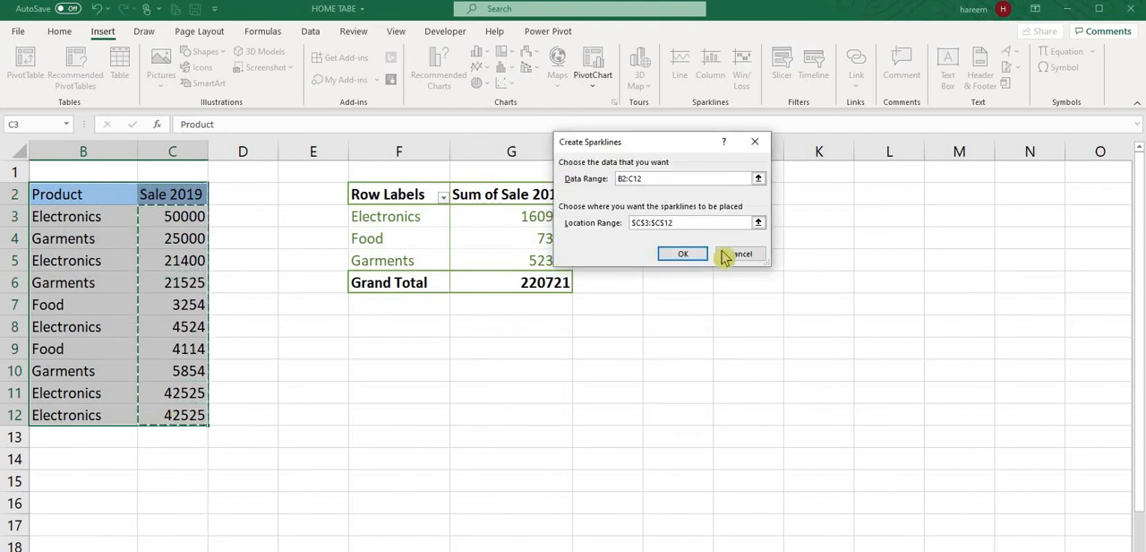
left_click(682, 254)
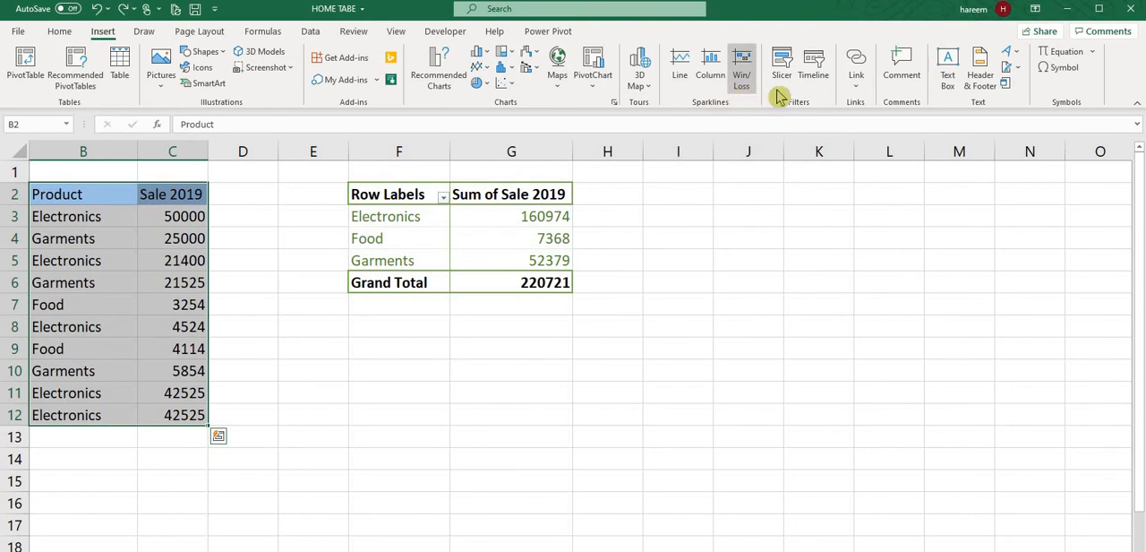
mouse_move(781, 67)
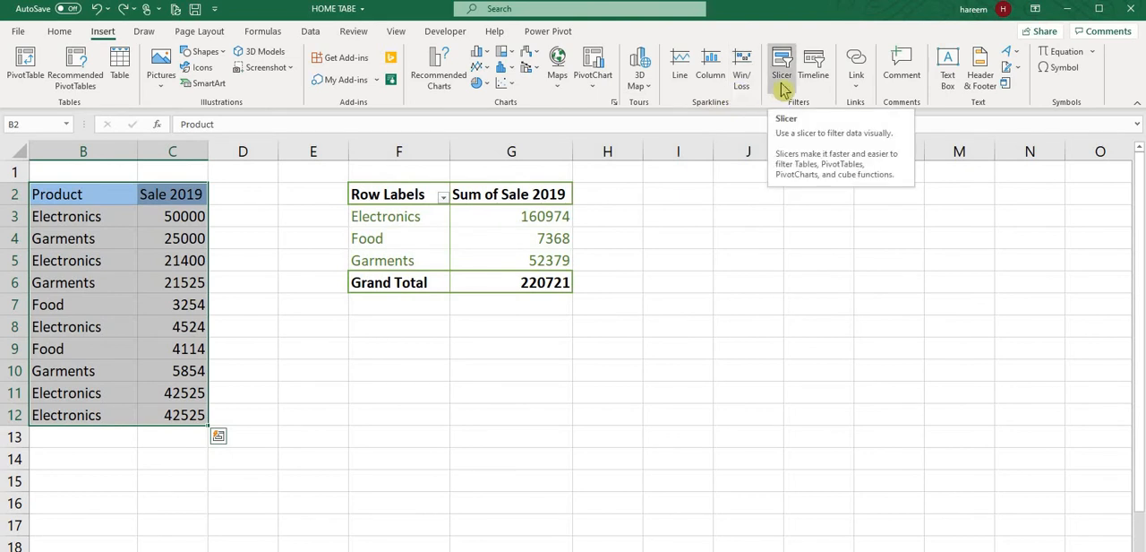
Add a Product slicer to the pivot table.
left_click(385, 215)
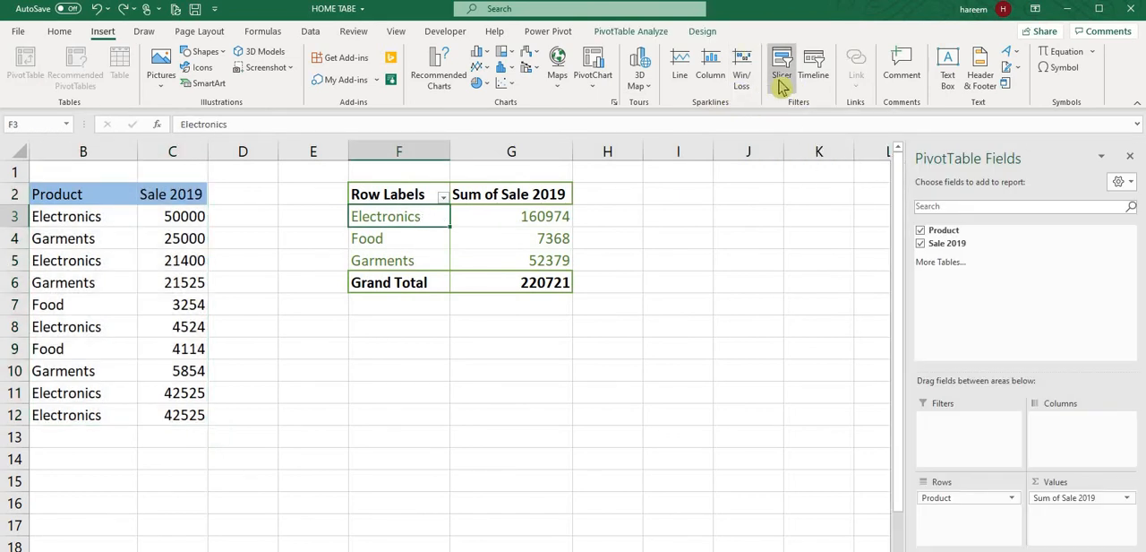
left_click(782, 64)
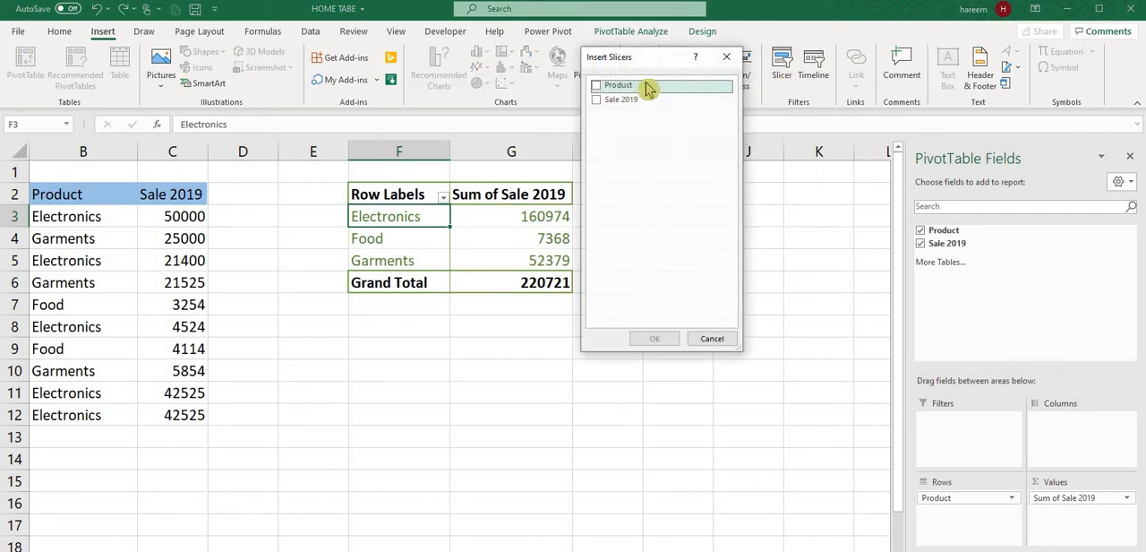
left_click(595, 84)
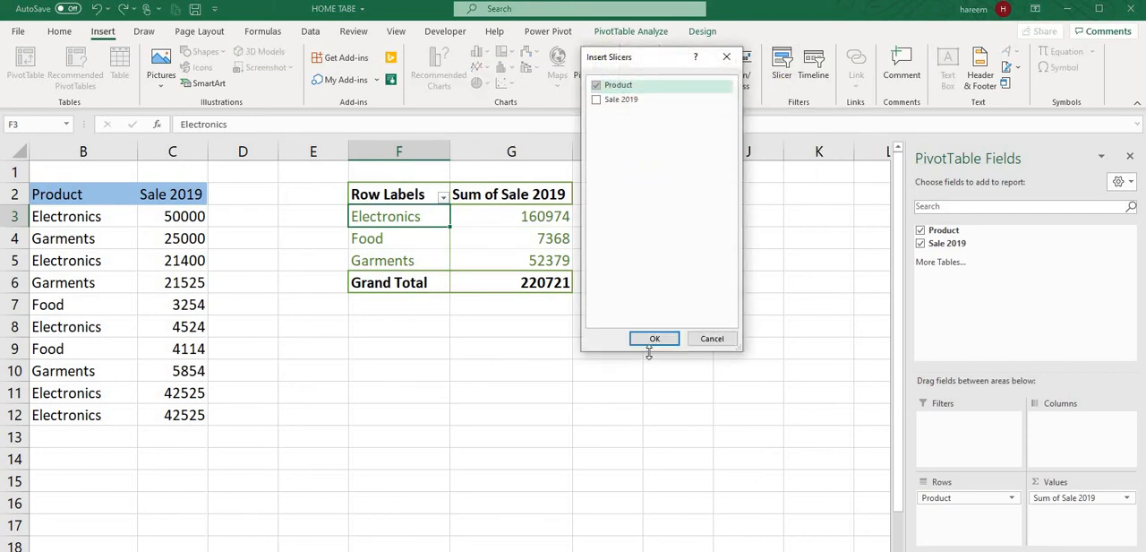
left_click(654, 339)
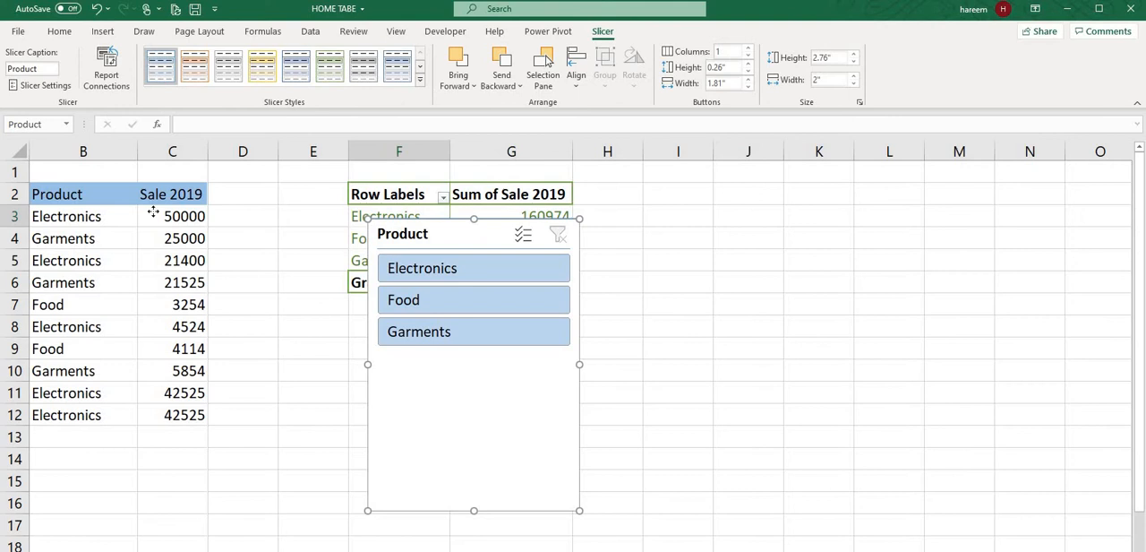
Filter via the slicer to Electronics, then Garments (52379), and select the slicer.
left_click(422, 268)
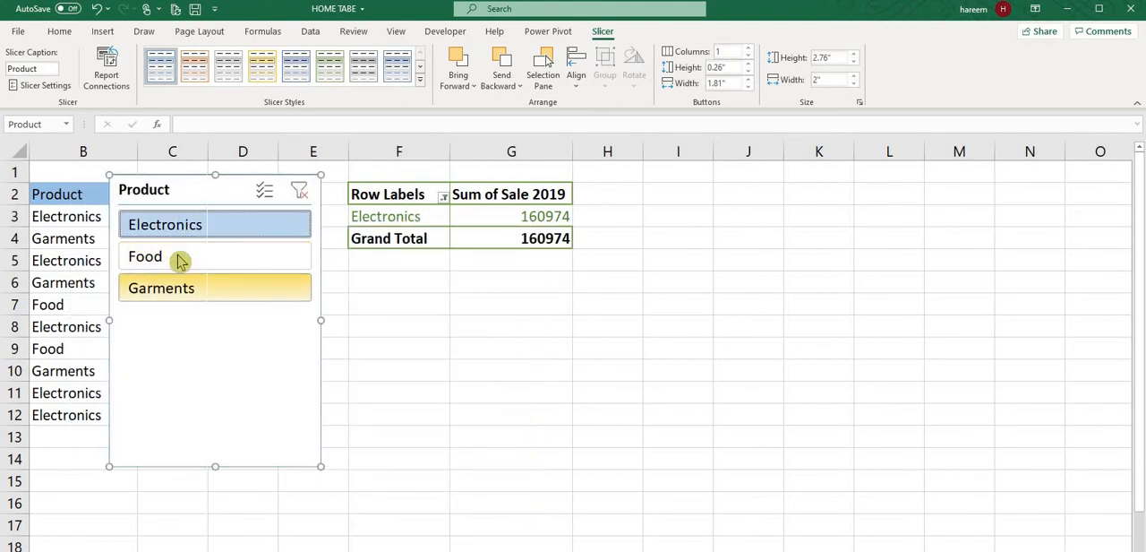
left_click(161, 287)
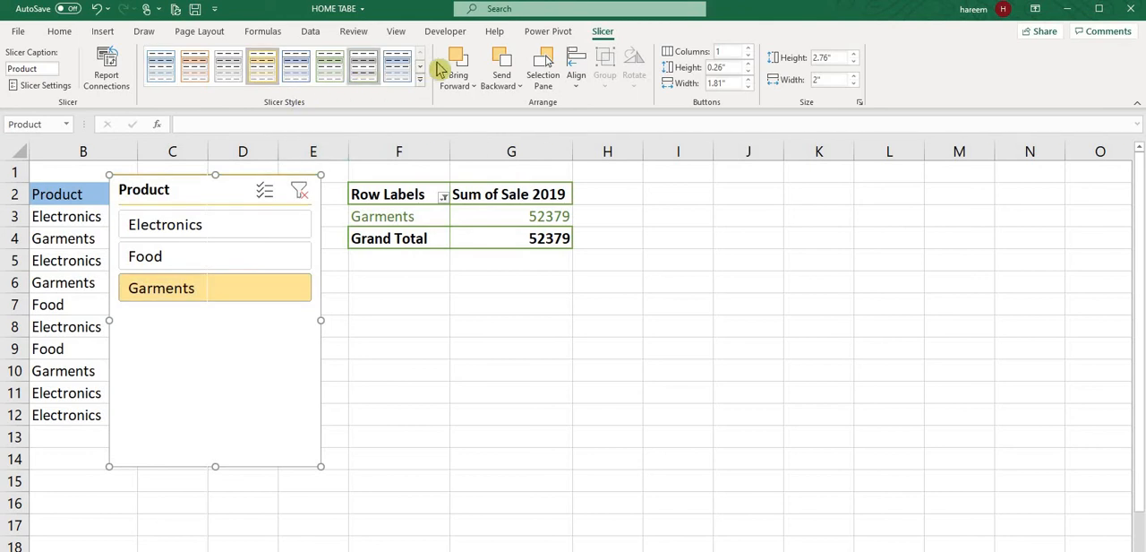
left_click(737, 51)
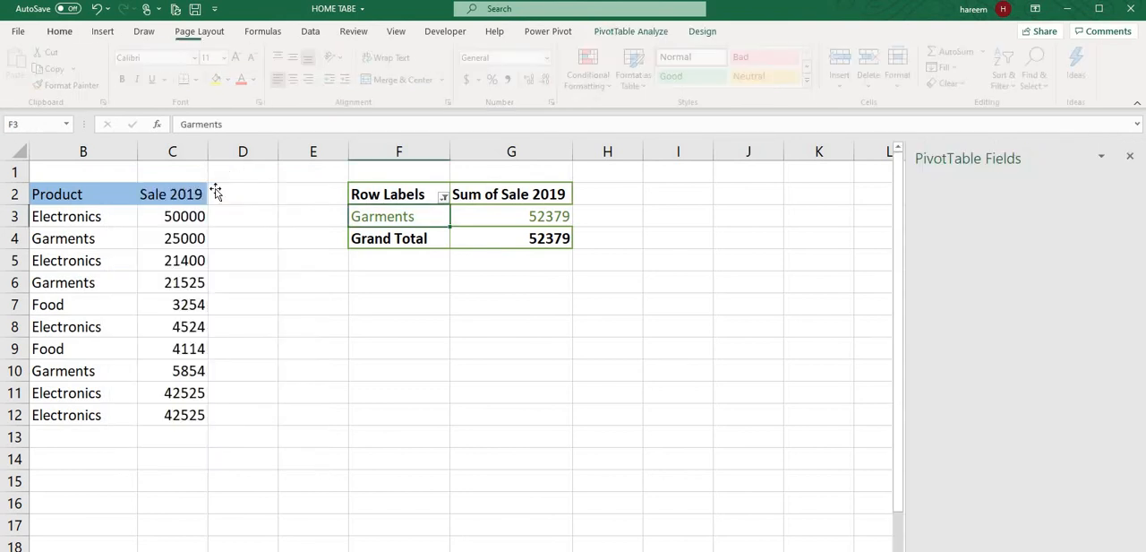
Start inserting a text box to draw below the pivot table.
left_click(102, 30)
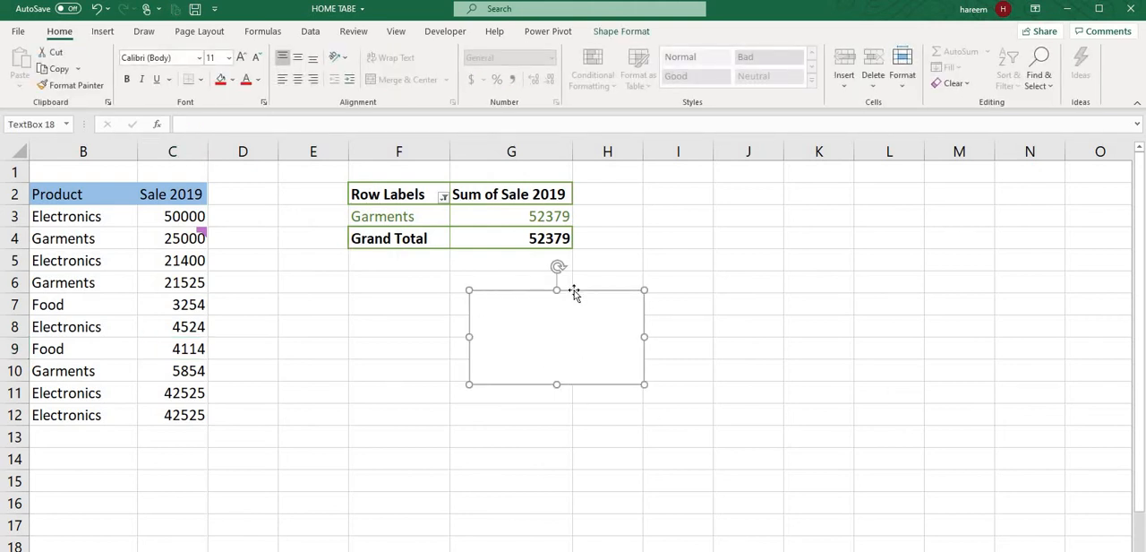
Add a rectangle below the pivot table with text 'asdsasf', then return to insertion features.
left_click(101, 32)
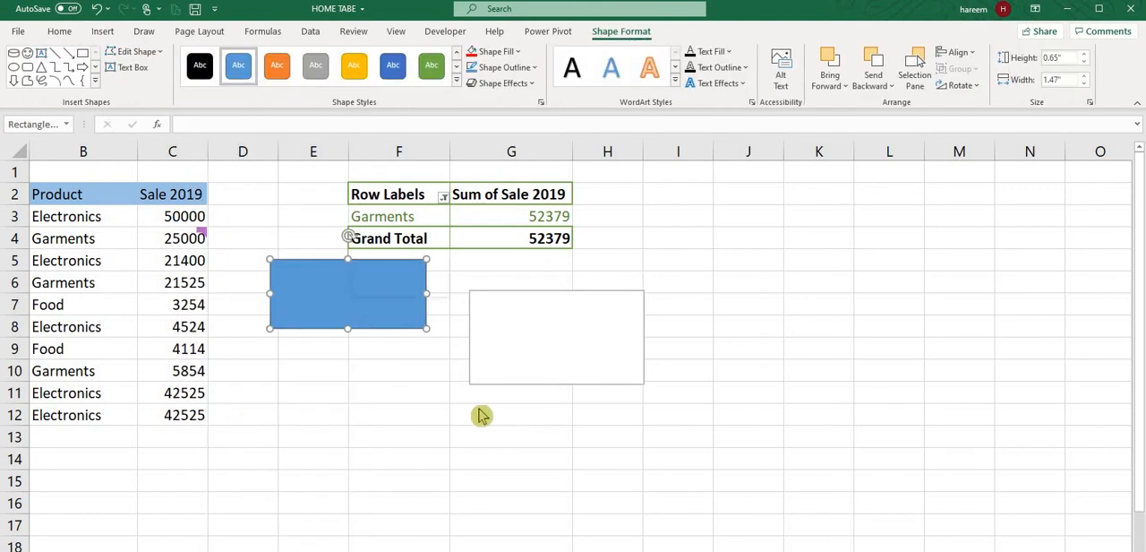
type("asdsasf")
left_click(556, 336)
type("asdfsdfsaf")
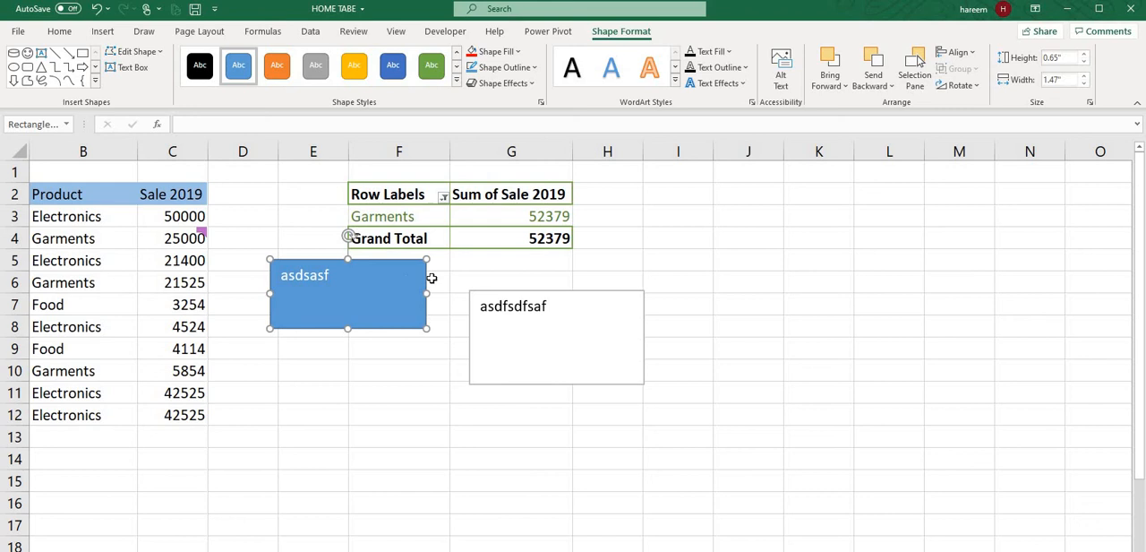
mouse_move(591, 283)
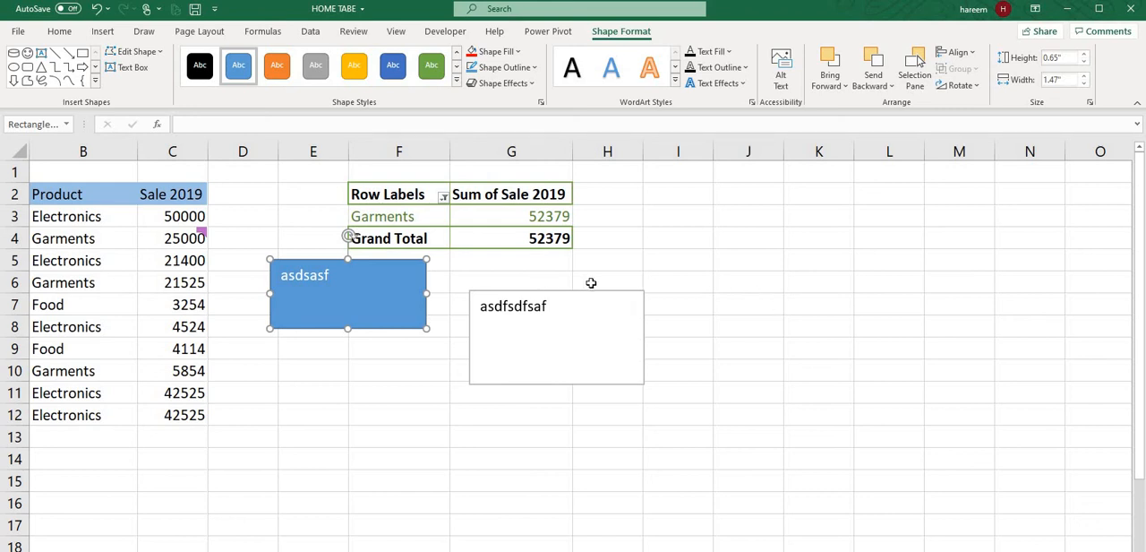
mouse_move(584, 281)
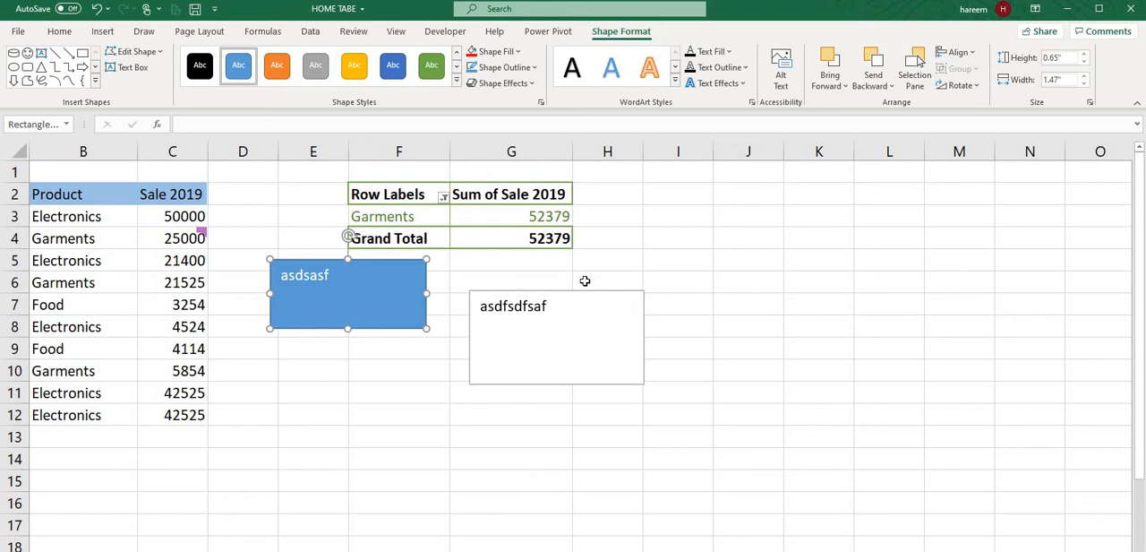
mouse_move(327, 293)
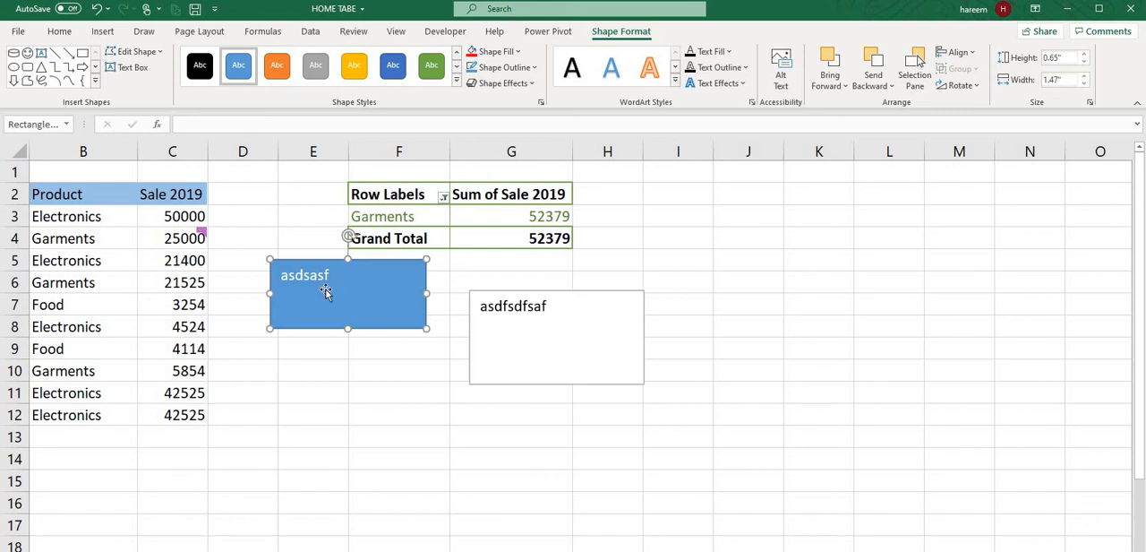
mouse_move(323, 296)
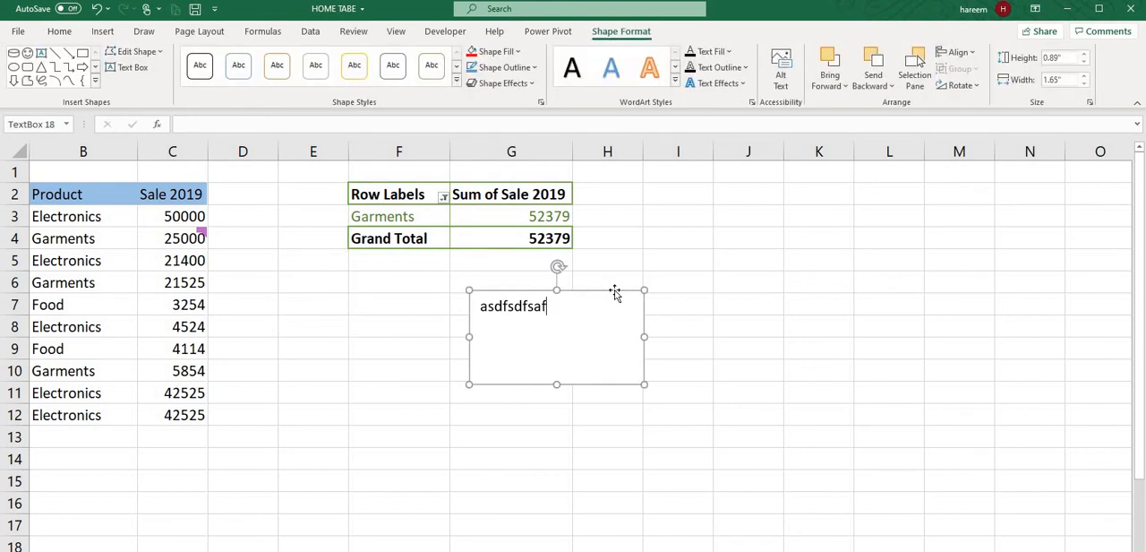
left_click(89, 32)
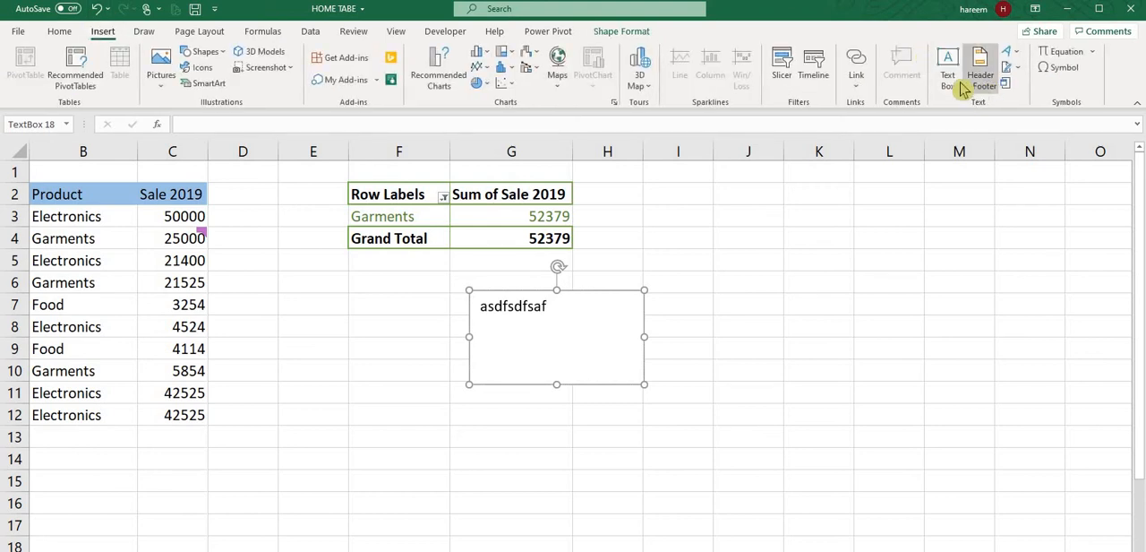
Type 'sfs' in the centre page header, then add the current date and time.
left_click(818, 281)
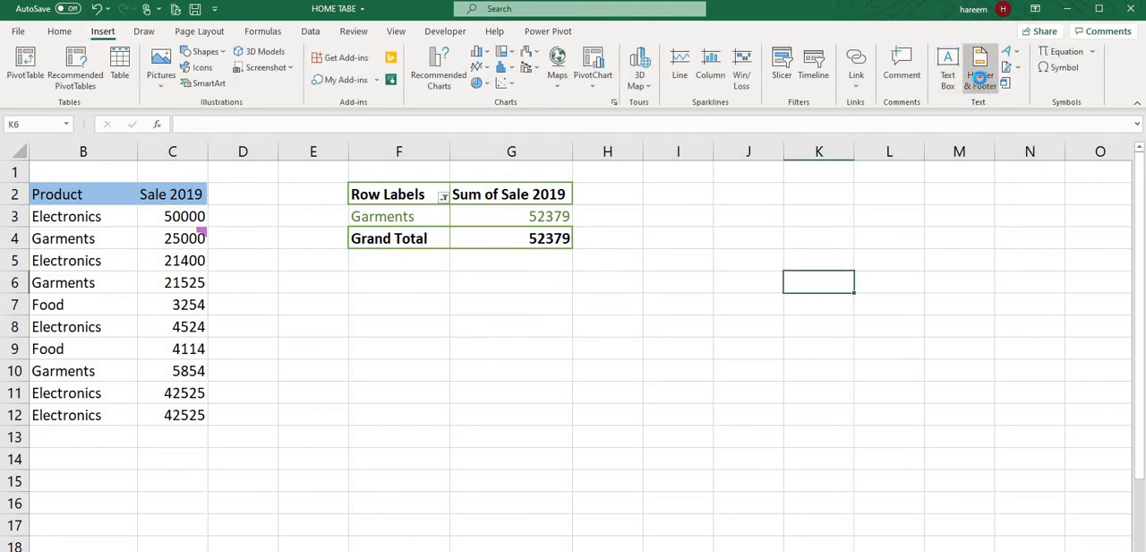
left_click(980, 64)
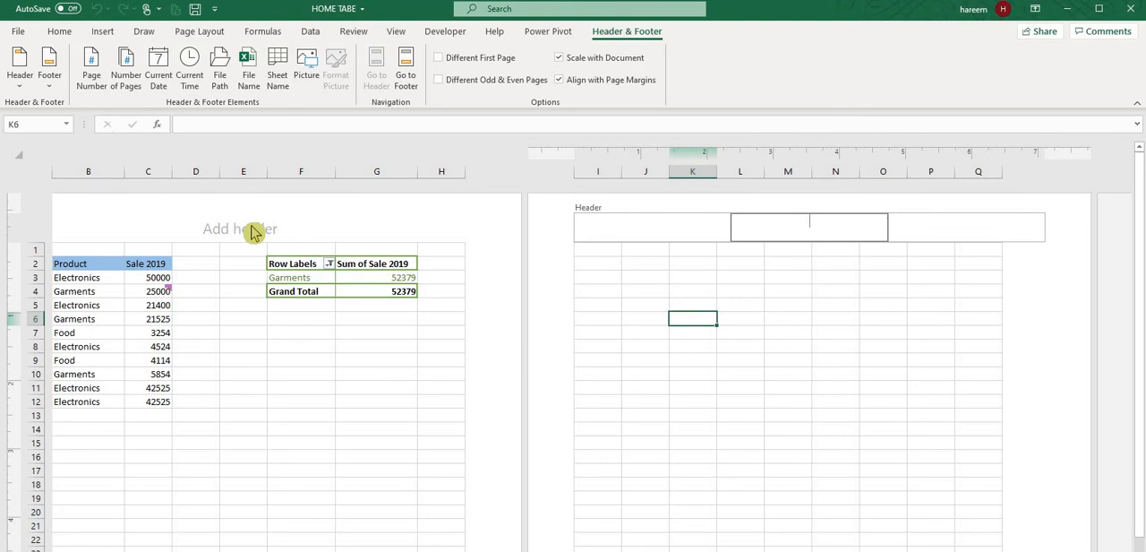
type("sfsfsdf")
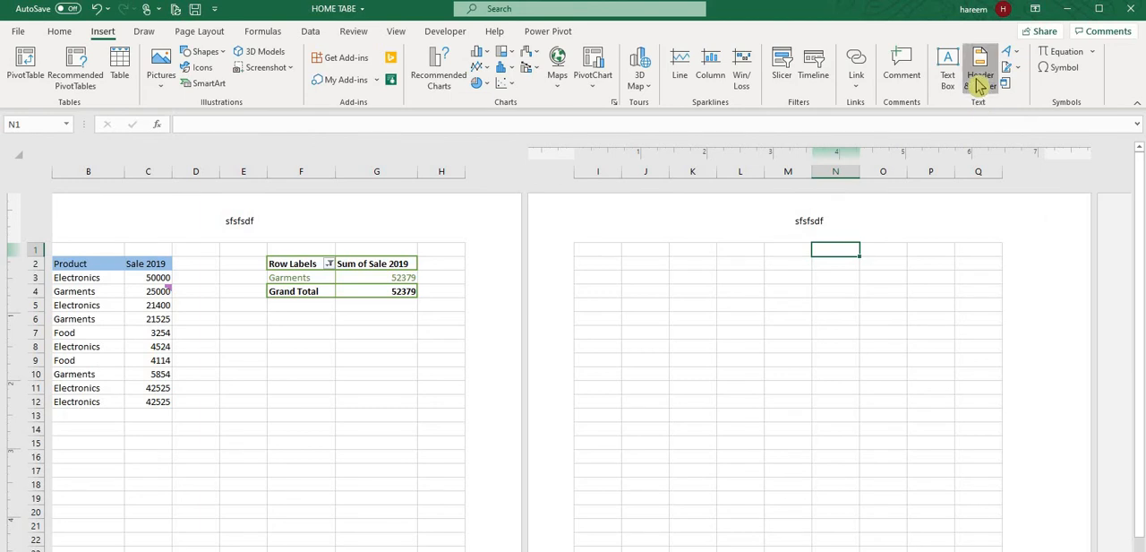
left_click(980, 61)
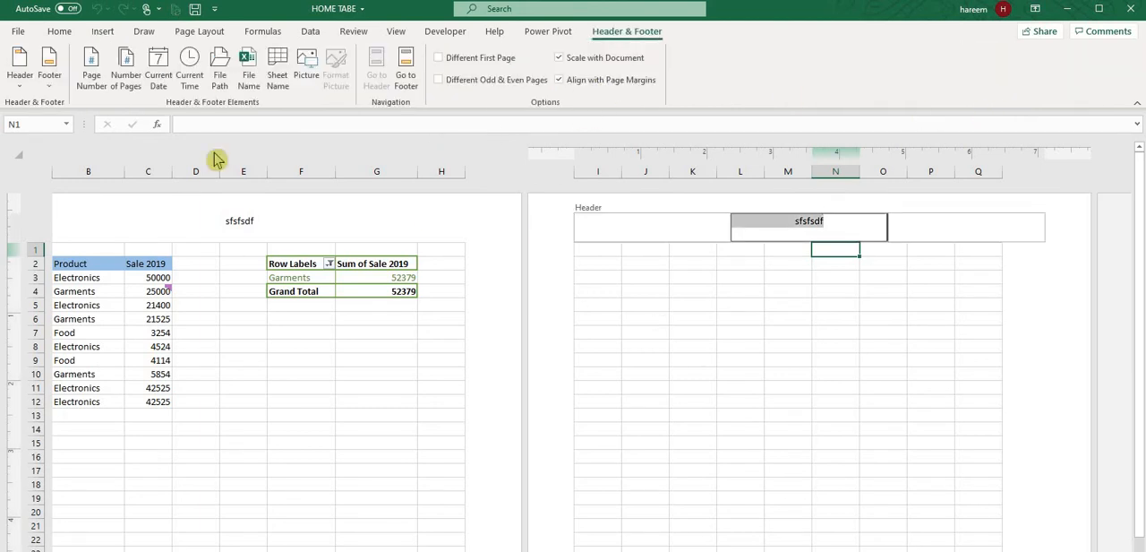
left_click(158, 68)
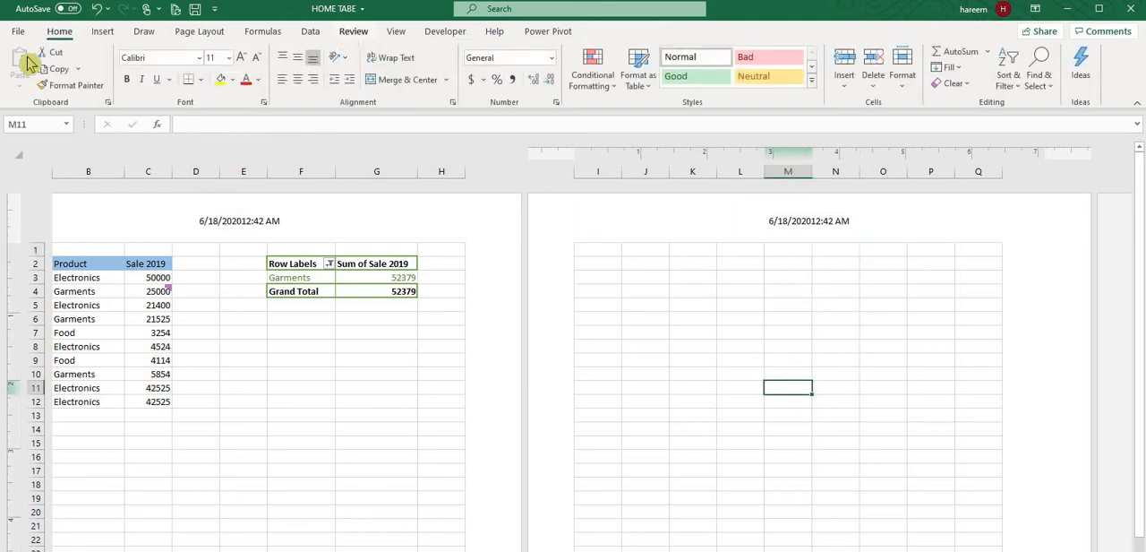
left_click(83, 30)
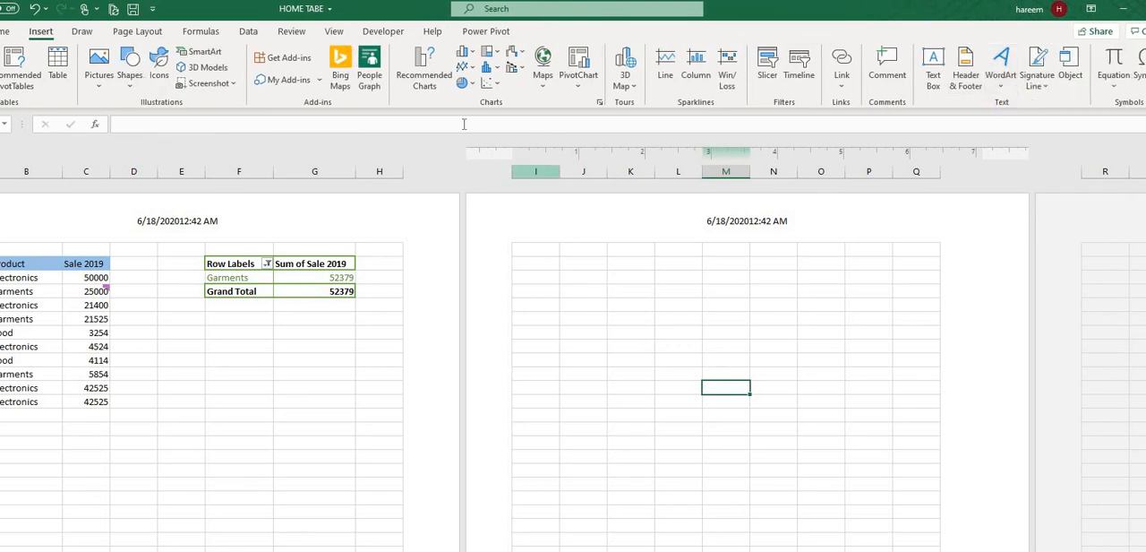
Return to Normal view and add 'A quick brown' WordArt below the pivot table.
left_click(746, 221)
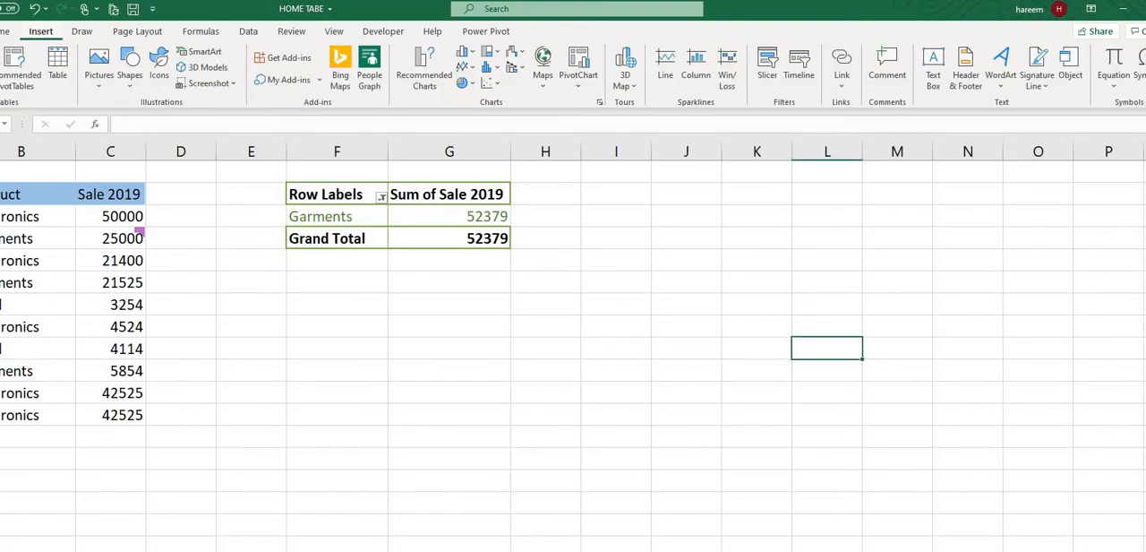
left_click(1001, 56)
type("A quick brown")
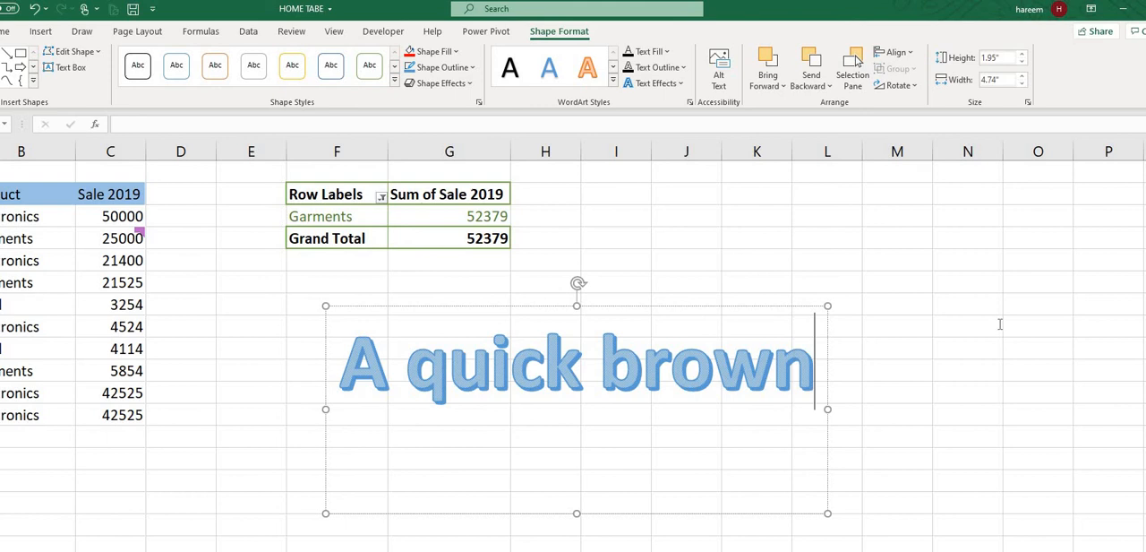
left_click(967, 348)
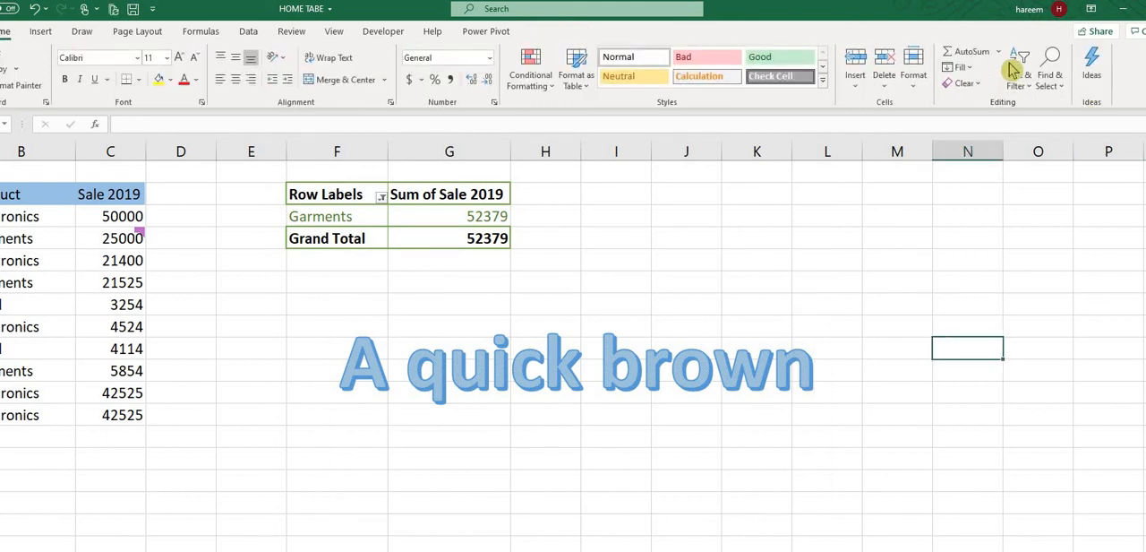
left_click(42, 32)
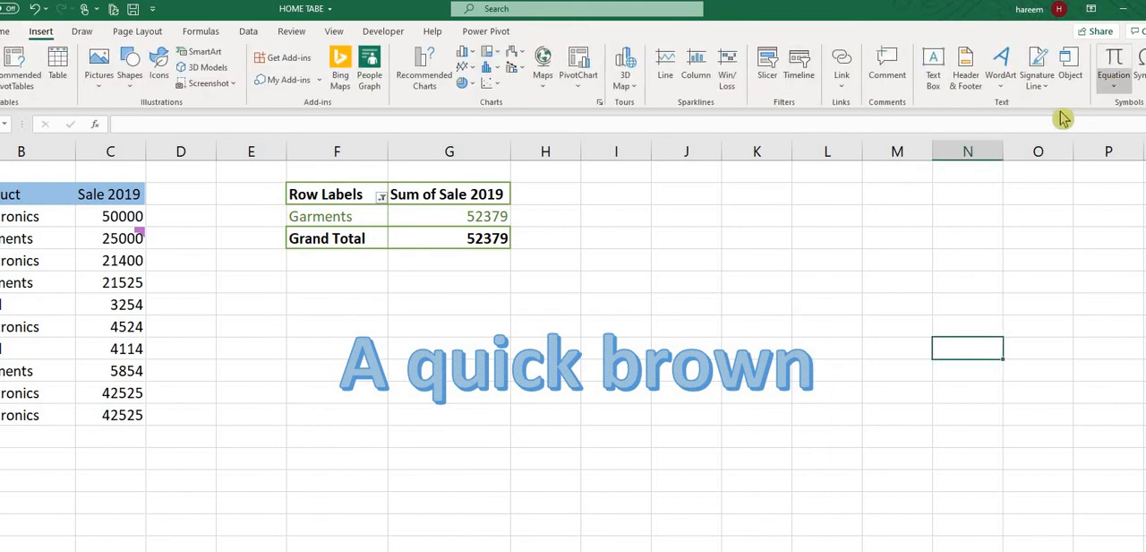
mouse_move(1037, 106)
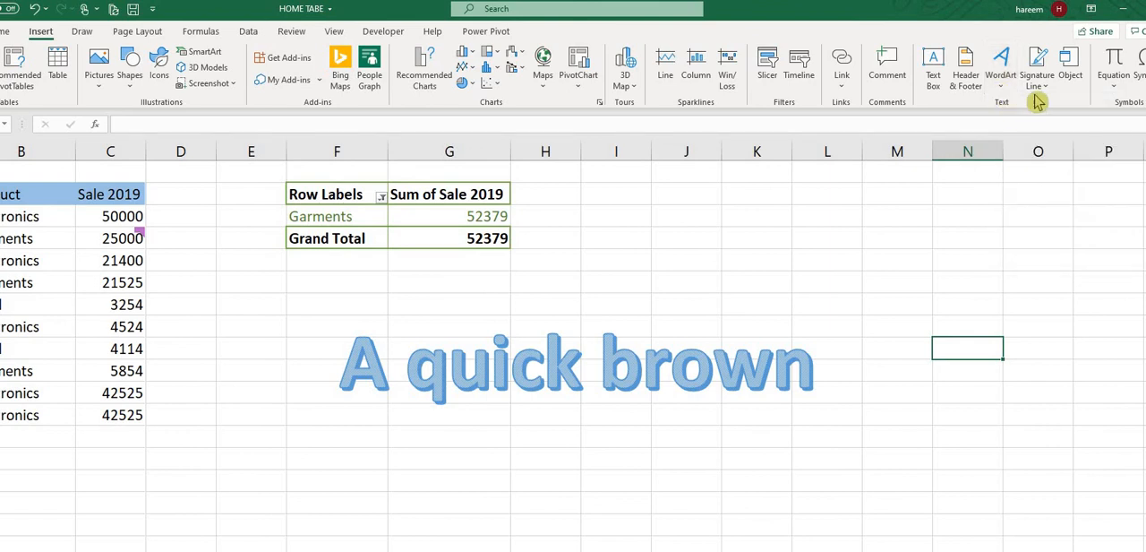
left_click(1041, 61)
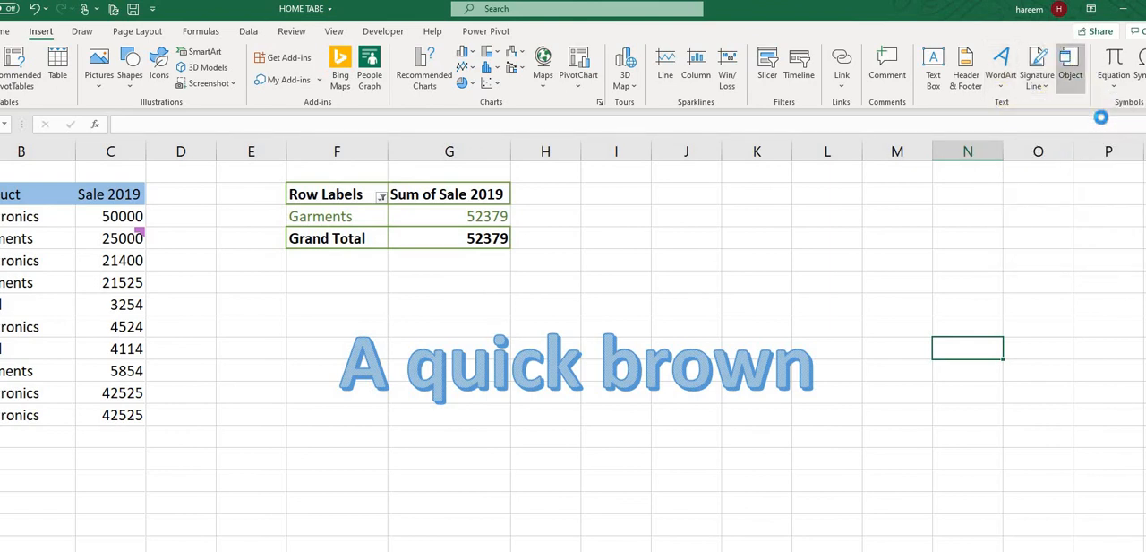
Insert the binomial theorem equation and drag it beside the pivot table.
left_click(1069, 63)
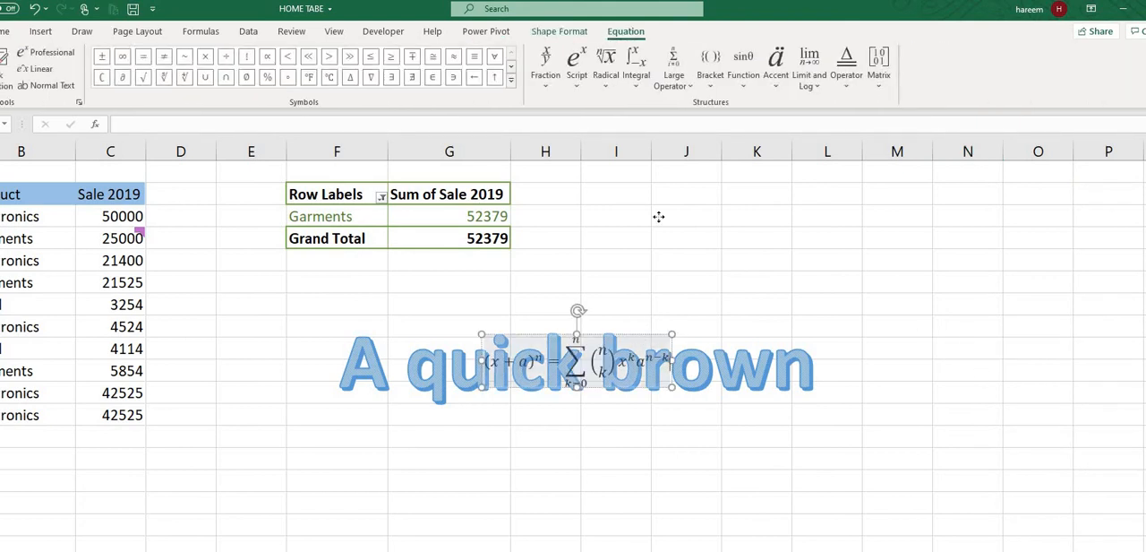
left_click_drag(577, 358, 638, 226)
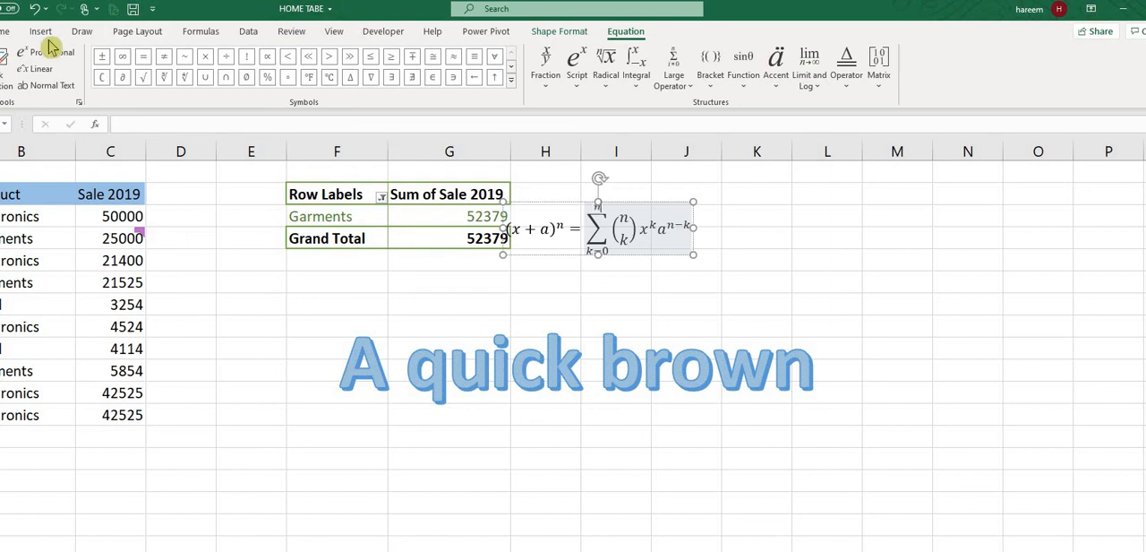
left_click(42, 33)
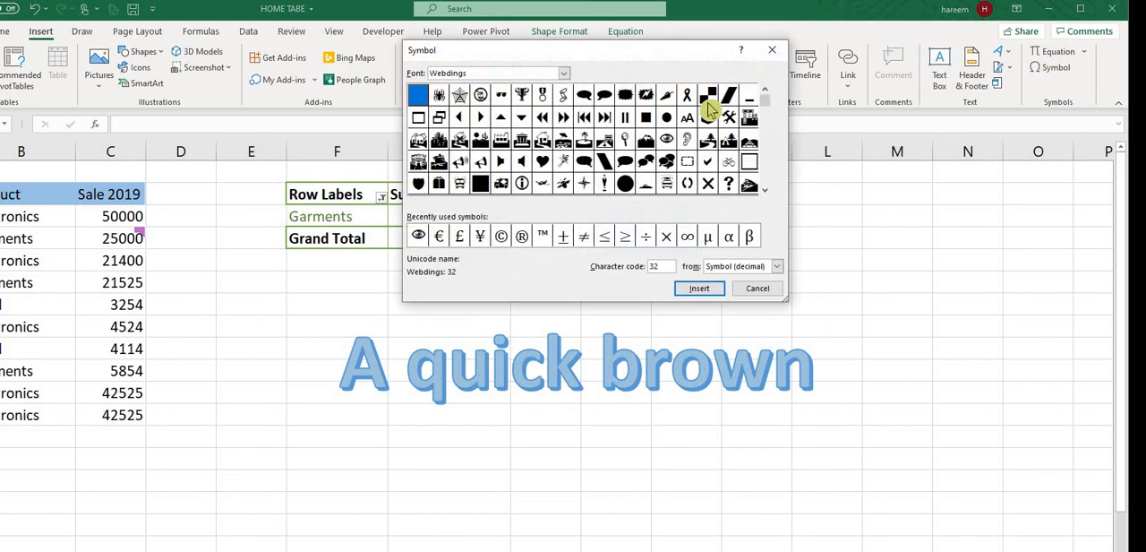
mouse_move(588, 161)
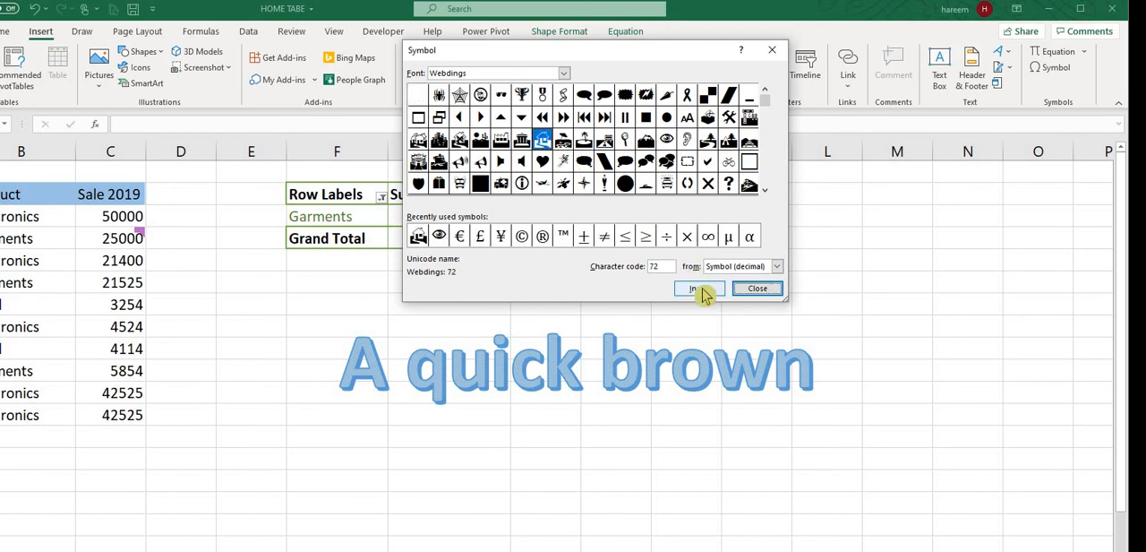
Insert the Webdings picture symbol into cell F7 and enlarge its font to 72 points.
left_click(697, 287)
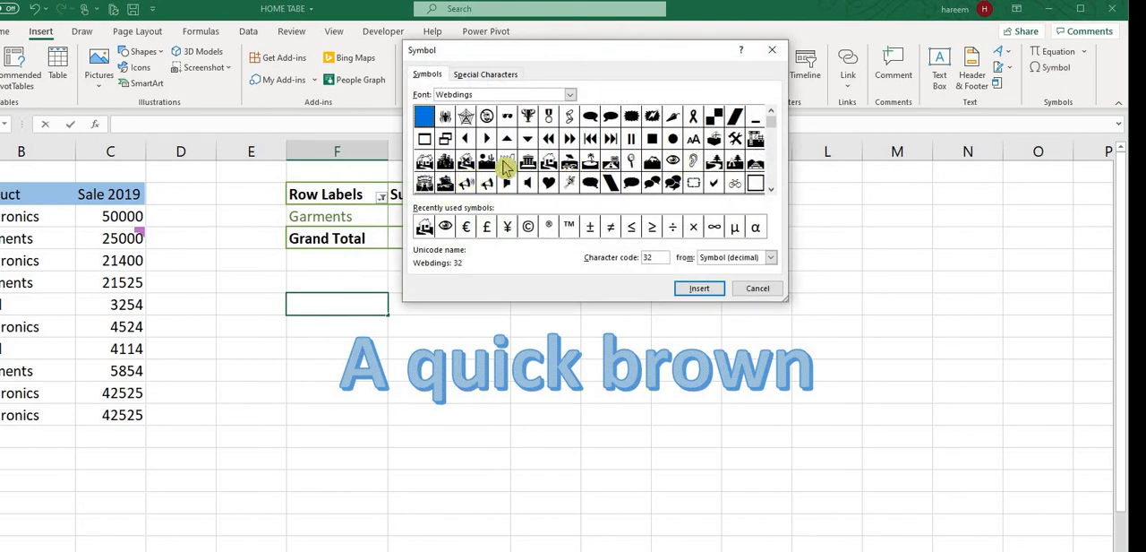
left_click(699, 287)
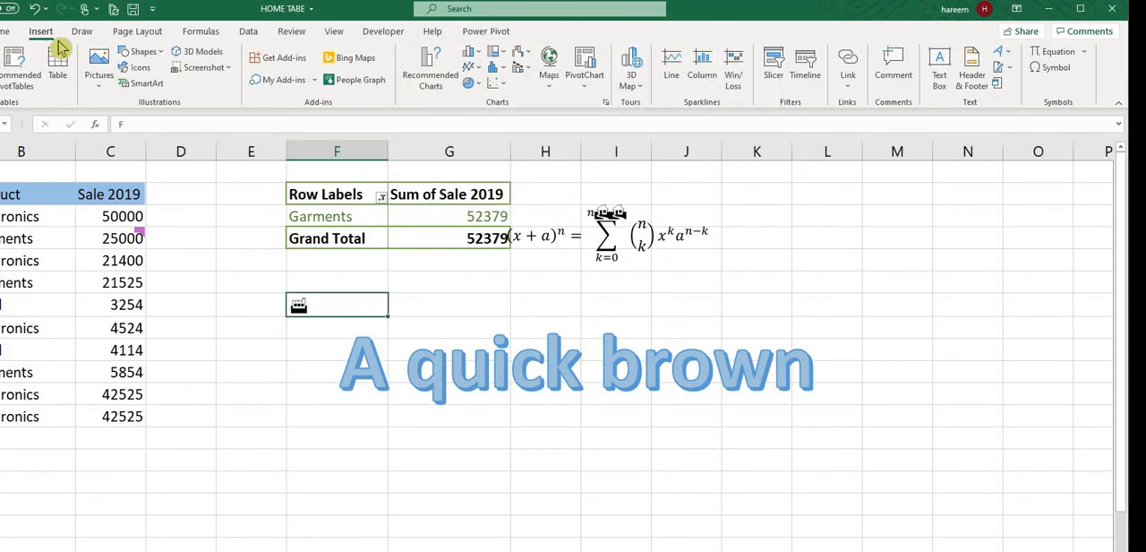
left_click(8, 33)
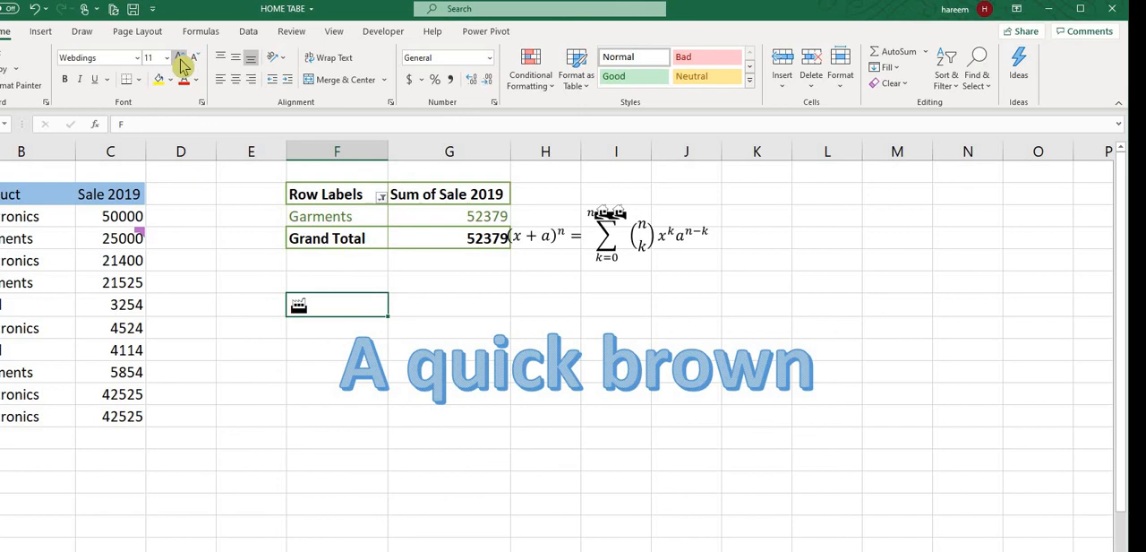
left_click(176, 59)
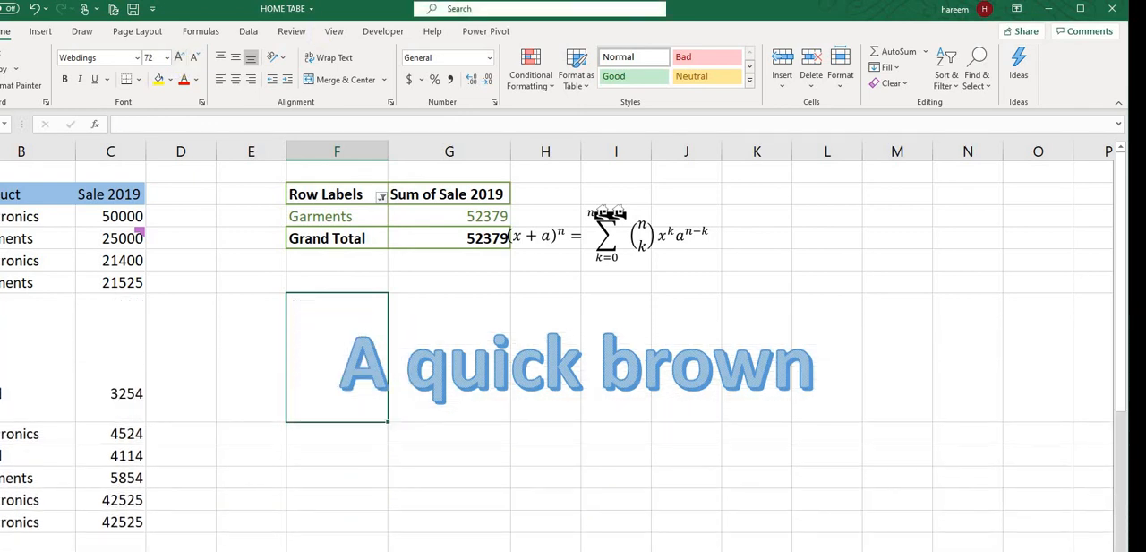
mouse_move(29, 47)
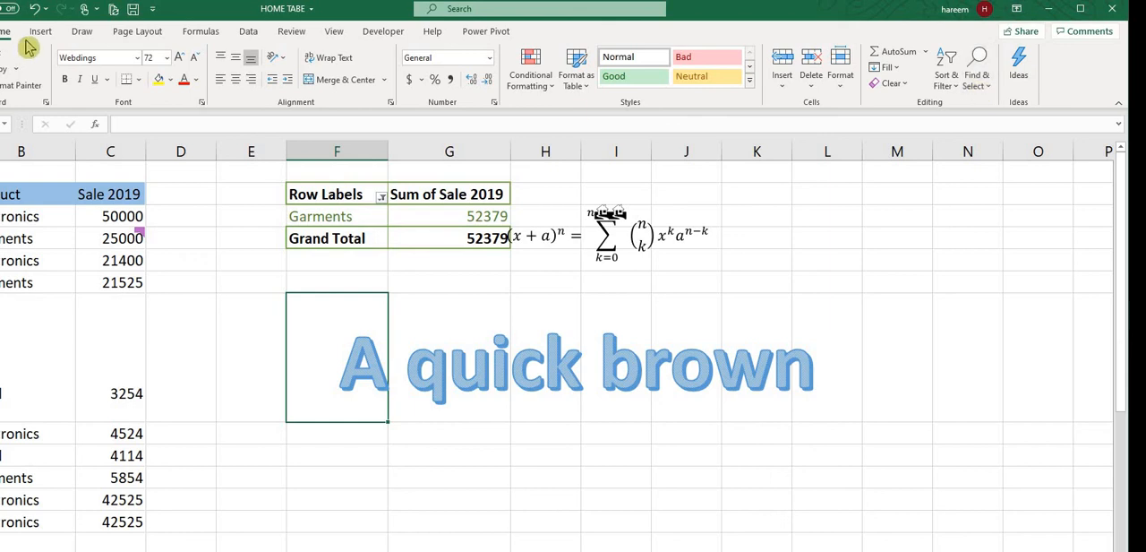
left_click(42, 32)
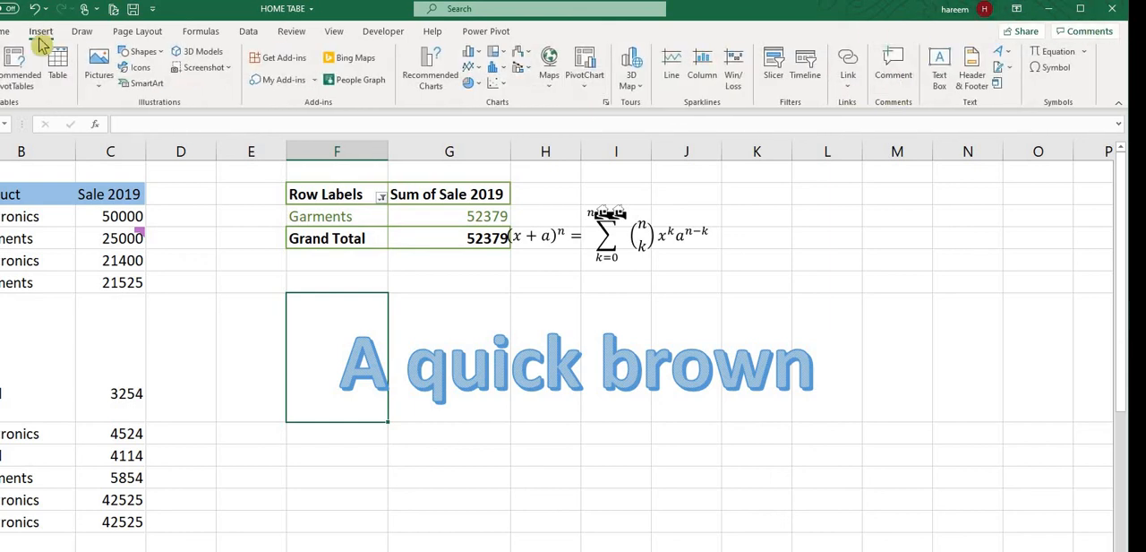
mouse_move(847, 80)
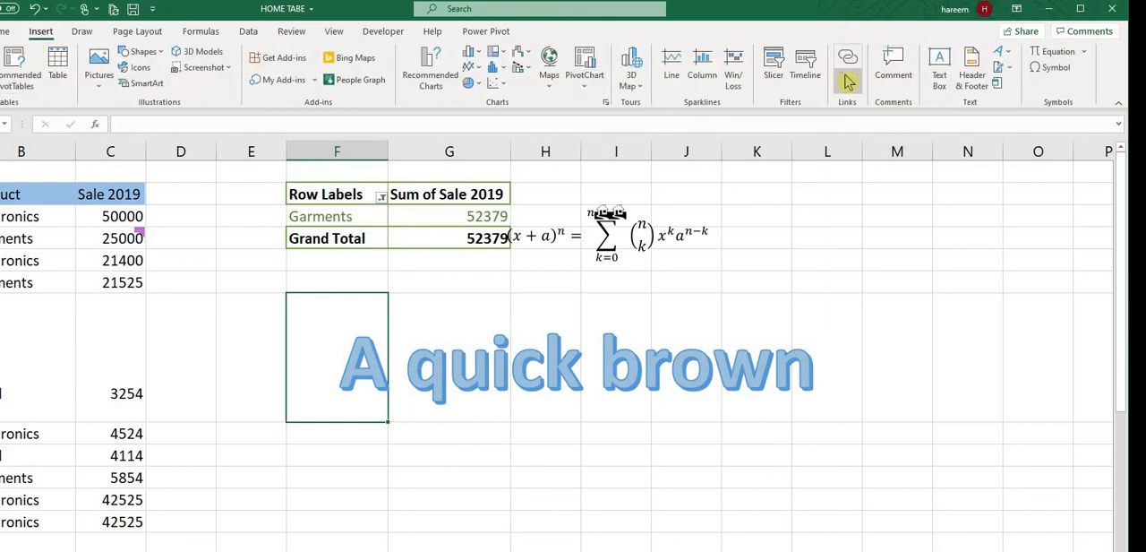
left_click(847, 59)
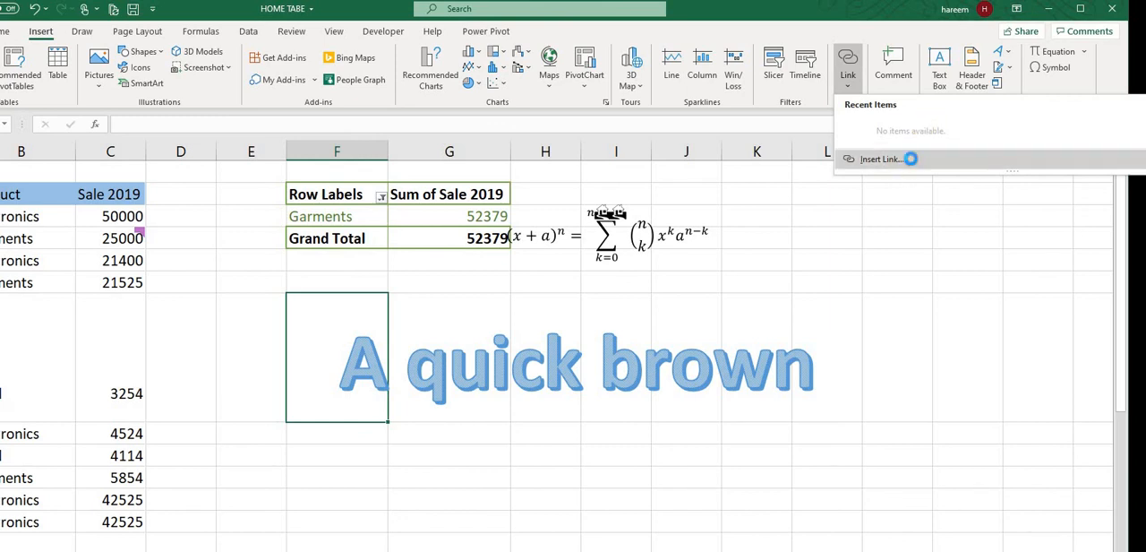
left_click(876, 158)
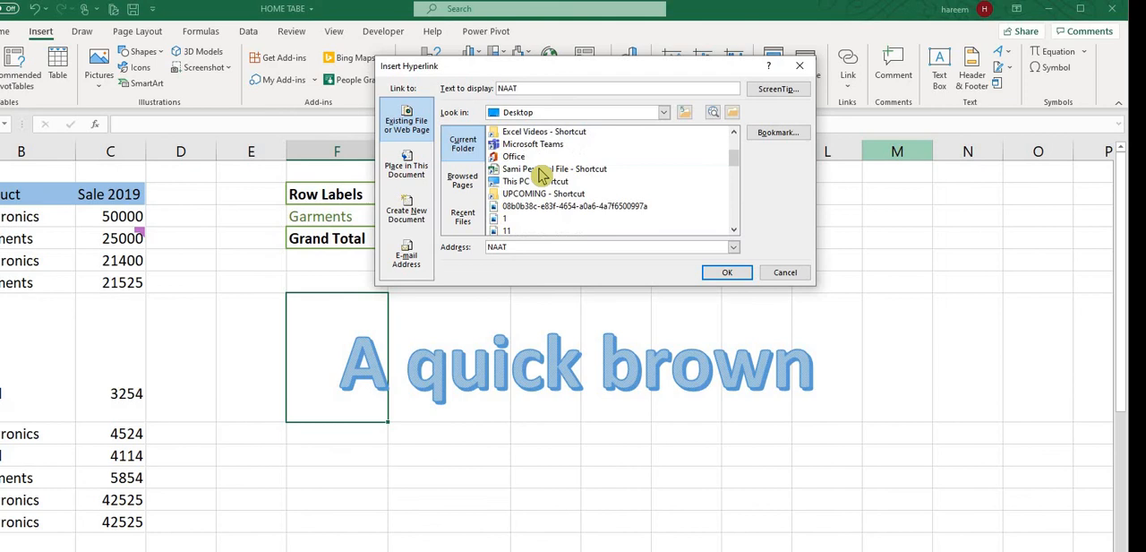
scroll("down", 3)
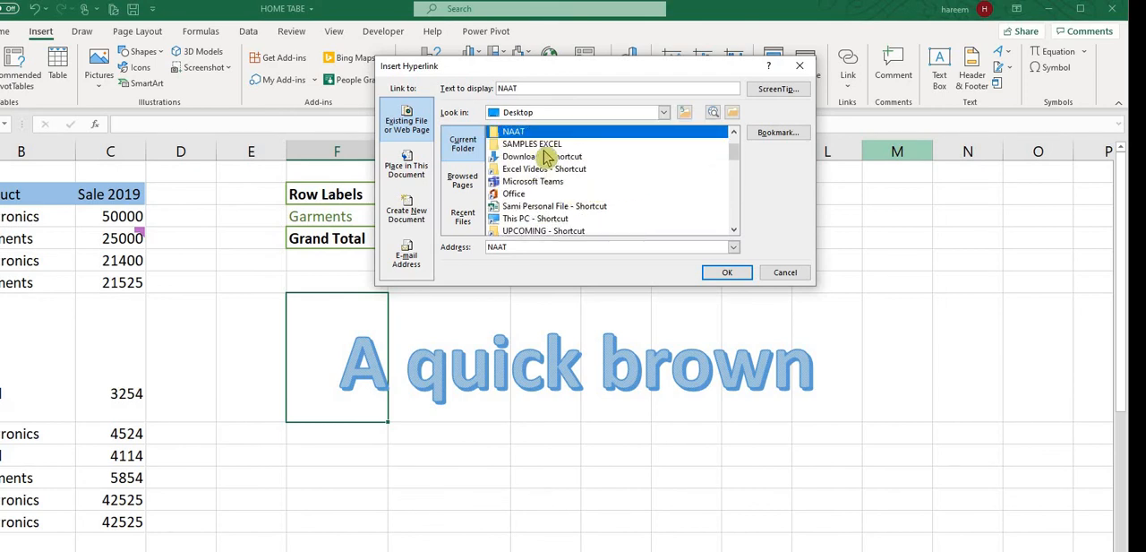
double_click(531, 144)
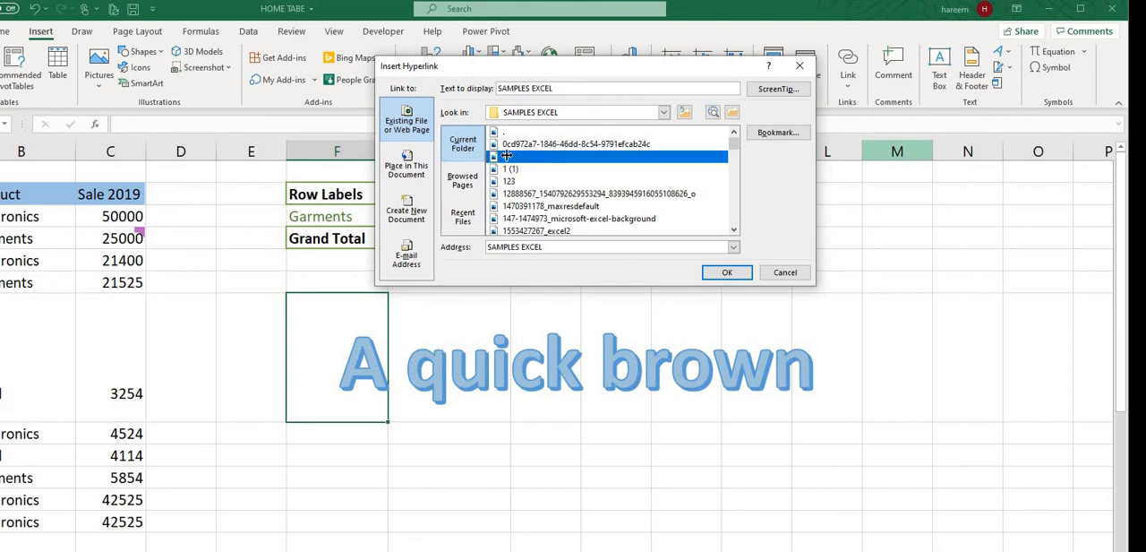
left_click(725, 272)
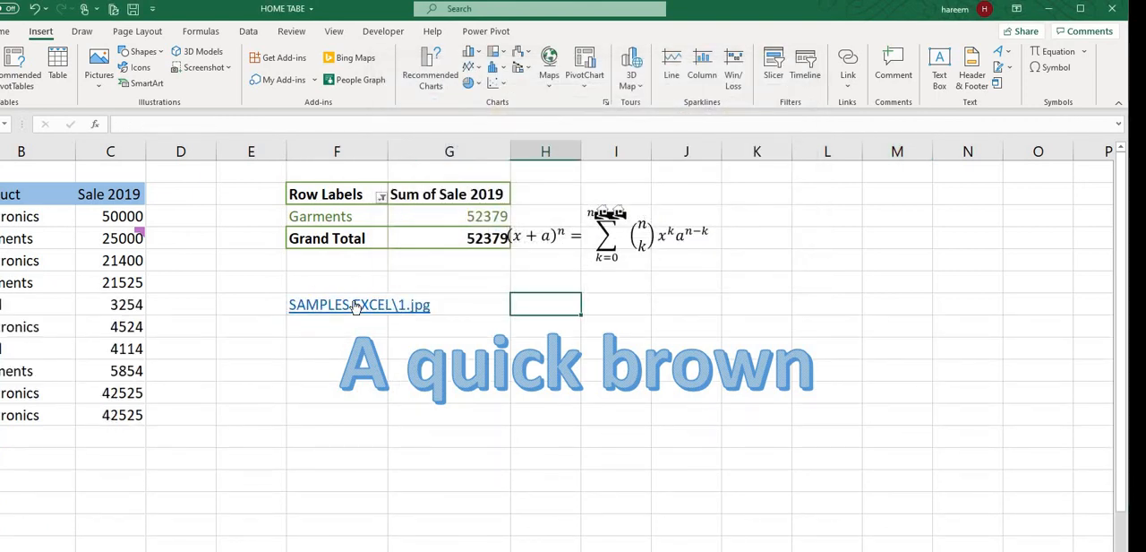
left_click(357, 305)
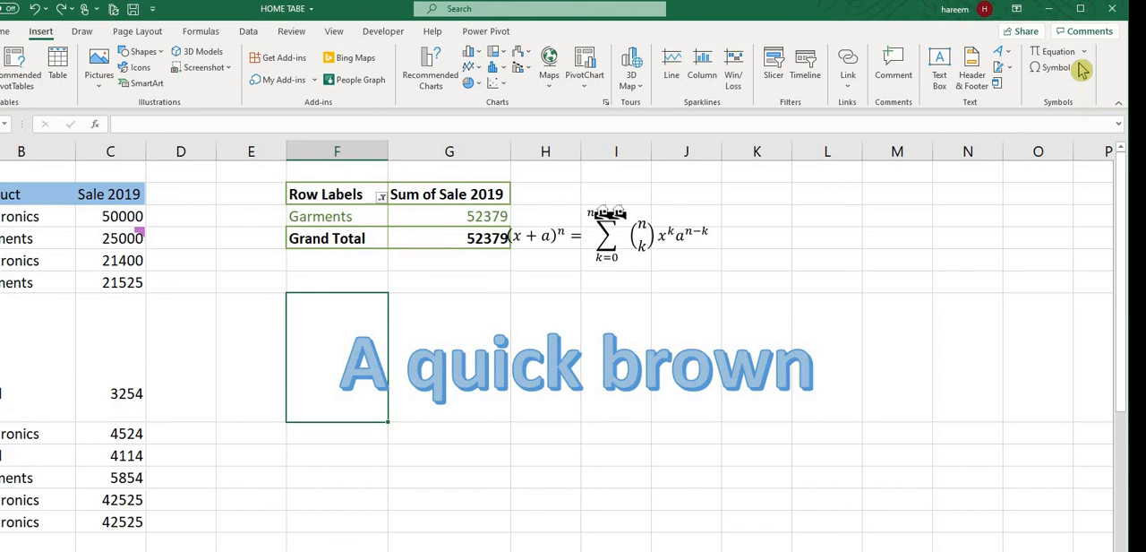
left_click(180, 282)
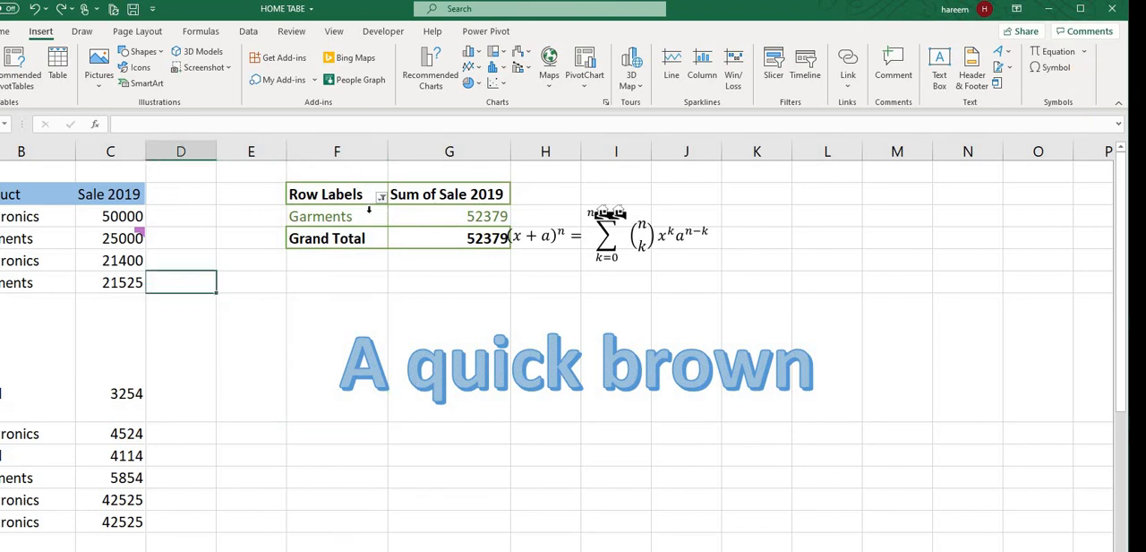
Link the 'A quick brown' WordArt to Desktop GAMES.zip, test it, and close the window.
left_click(573, 362)
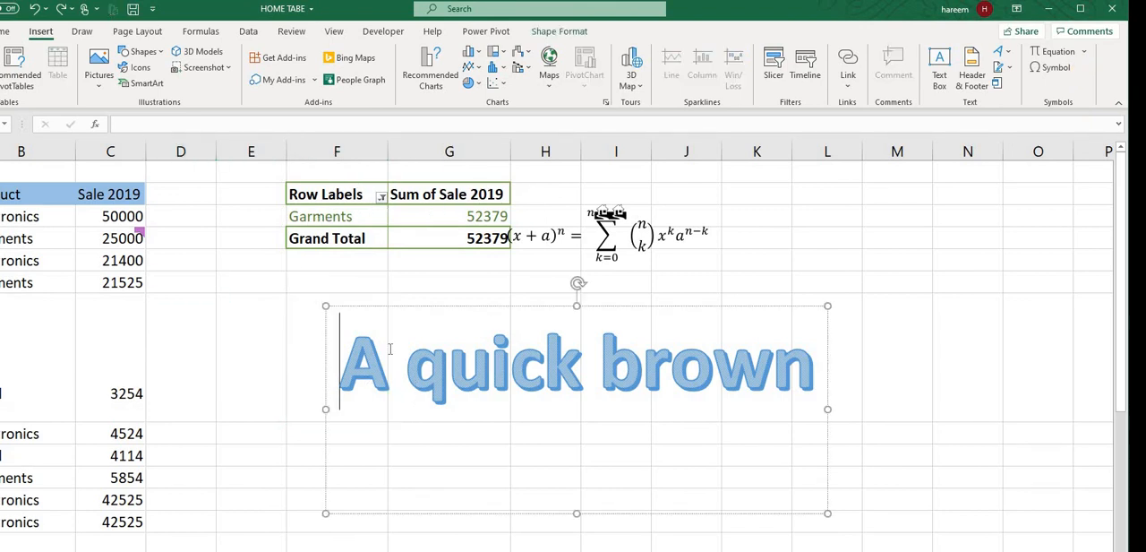
right_click(390, 349)
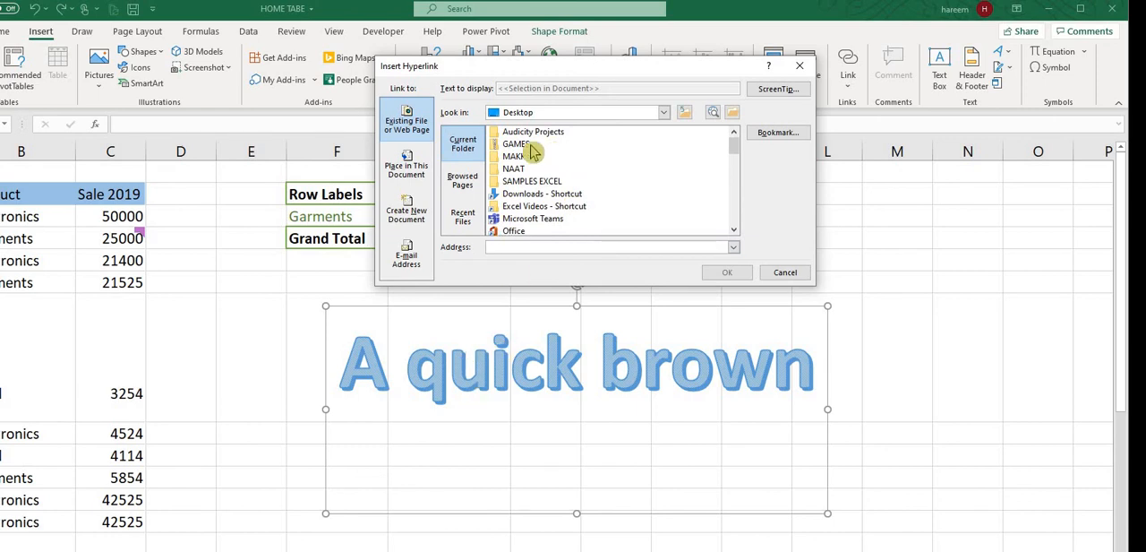
left_click(516, 143)
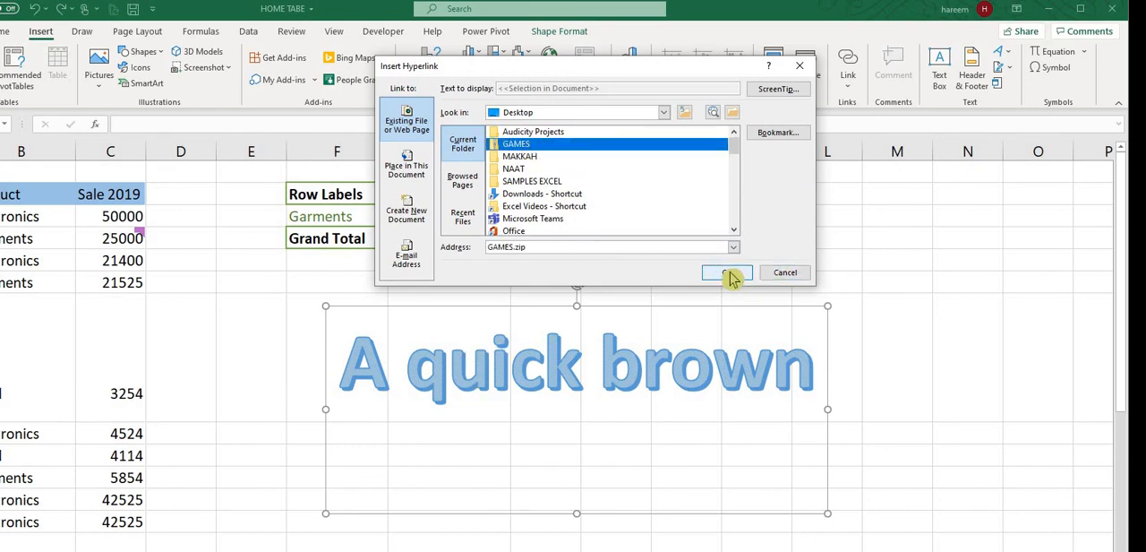
left_click(727, 272)
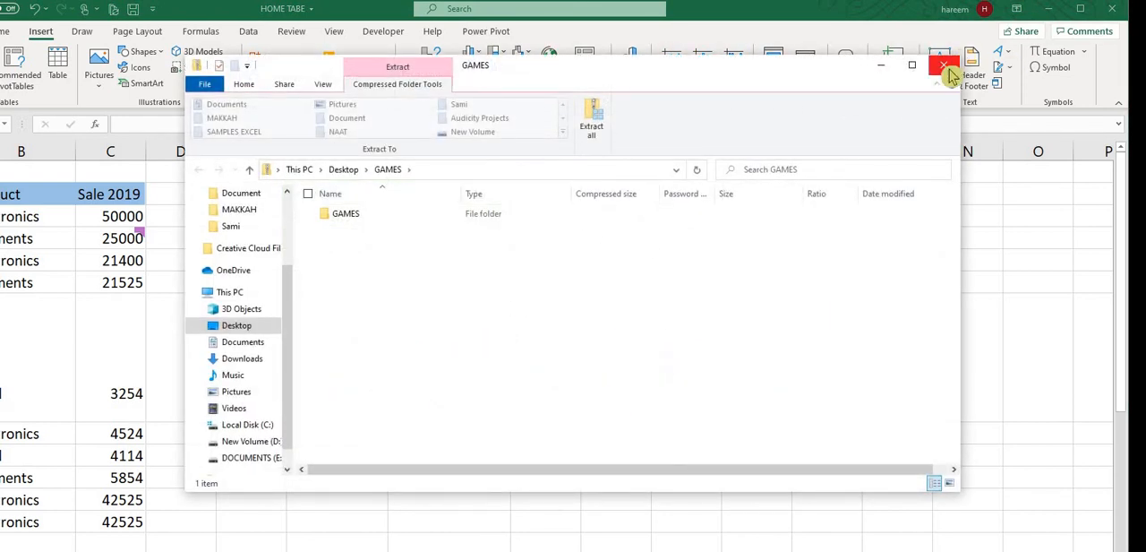
left_click(939, 70)
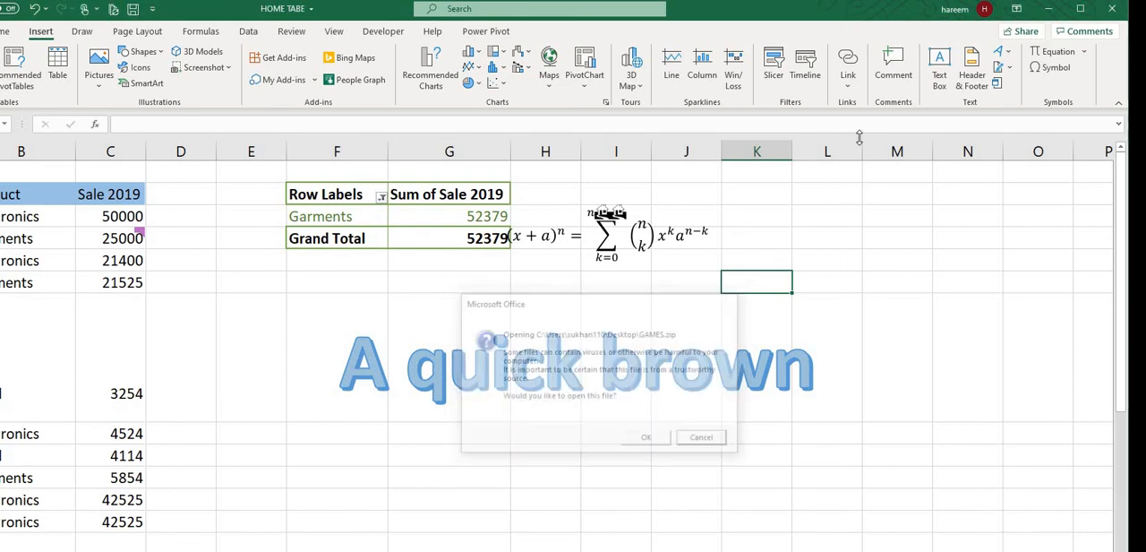
left_click(699, 437)
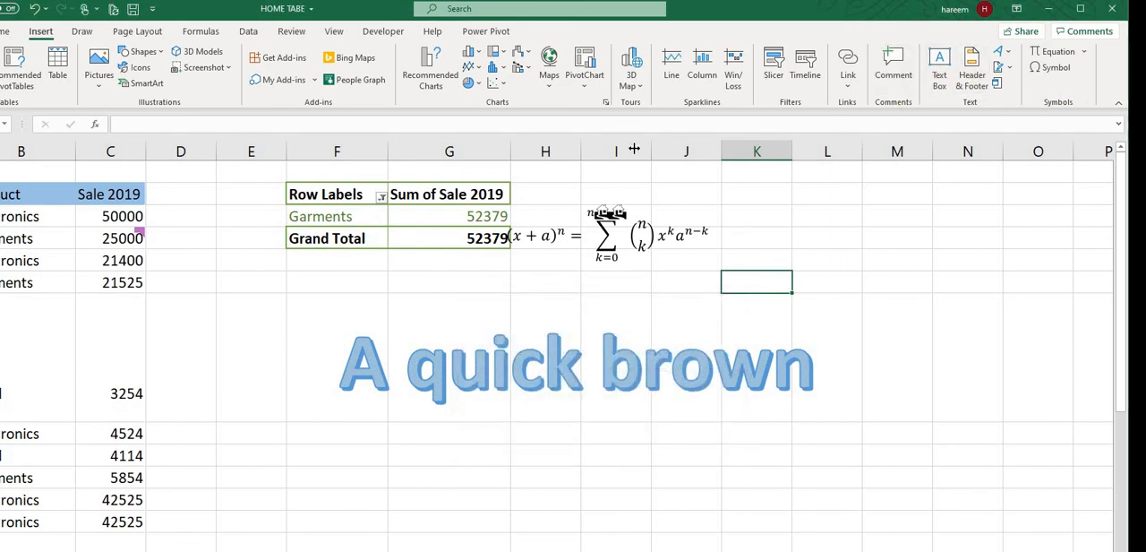
mouse_move(849, 179)
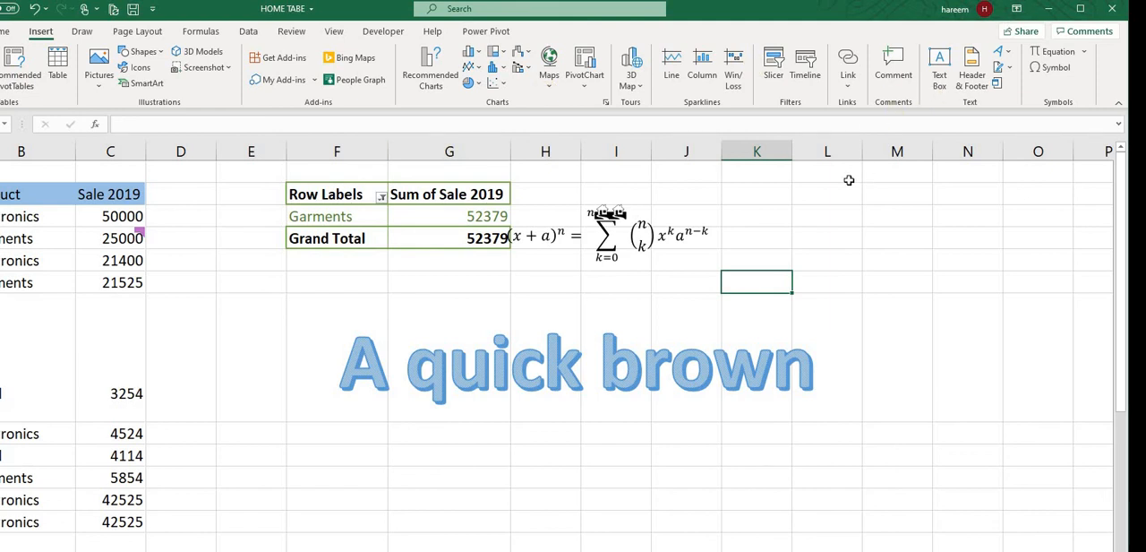
mouse_move(1099, 113)
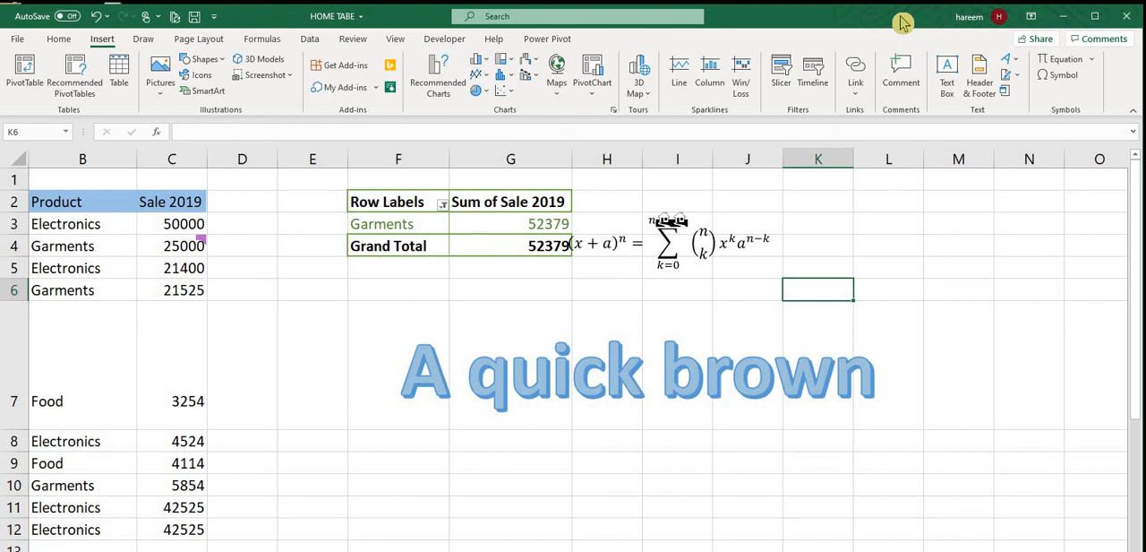
mouse_move(43, 96)
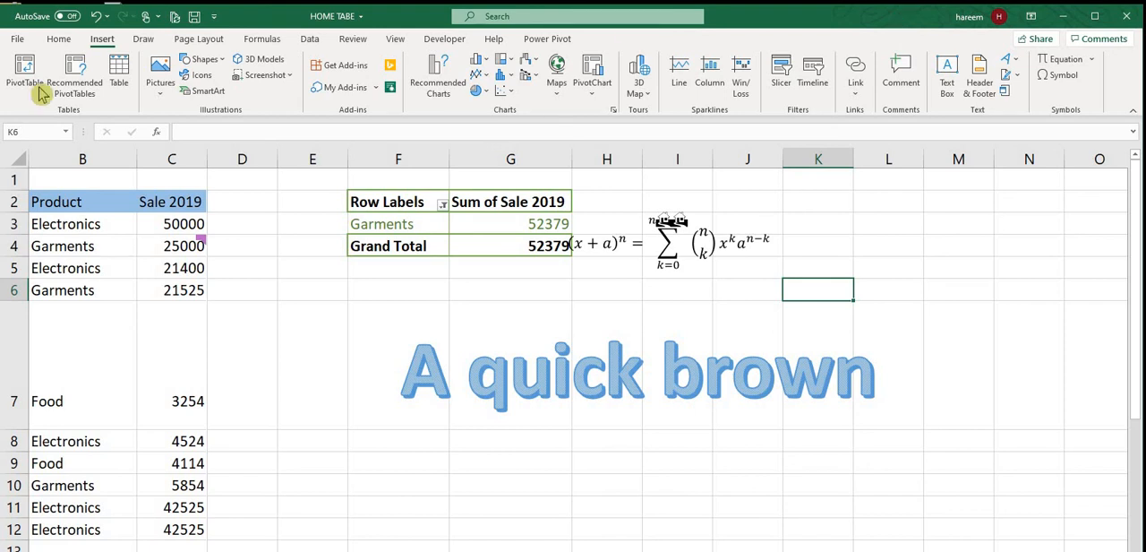